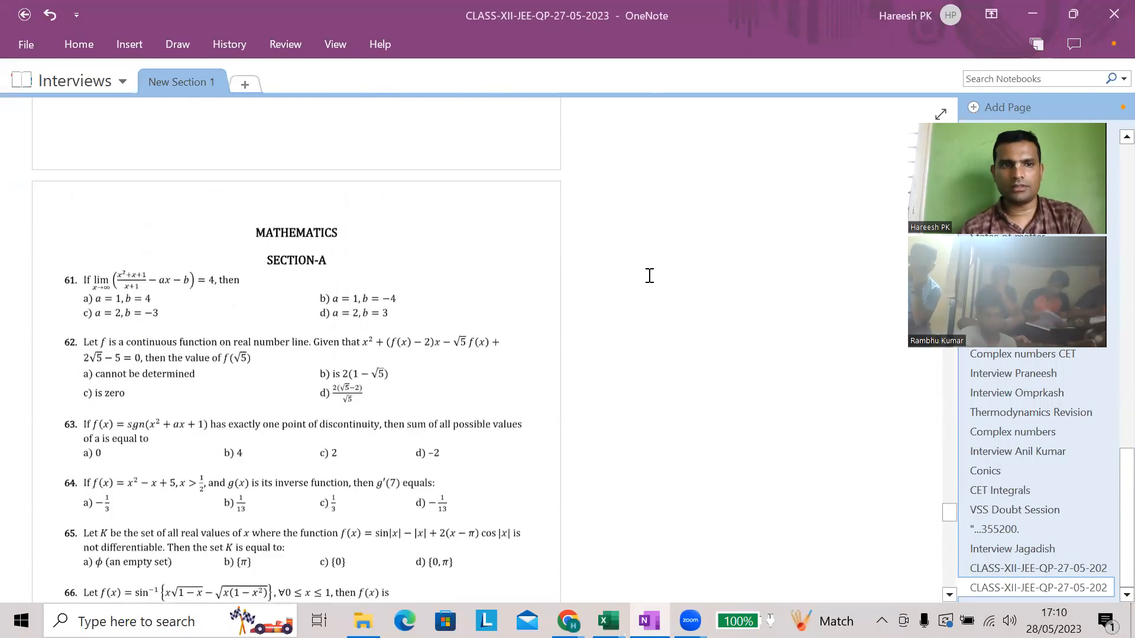
# - Scroll the exam page to the Chemistry Section-A heading with questions 31 to 33
pyautogui.scroll(-3)
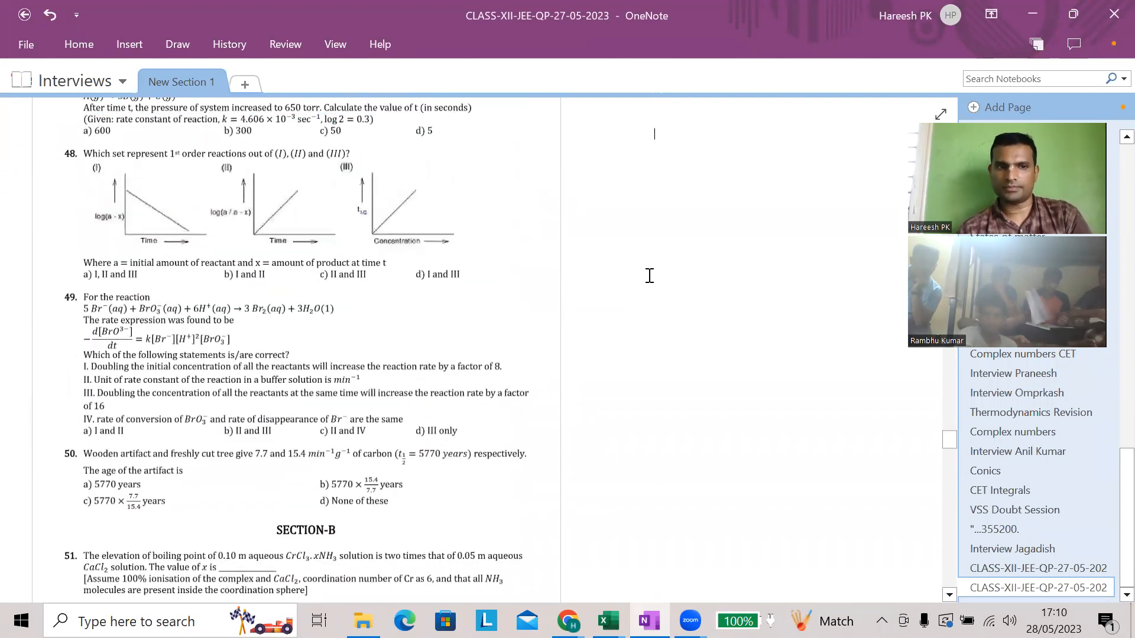
pyautogui.scroll(3)
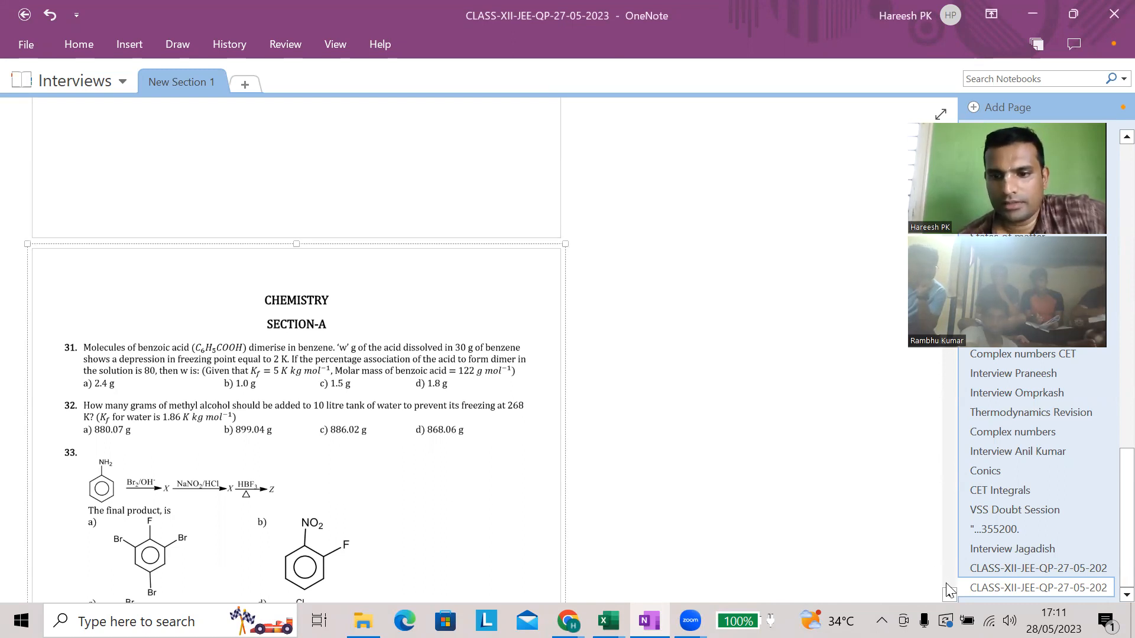
pyautogui.scroll(-3)
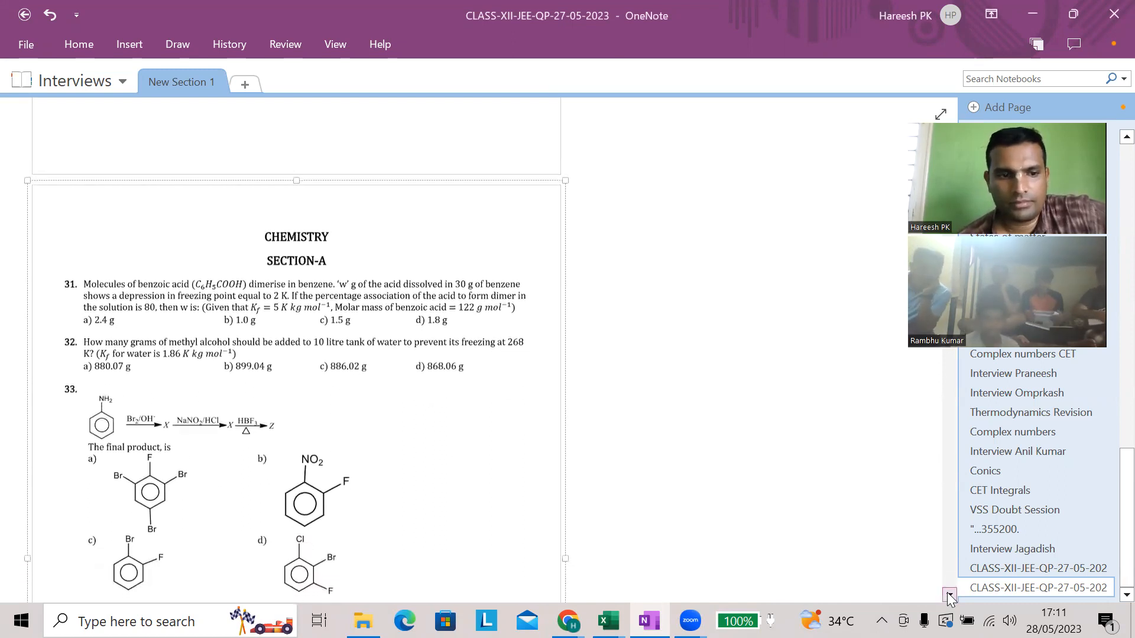
# - Scroll down to bring question 33's aniline structure into view for annotation
pyautogui.scroll(-3)
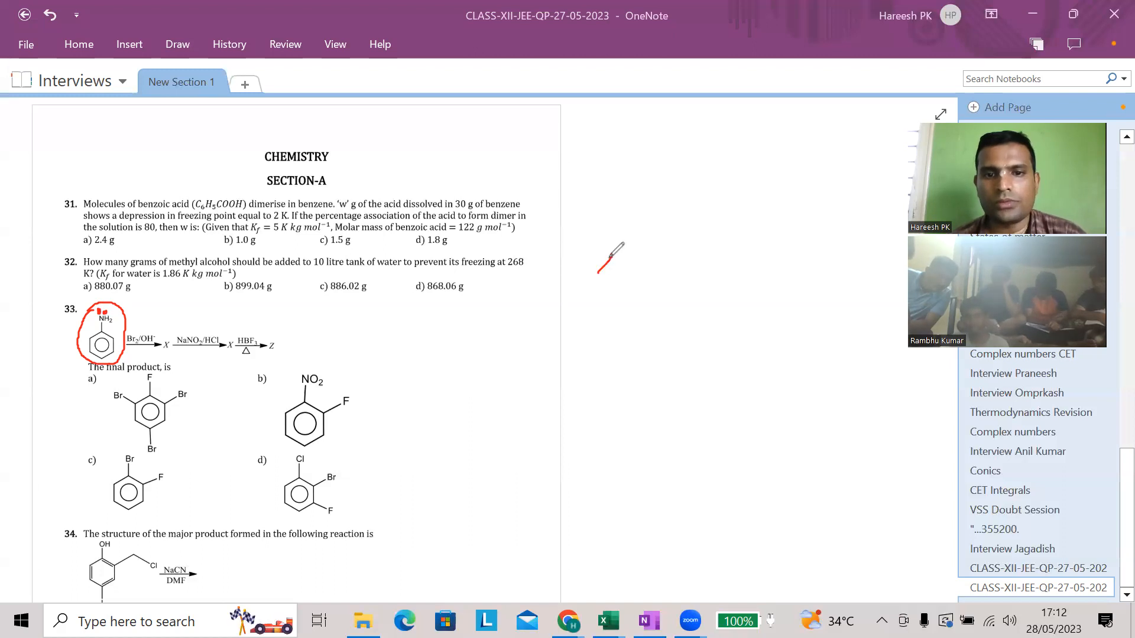
# - Sketch a phenol ring and an aniline ring with its NH2 group beside question 33
pyautogui.moveTo(597, 257); pyautogui.dragTo(631, 289)
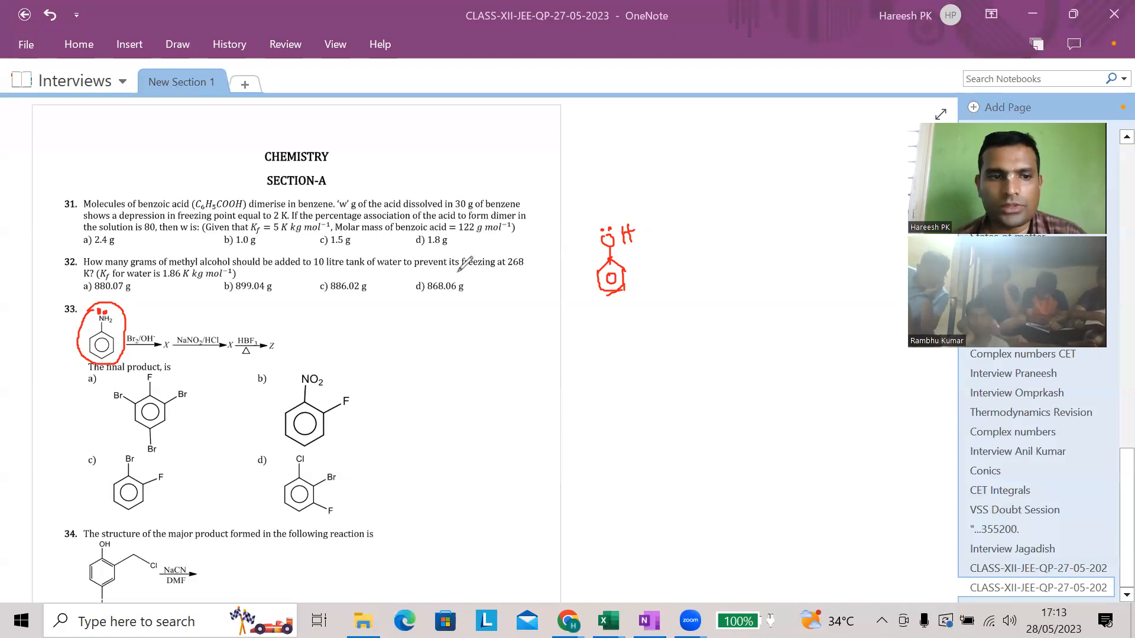
pyautogui.moveTo(175, 372)
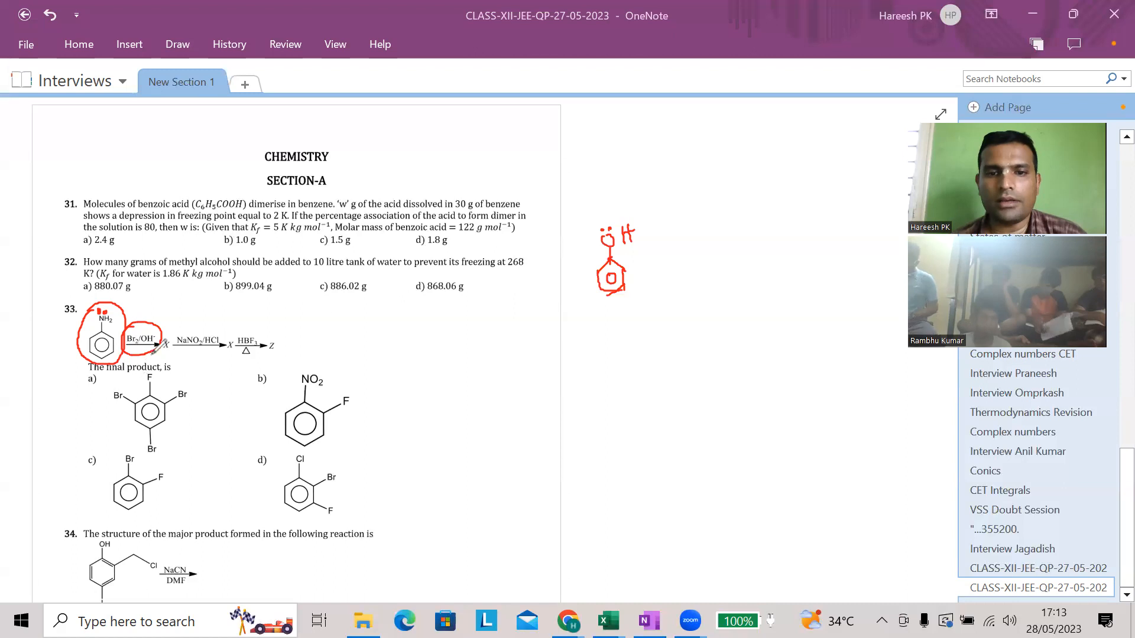
pyautogui.moveTo(698, 257); pyautogui.dragTo(713, 246)
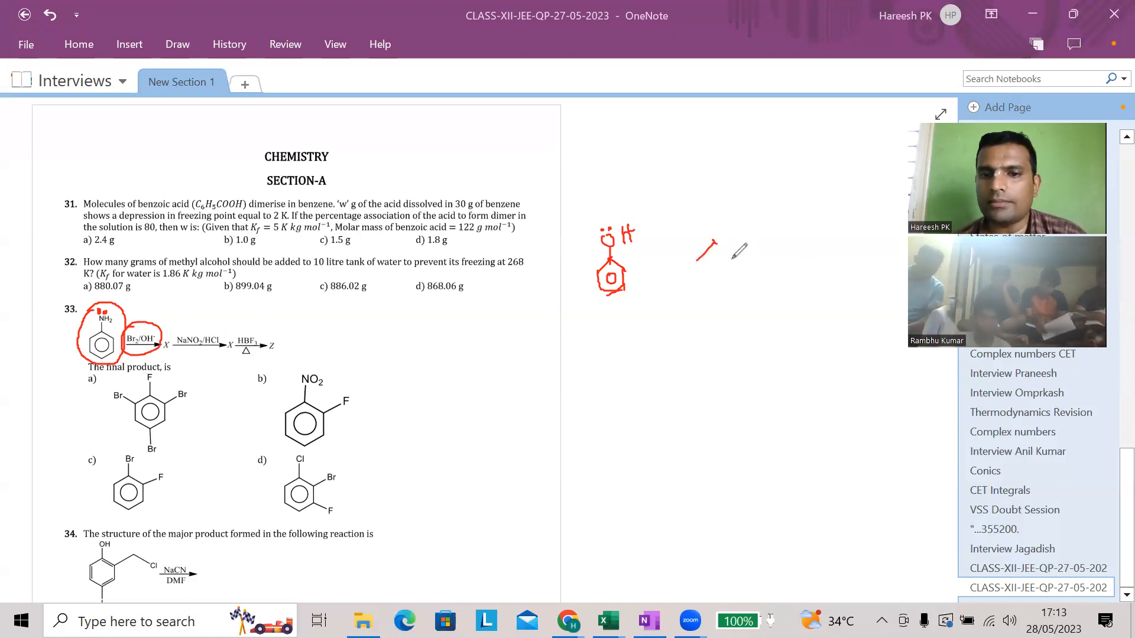
pyautogui.moveTo(699, 246); pyautogui.dragTo(723, 279)
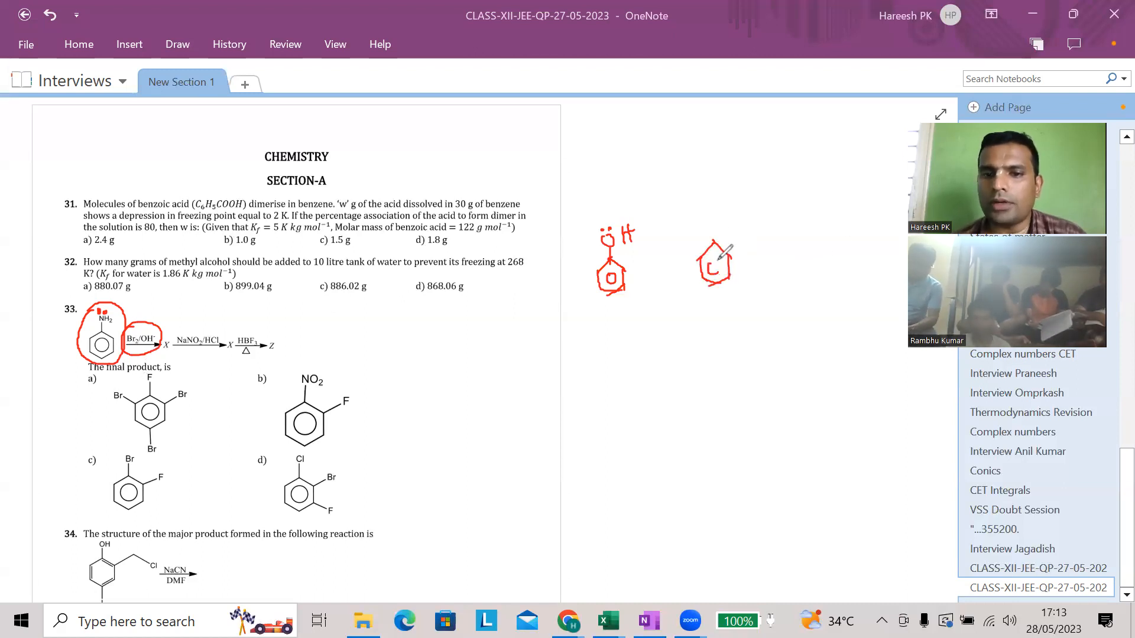
pyautogui.moveTo(713, 260); pyautogui.dragTo(724, 218)
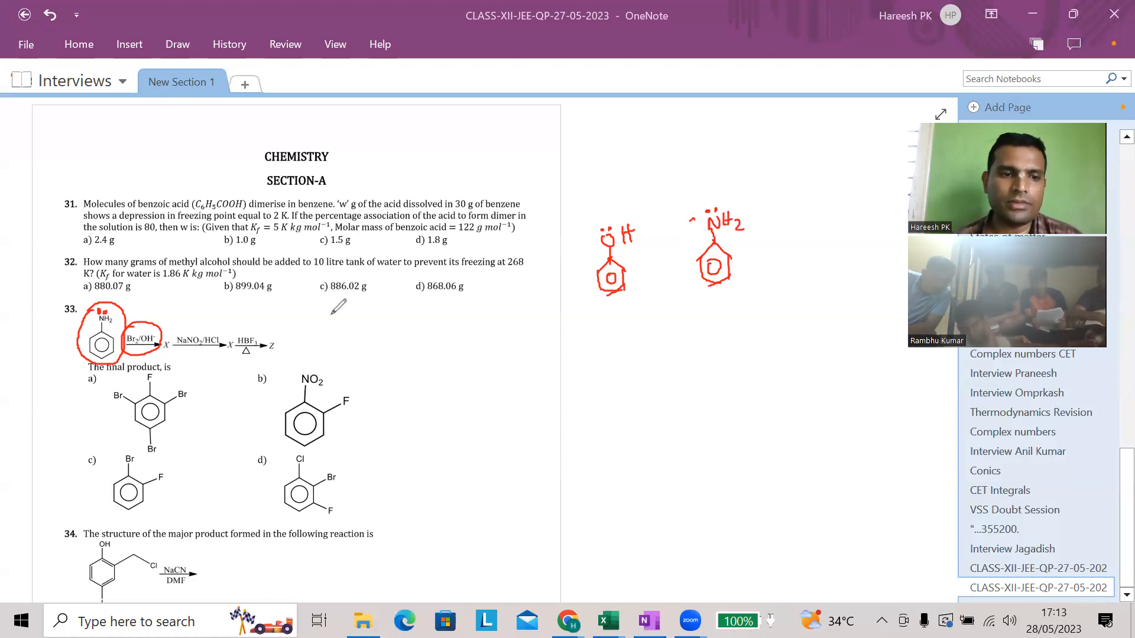
# - Circle the NaNO2/HCl reagent in question 33, then erase the red ink from the page
pyautogui.moveTo(152, 392); pyautogui.dragTo(177, 406)
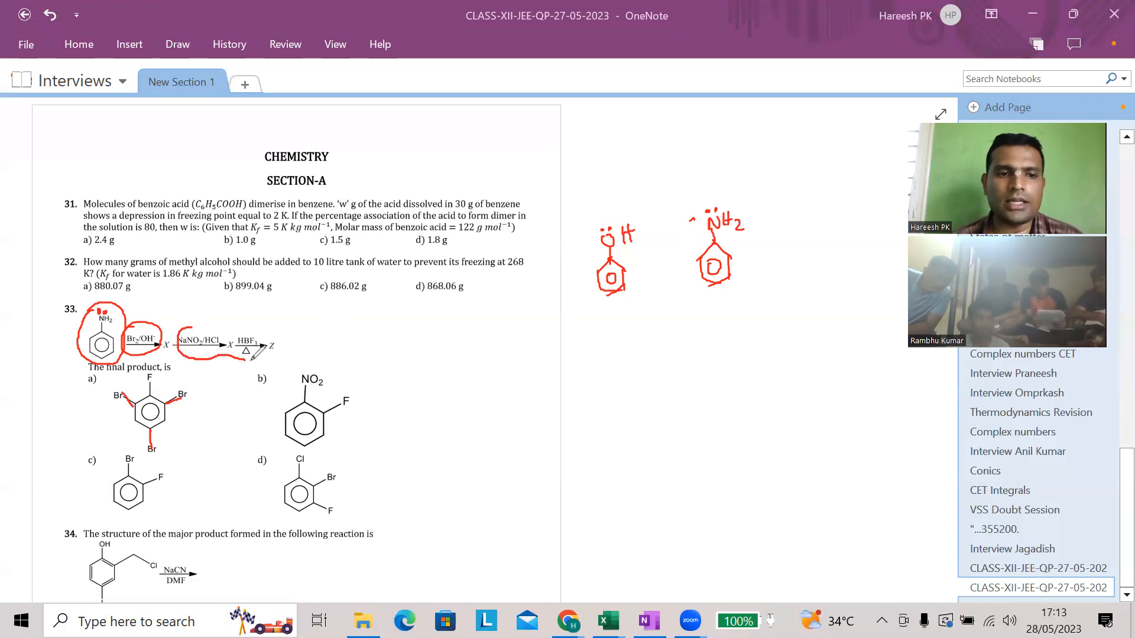
pyautogui.moveTo(177, 340); pyautogui.dragTo(260, 355)
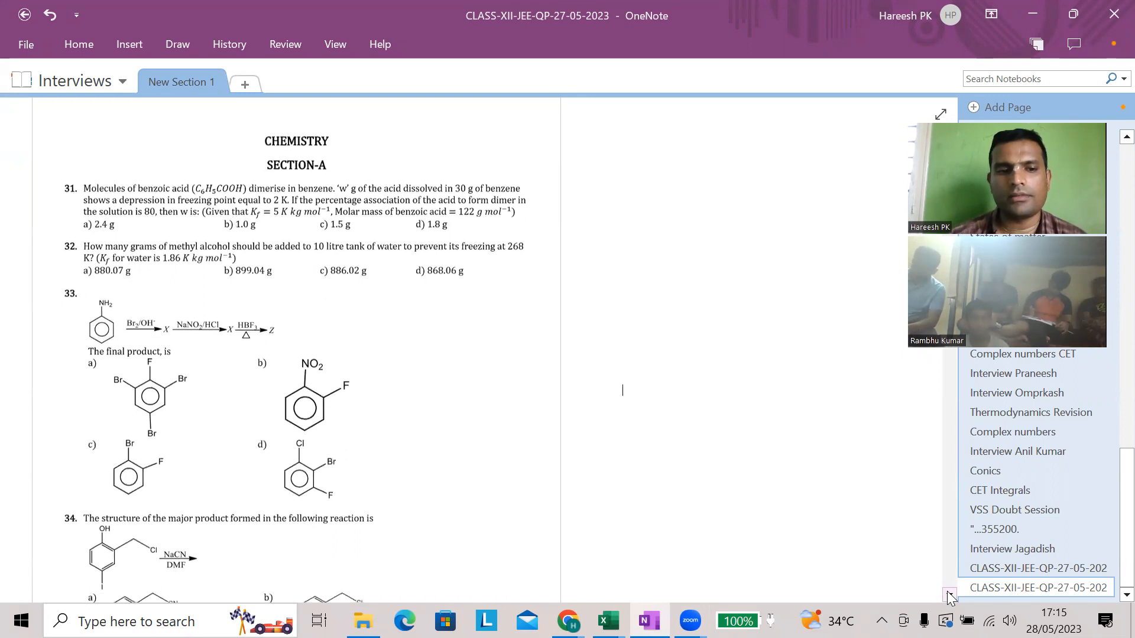
# - Scroll down so question 34 with its options and question 35 come into view
pyautogui.scroll(-3)
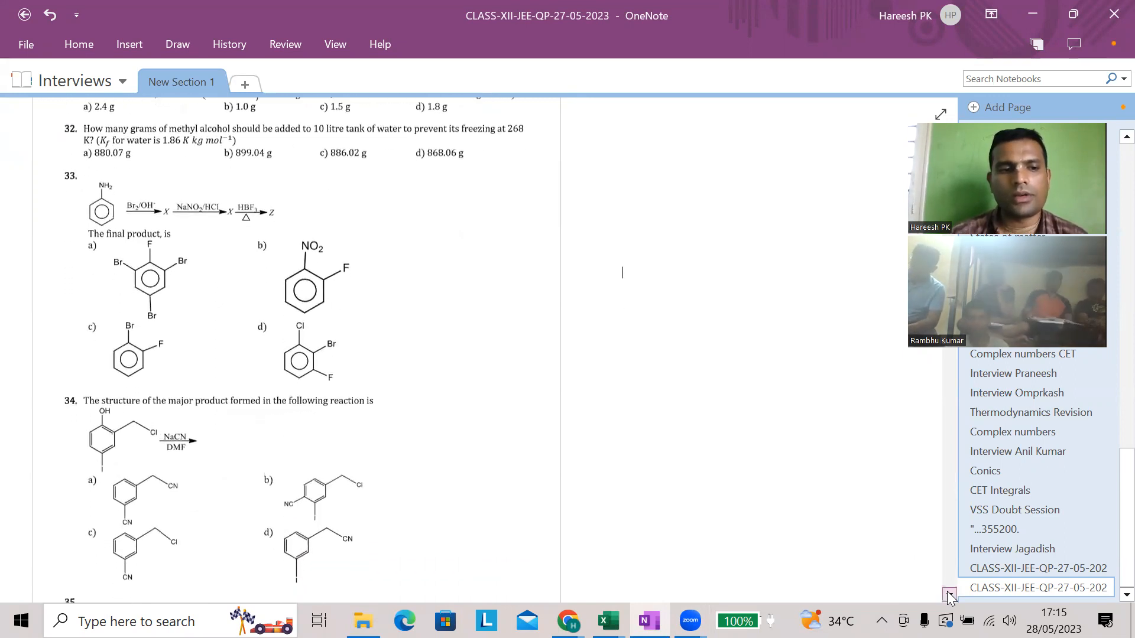
pyautogui.scroll(-3)
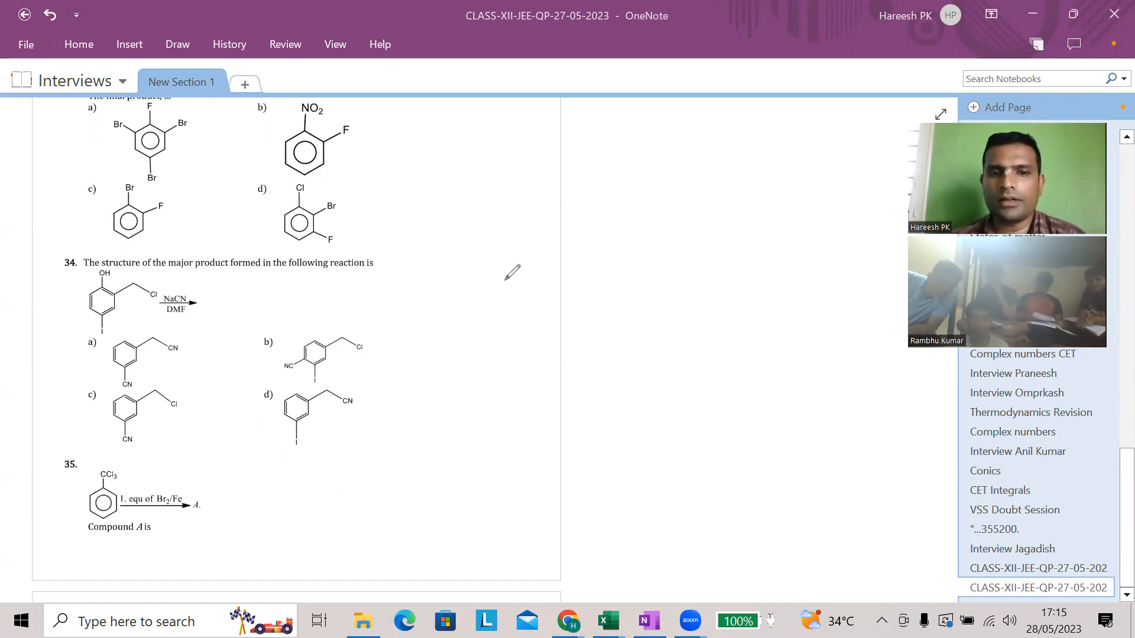
pyautogui.moveTo(617, 248)
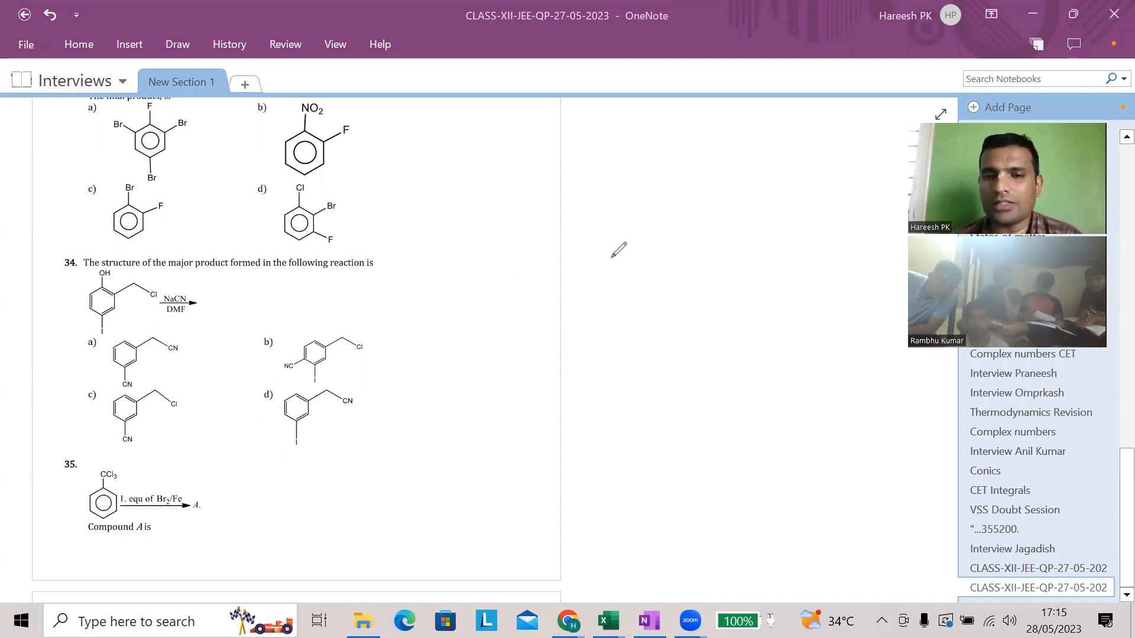
# - Circle the iodine, OH and Cl groups in question 34 and sketch a benzene ring with a side chain beside it
pyautogui.moveTo(604, 260); pyautogui.dragTo(623, 304)
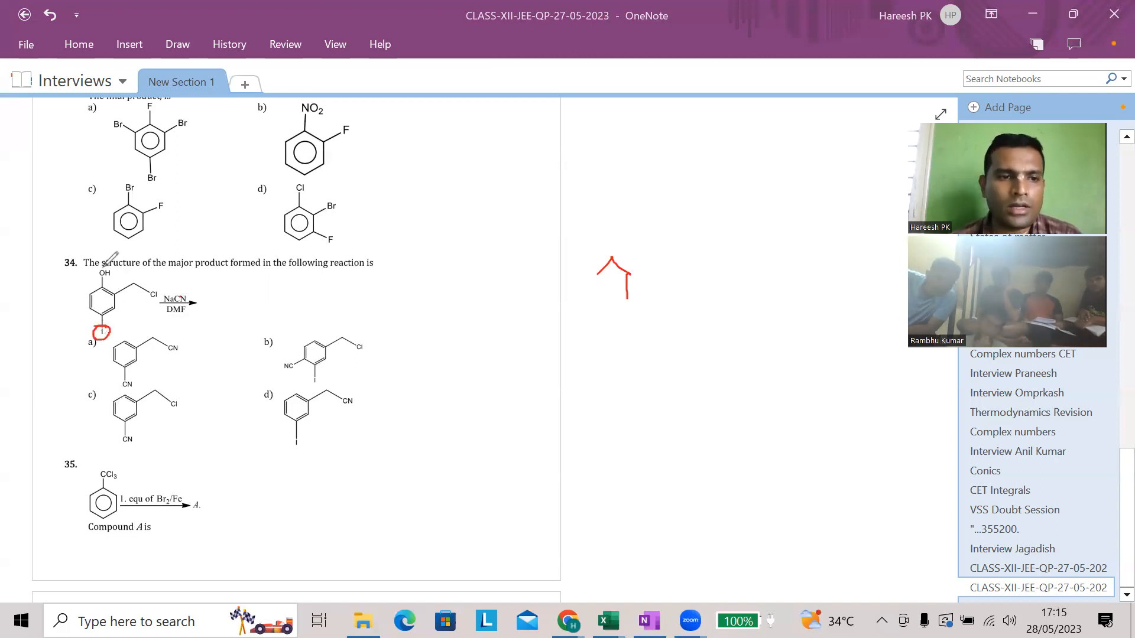
pyautogui.moveTo(102, 273); pyautogui.dragTo(153, 296)
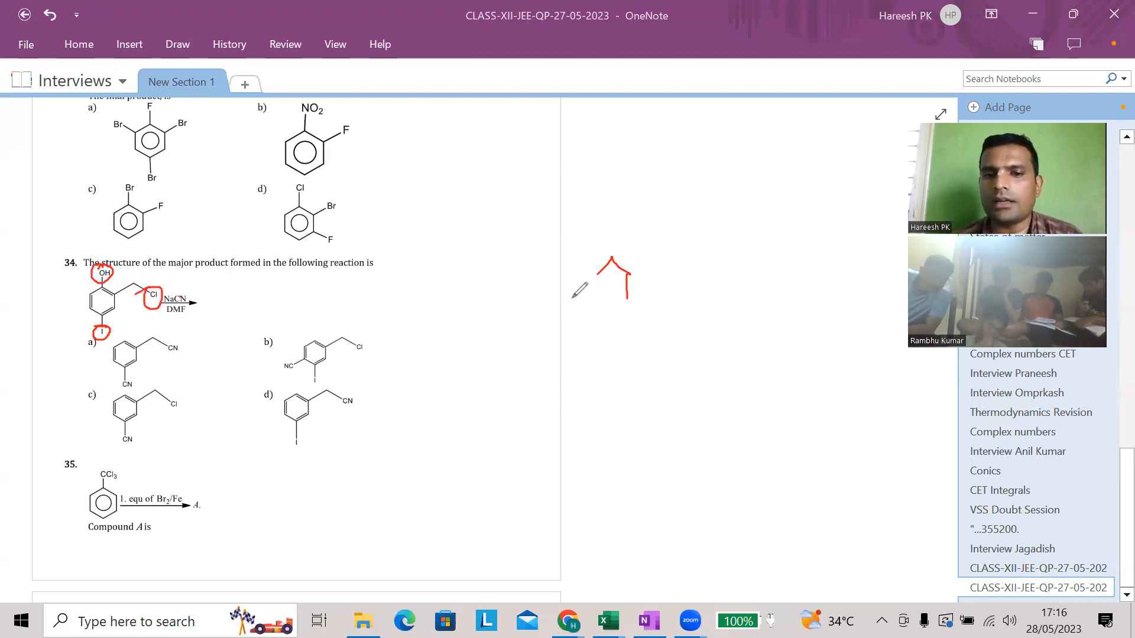
pyautogui.moveTo(611, 260); pyautogui.dragTo(618, 308)
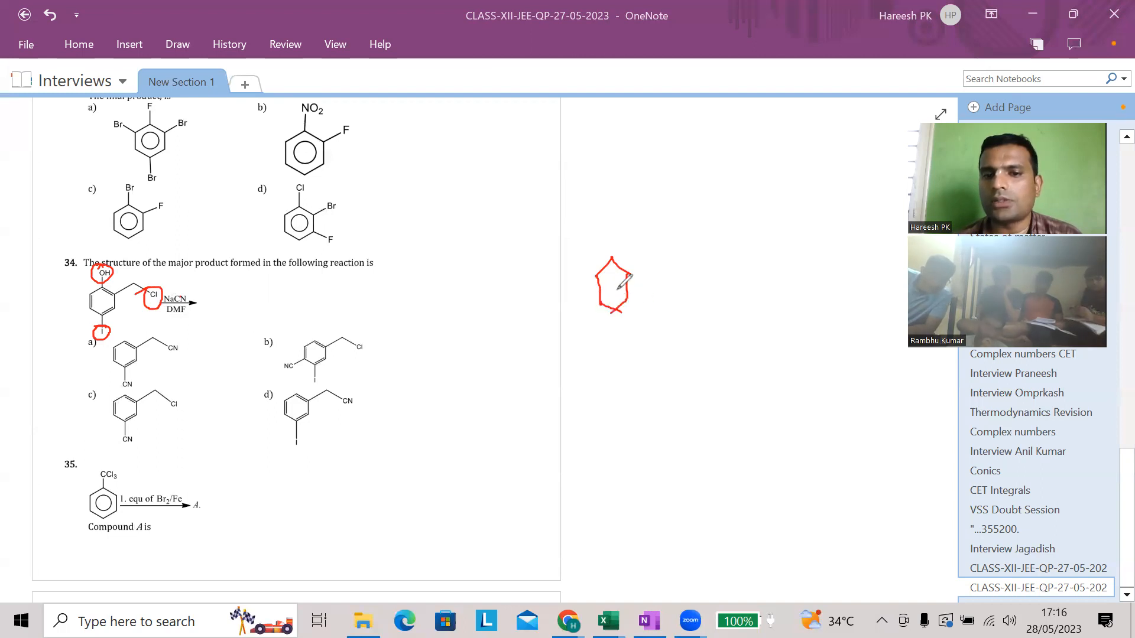
pyautogui.moveTo(611, 286); pyautogui.dragTo(615, 297)
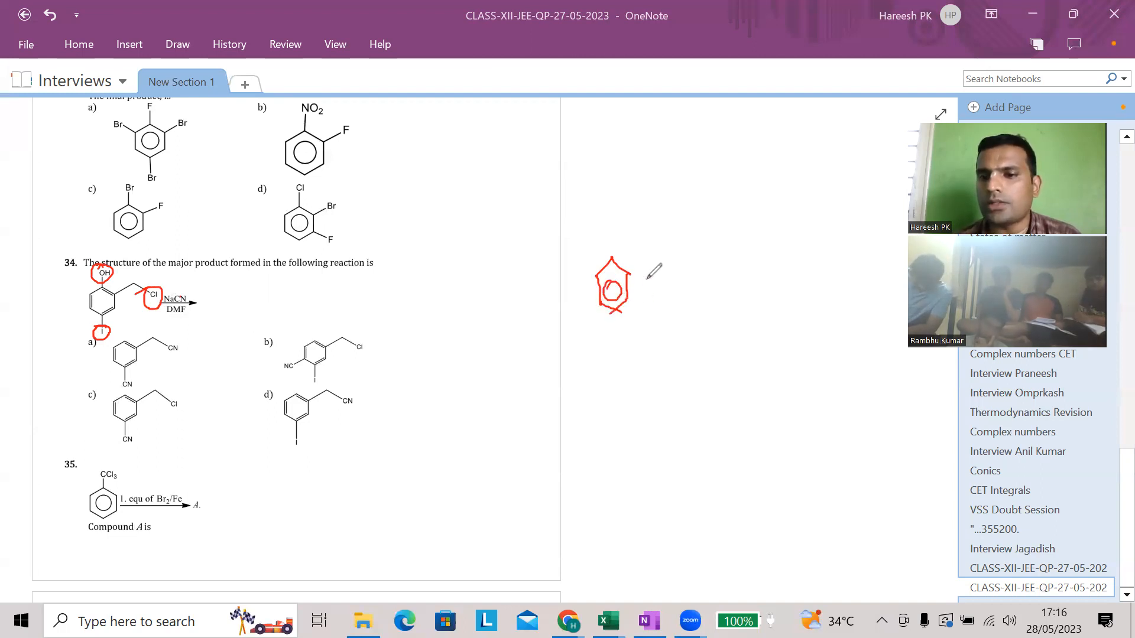
pyautogui.moveTo(650, 260)
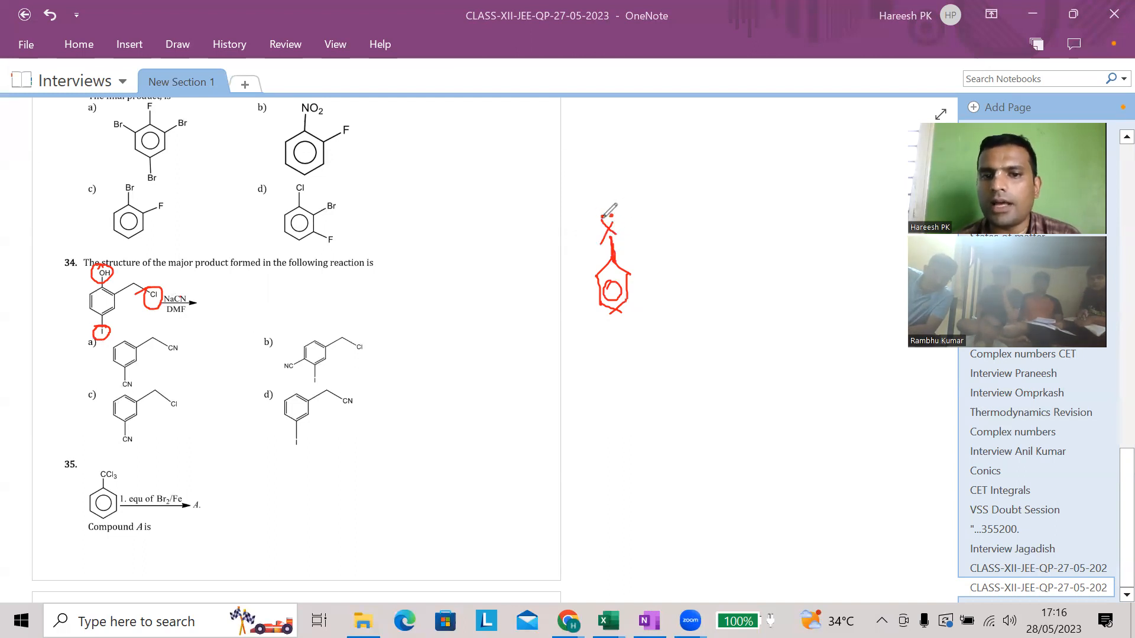
pyautogui.moveTo(608, 214); pyautogui.dragTo(596, 221)
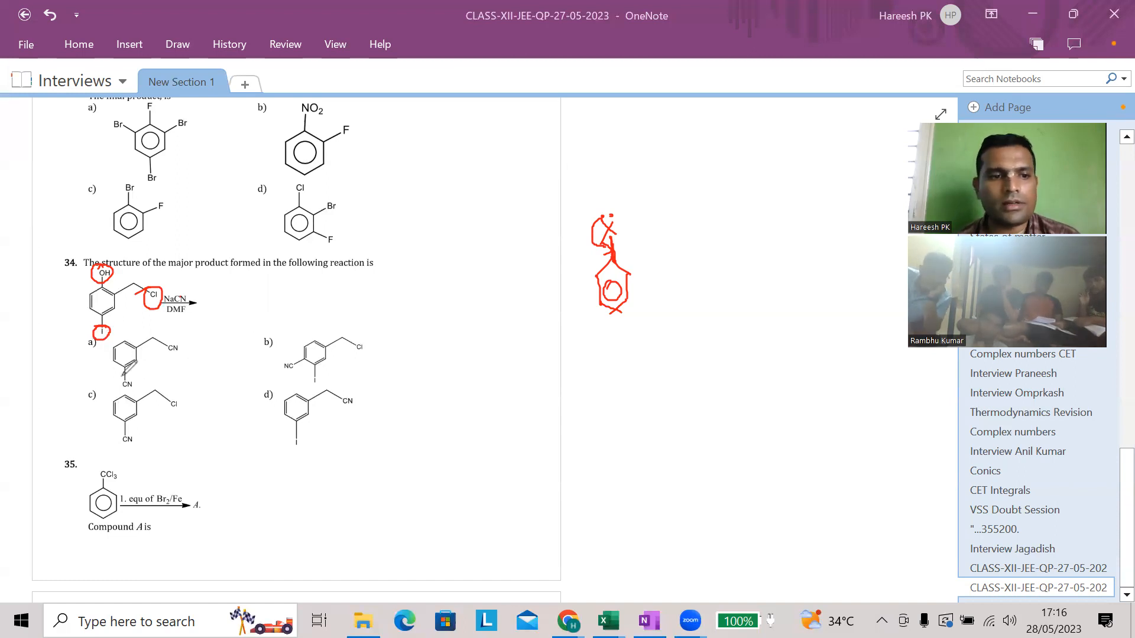
# - Cross out options a, b and c of question 34 in red, leaving option d
pyautogui.moveTo(112, 351); pyautogui.dragTo(141, 376)
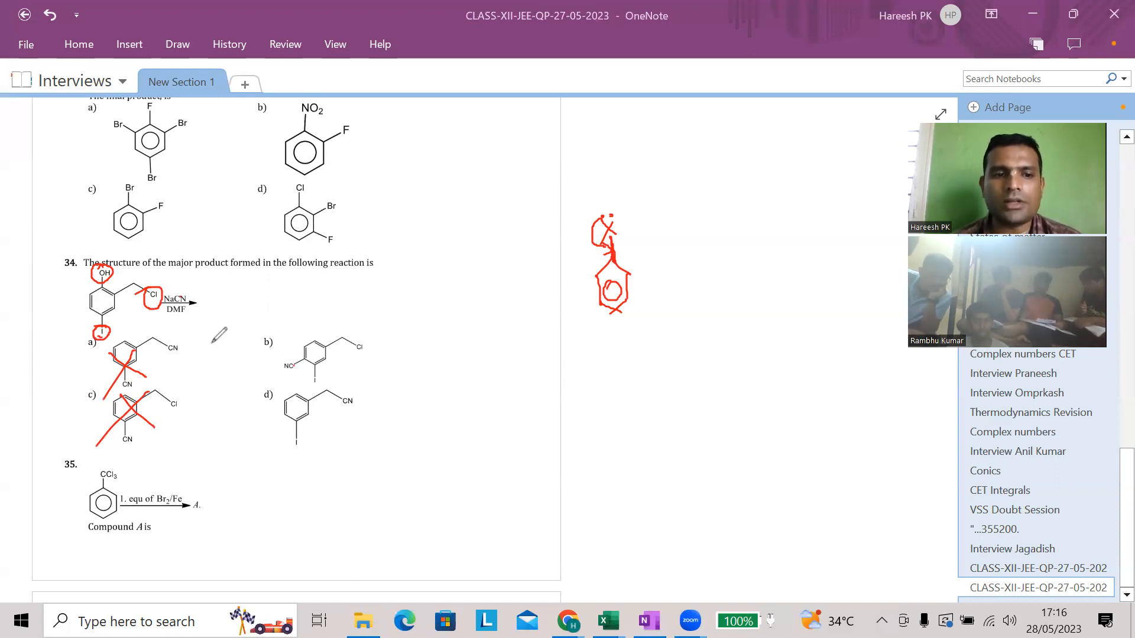
pyautogui.moveTo(354, 348); pyautogui.dragTo(365, 348)
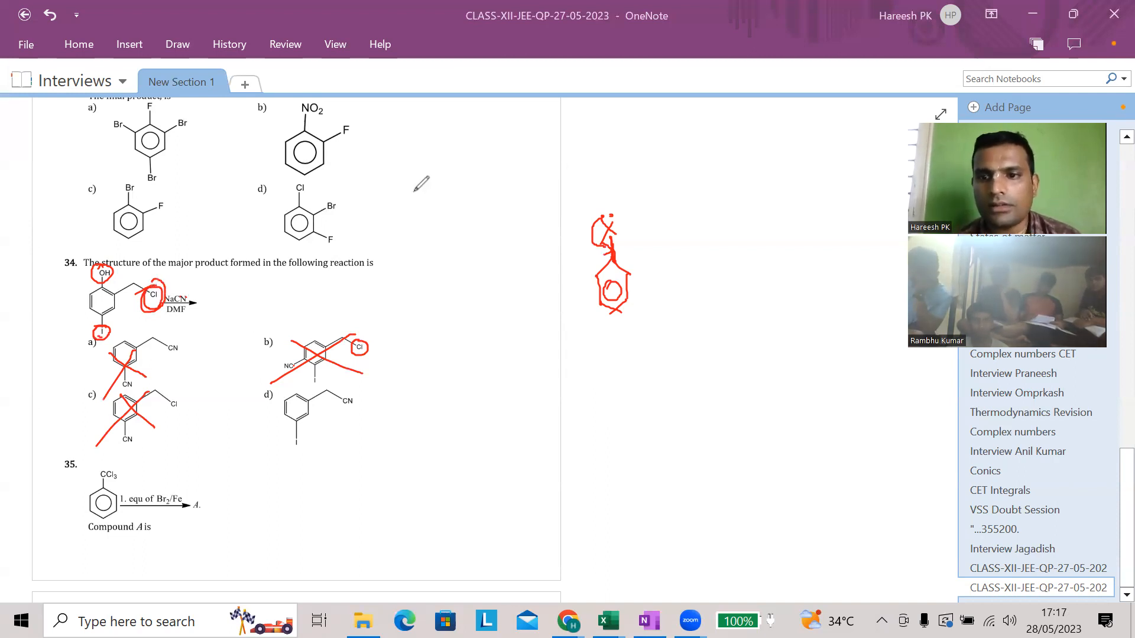
pyautogui.moveTo(726, 156)
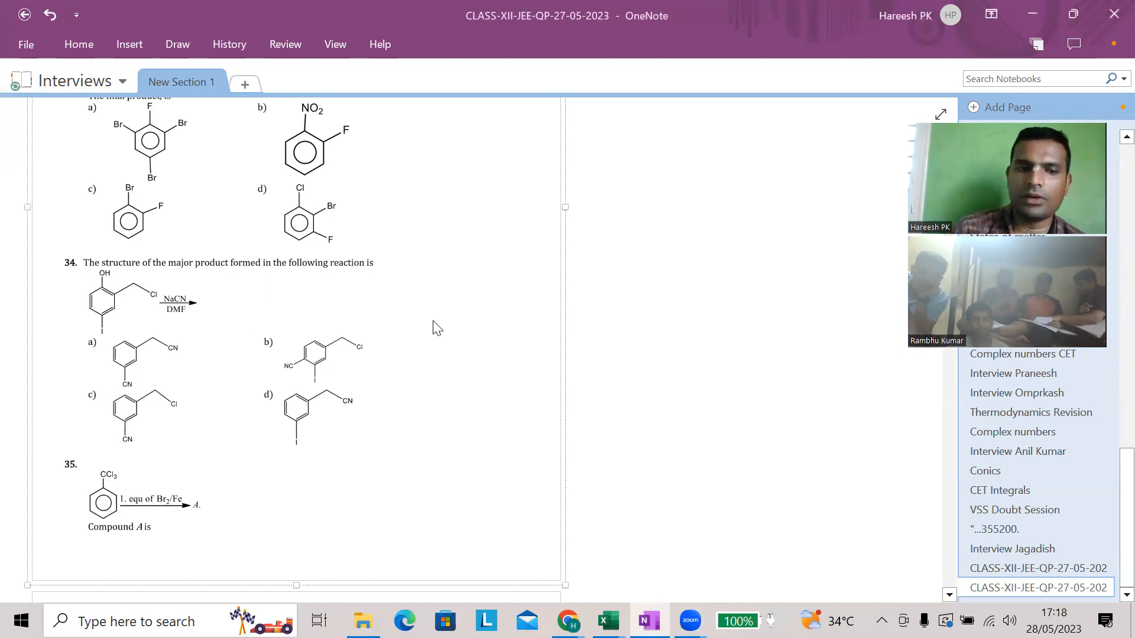
pyautogui.scroll(-3)
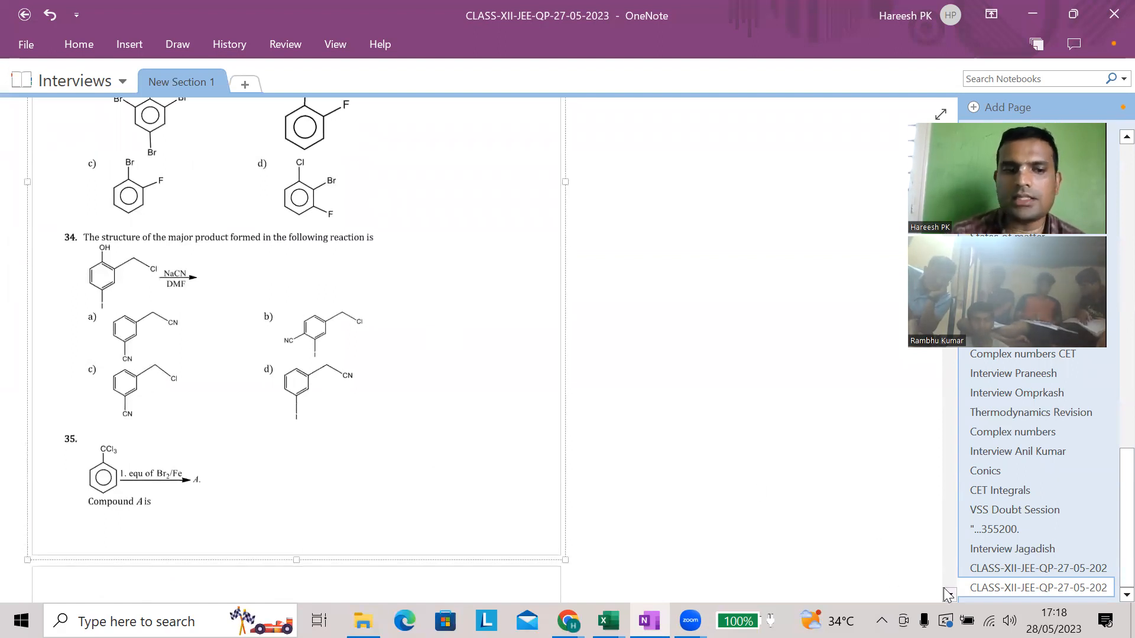
pyautogui.scroll(-3)
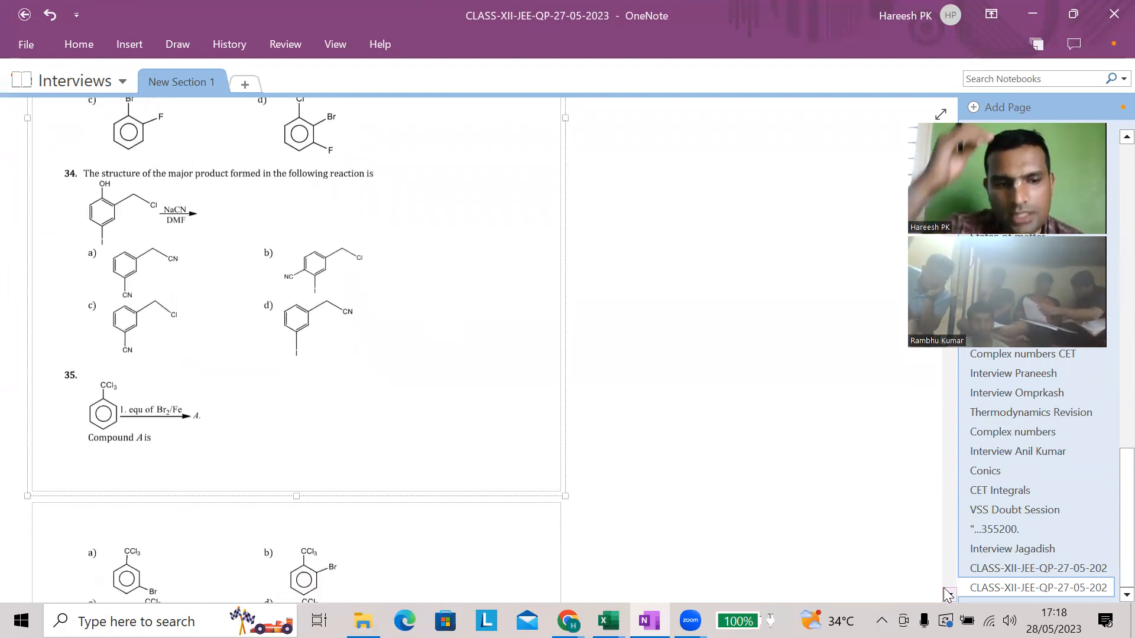
pyautogui.scroll(-3)
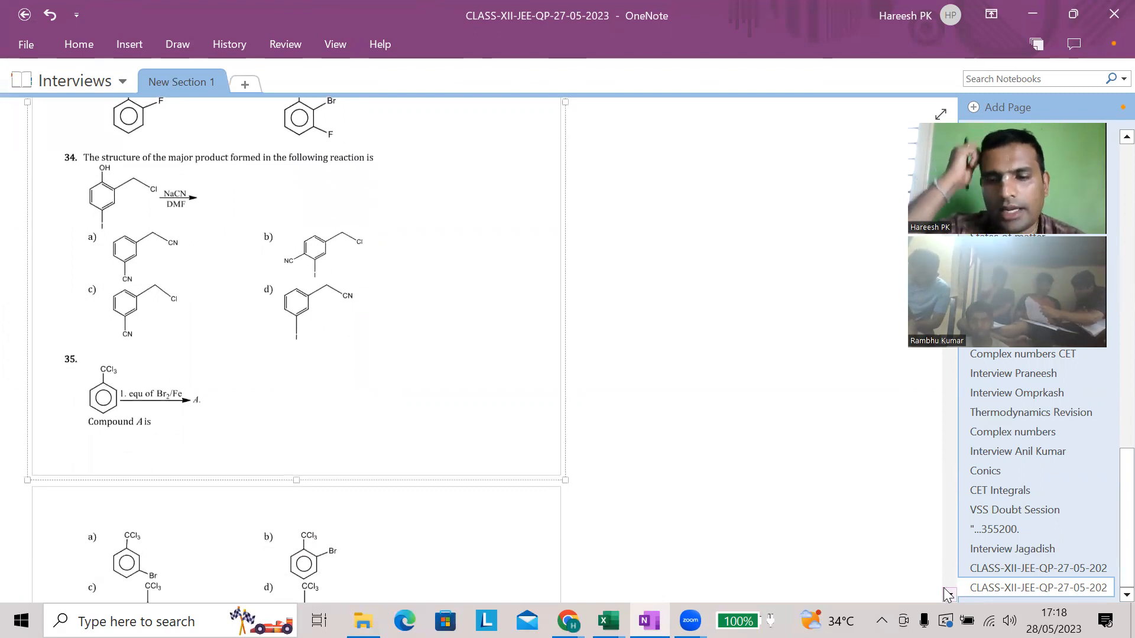
pyautogui.scroll(-3)
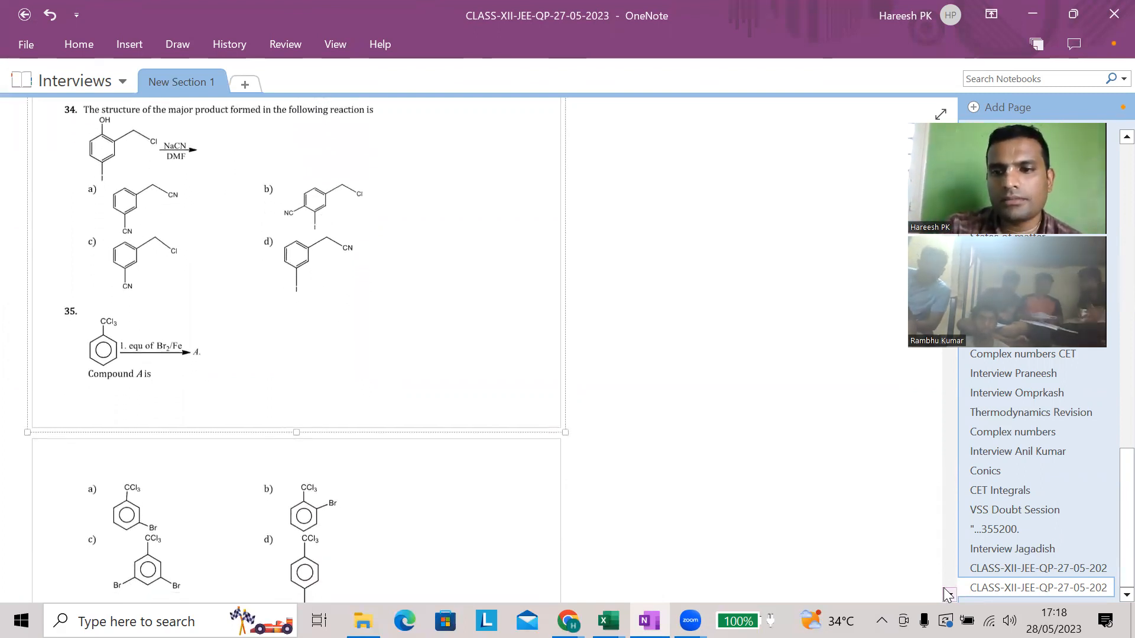
pyautogui.scroll(-3)
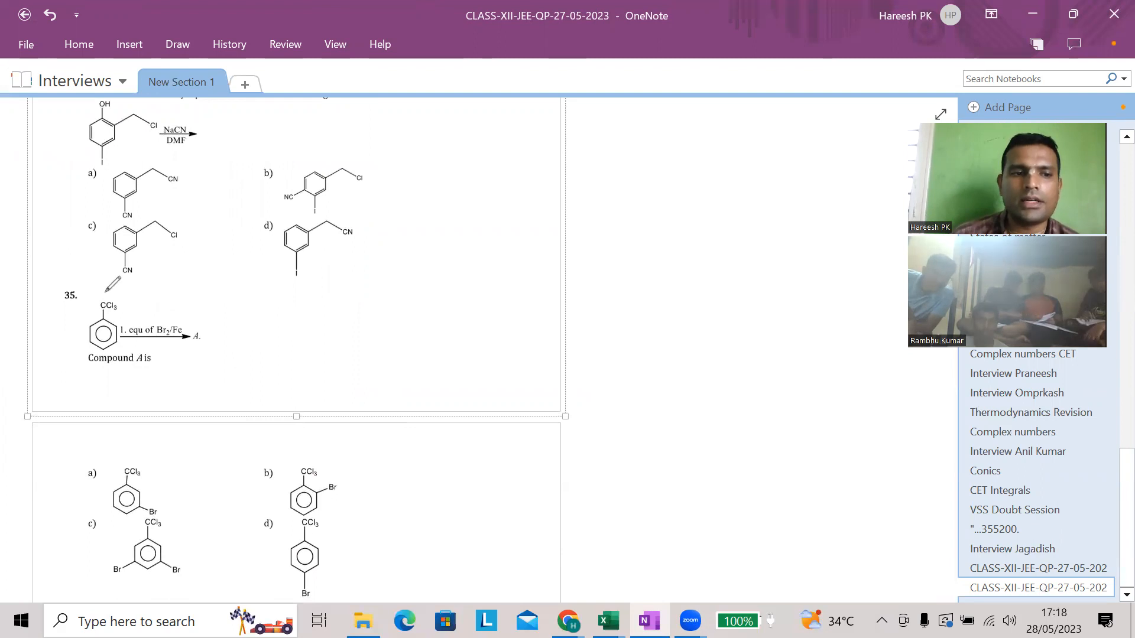
pyautogui.moveTo(101, 296); pyautogui.dragTo(117, 315)
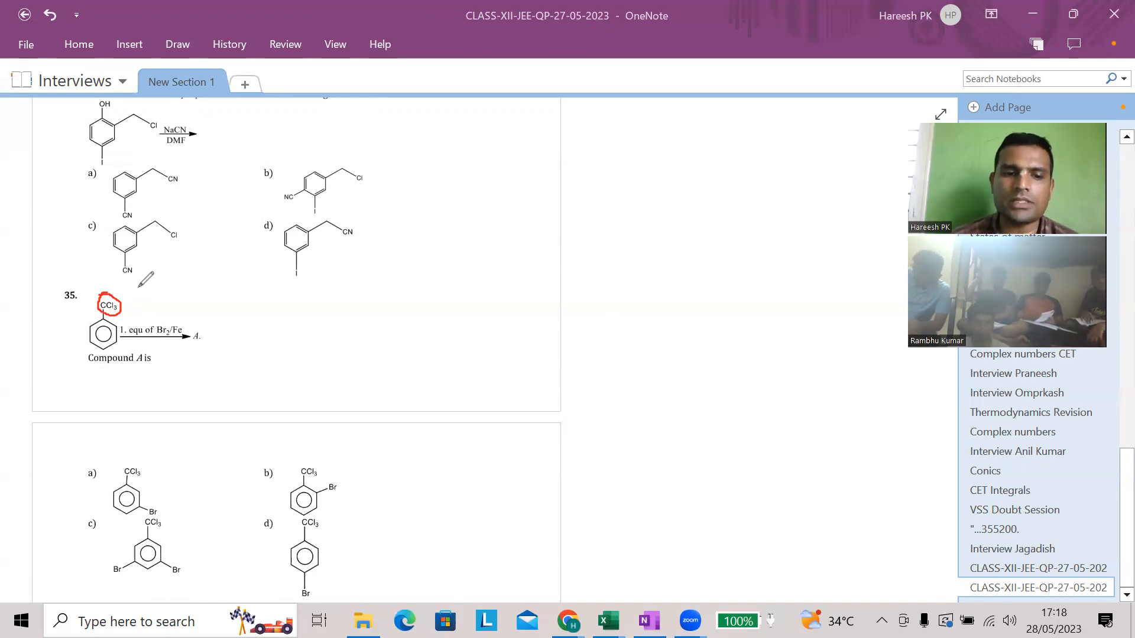
pyautogui.moveTo(65, 485); pyautogui.dragTo(119, 467)
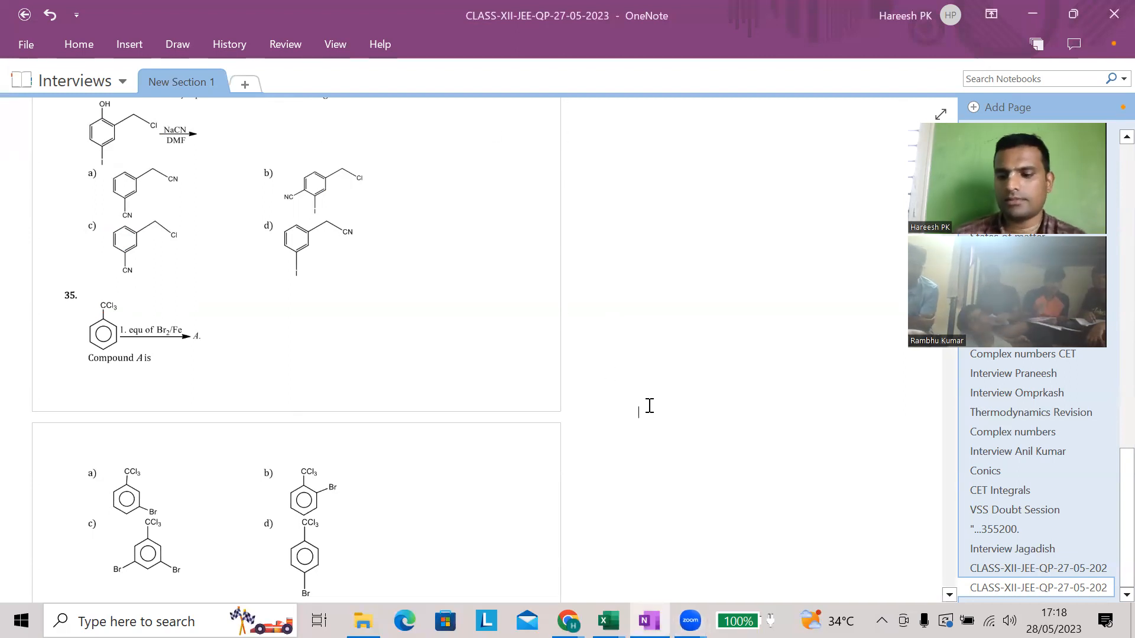
# - Scroll down to questions 36 and 37 and erase the stray red dot near question 36
pyautogui.scroll(-3)
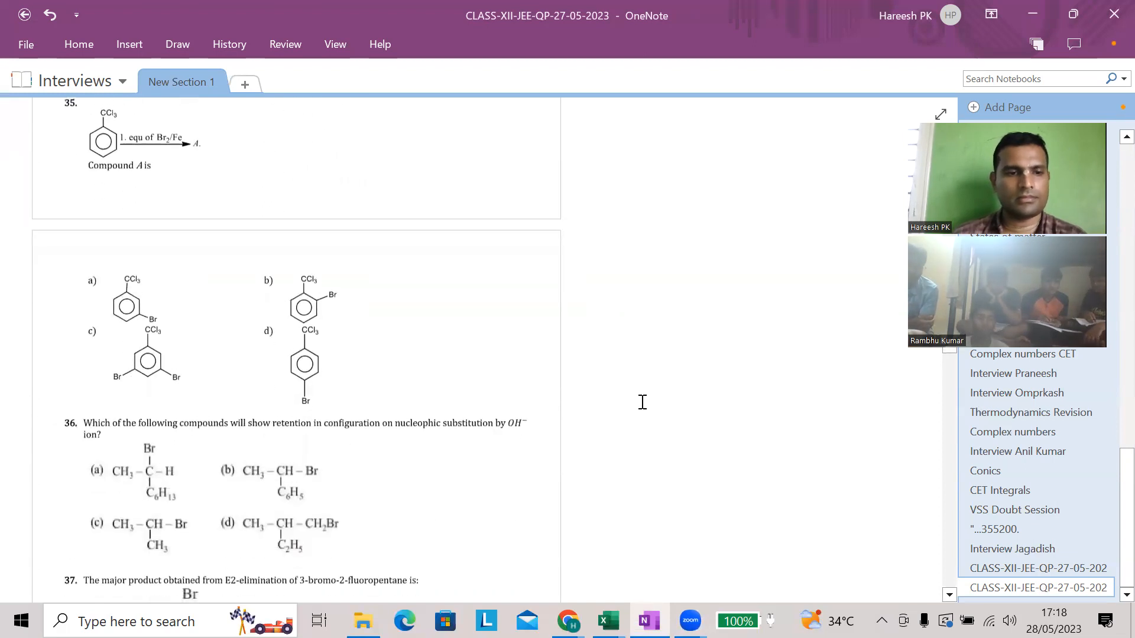
pyautogui.scroll(-3)
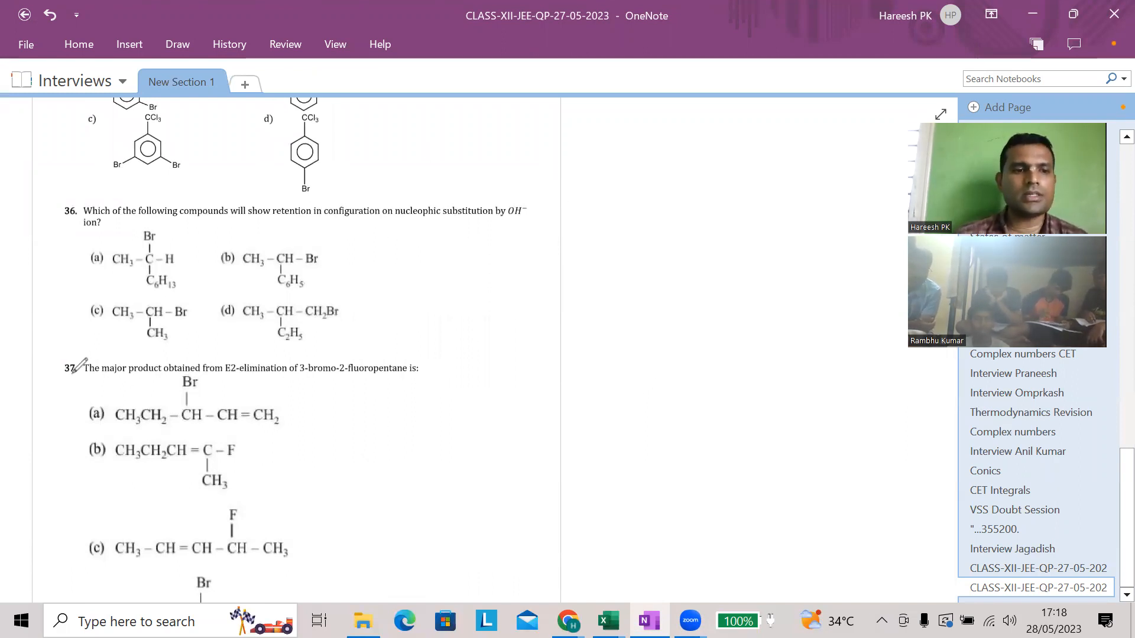
pyautogui.moveTo(78, 358); pyautogui.dragTo(54, 376)
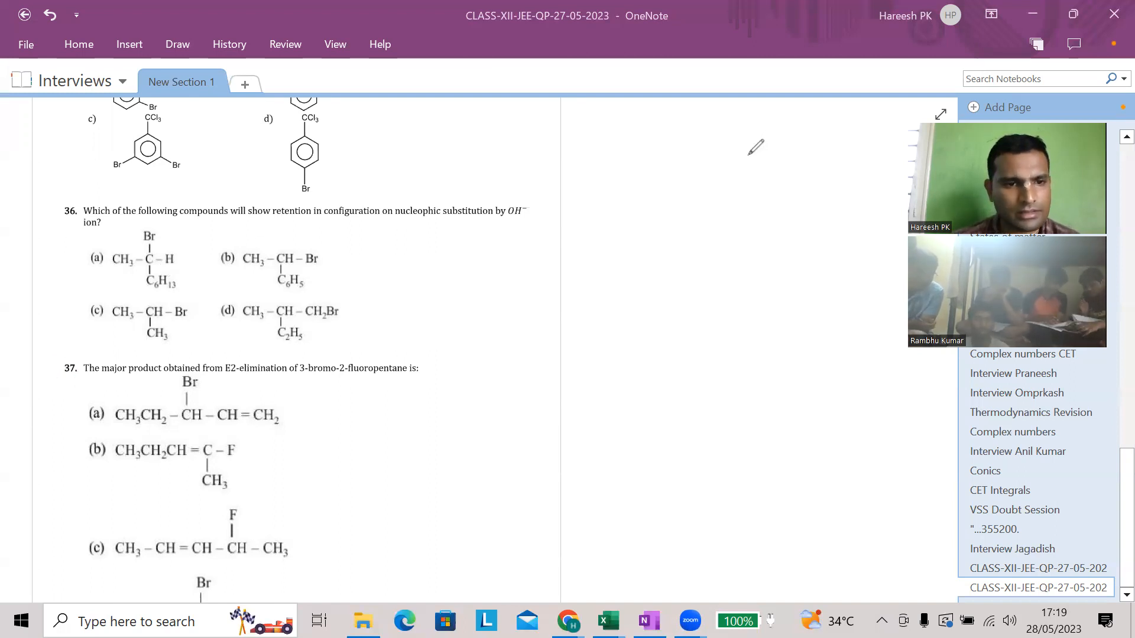
pyautogui.moveTo(737, 156)
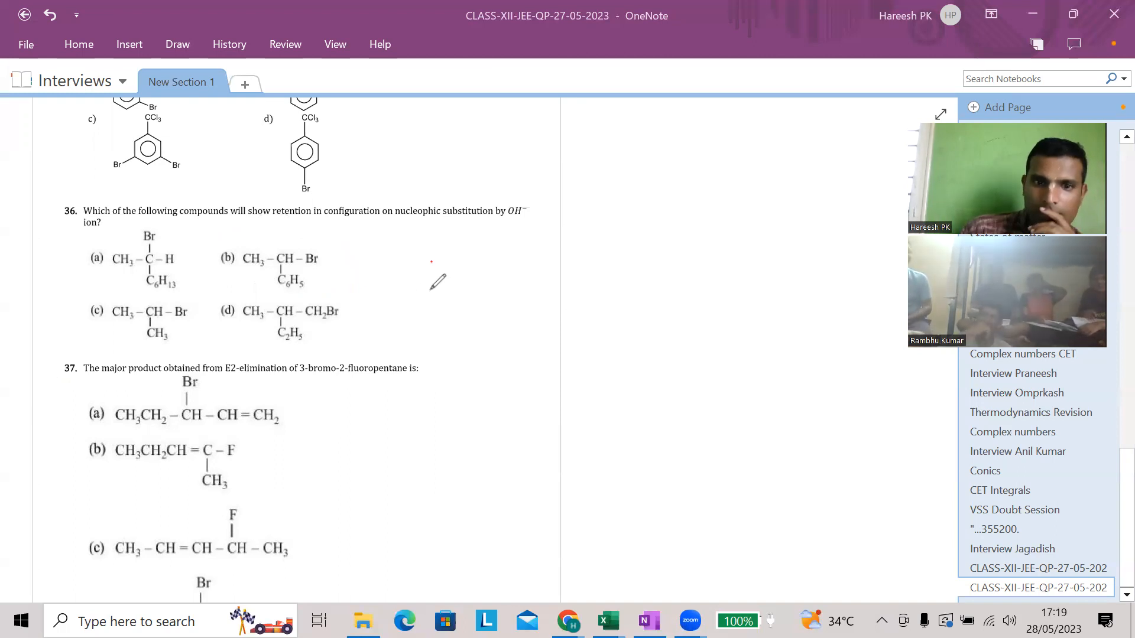
pyautogui.moveTo(431, 266); pyautogui.dragTo(430, 297)
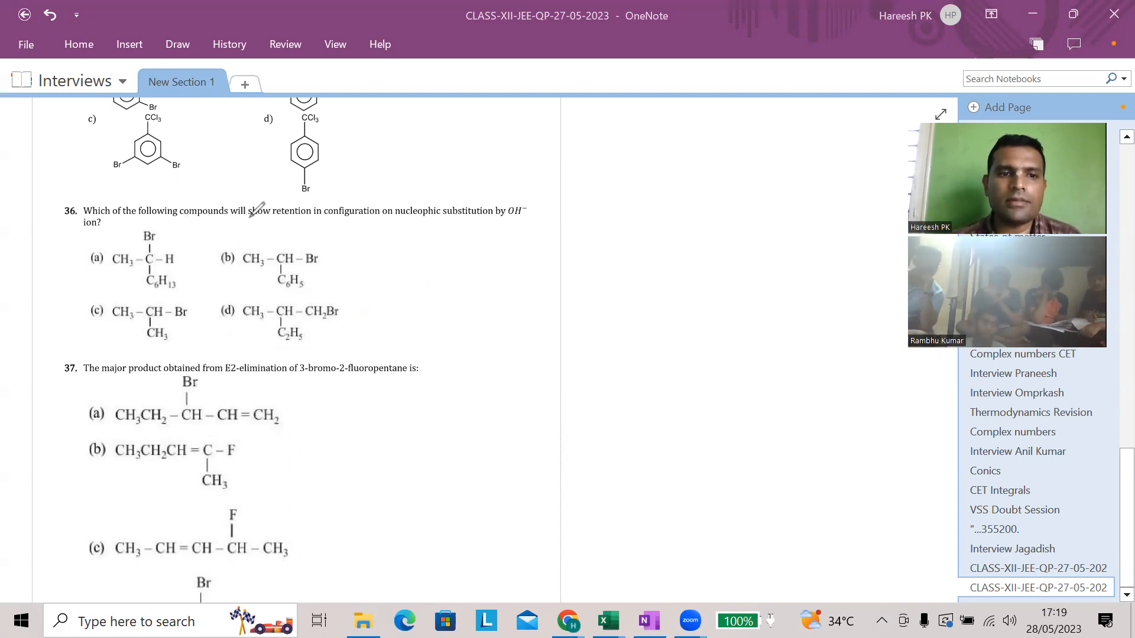
# - Underline 'show retention' in question 36 and note SN2 → Inversion and the SN1 outcome beside it
pyautogui.moveTo(249, 221); pyautogui.dragTo(314, 221)
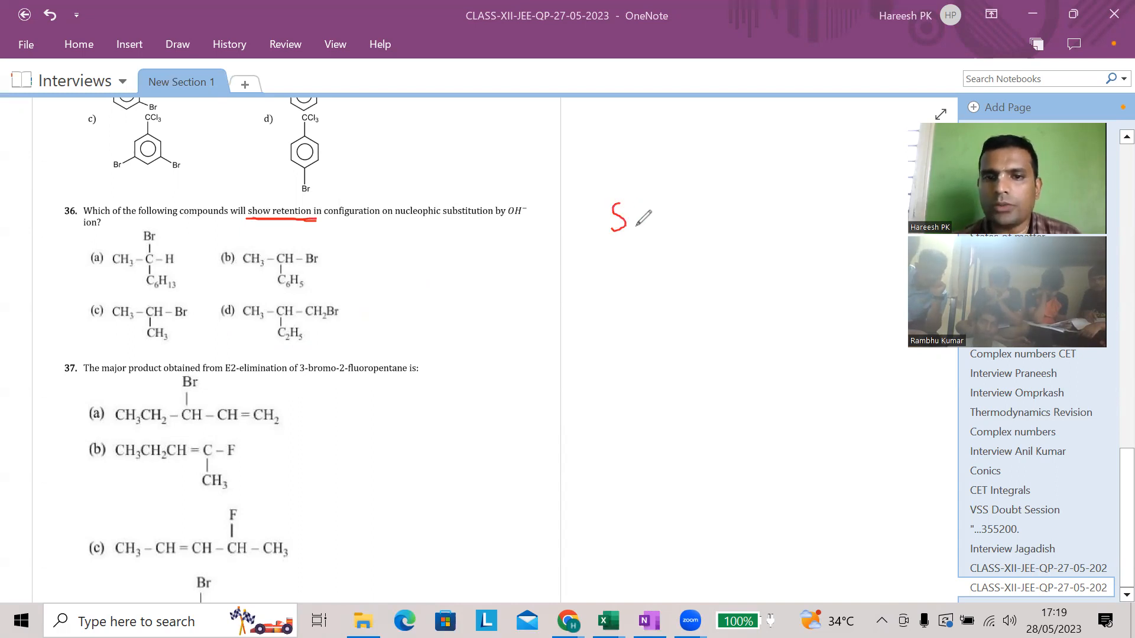
pyautogui.moveTo(630, 217); pyautogui.dragTo(695, 218)
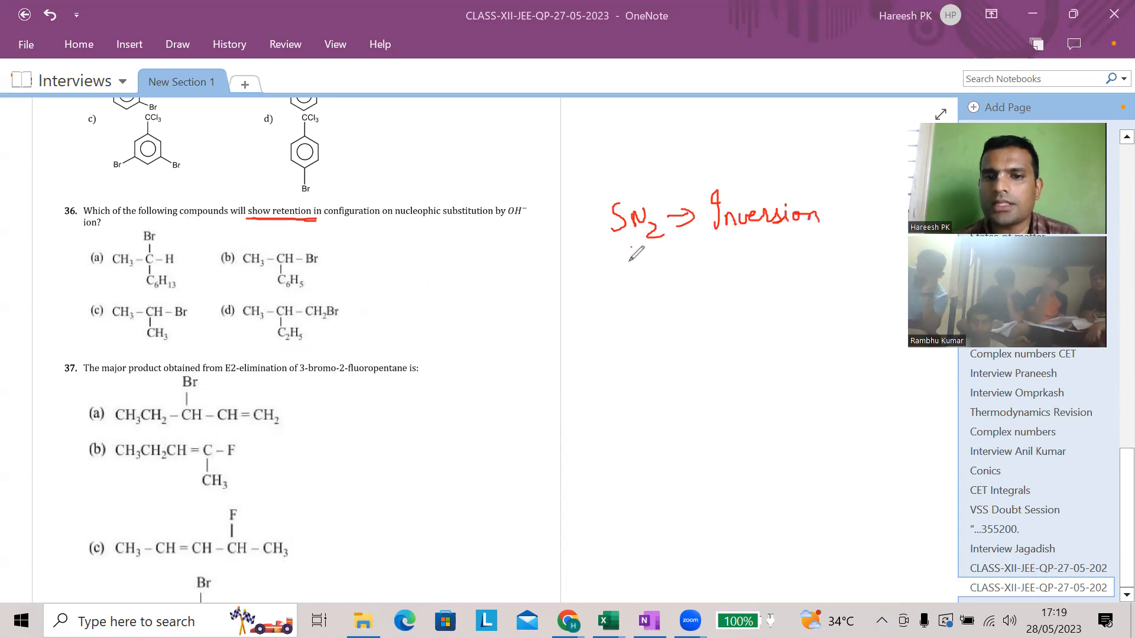
pyautogui.moveTo(618, 260); pyautogui.dragTo(703, 260)
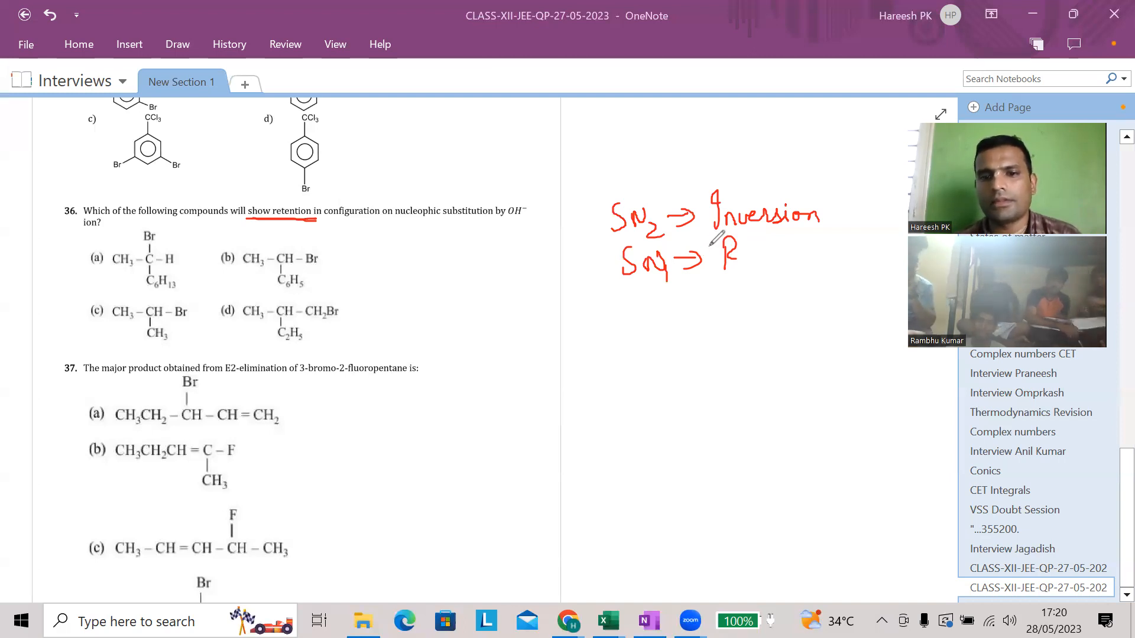
pyautogui.moveTo(637, 305)
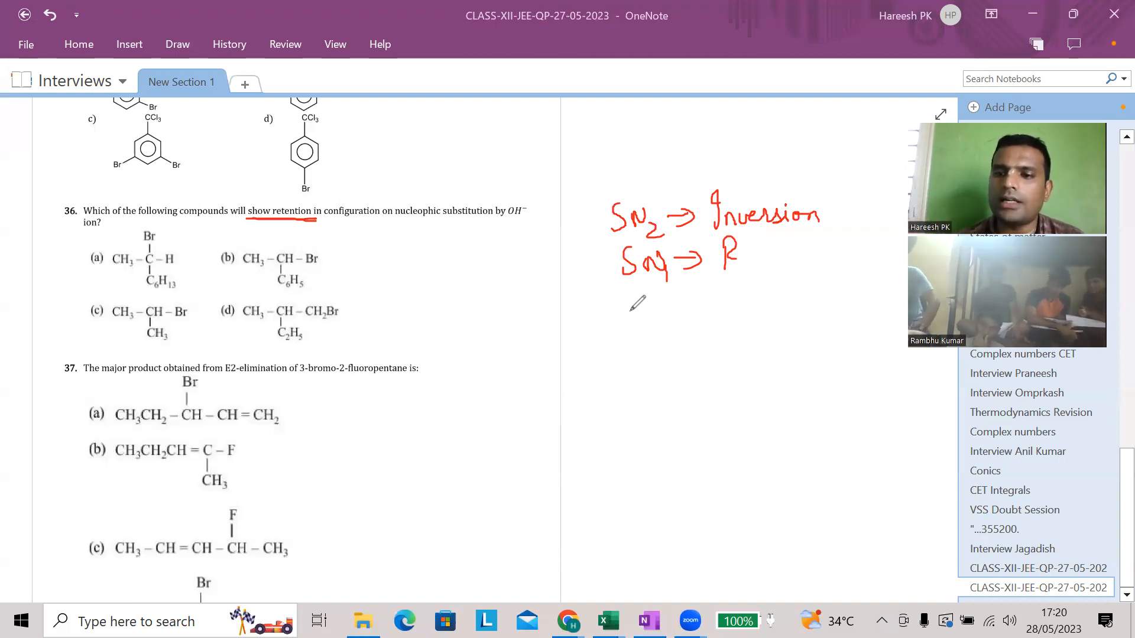
pyautogui.moveTo(326, 281)
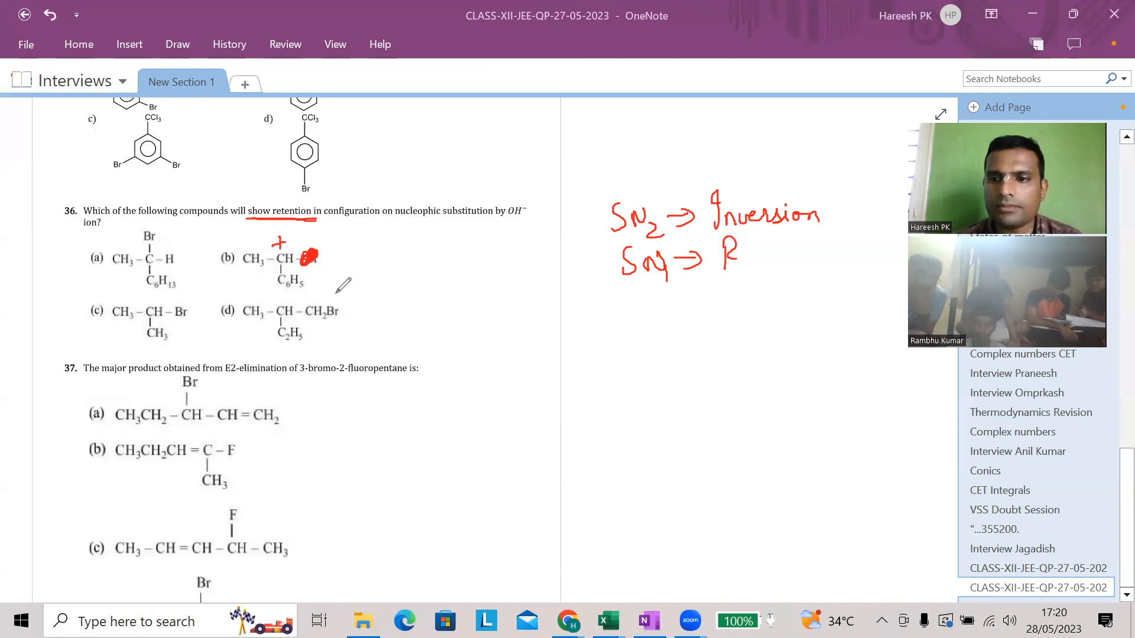
pyautogui.moveTo(355, 312)
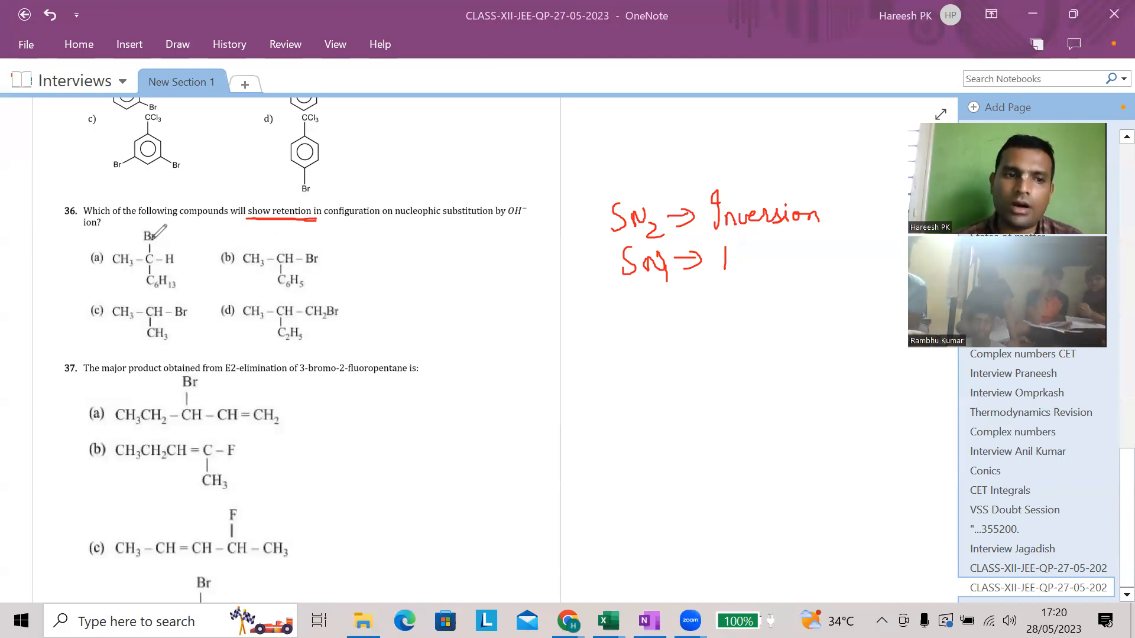
# - Circle option a of question 36, label the 1°, 2°, 3° carbon degrees and mark option b as SN1
pyautogui.moveTo(115, 235); pyautogui.dragTo(144, 293)
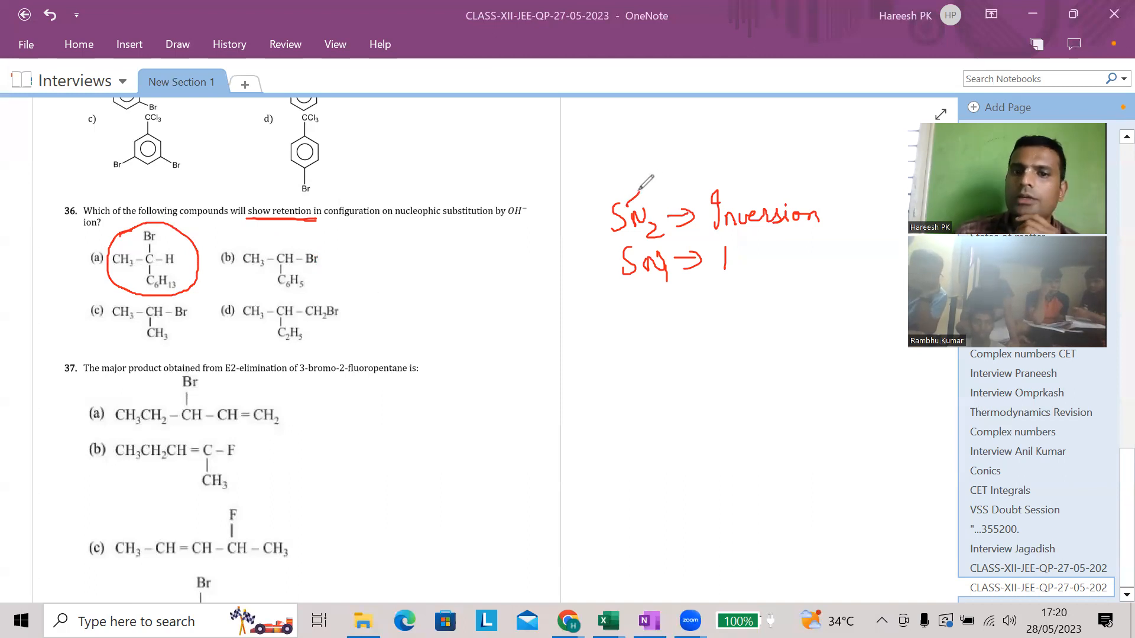
pyautogui.moveTo(651, 188); pyautogui.dragTo(662, 166)
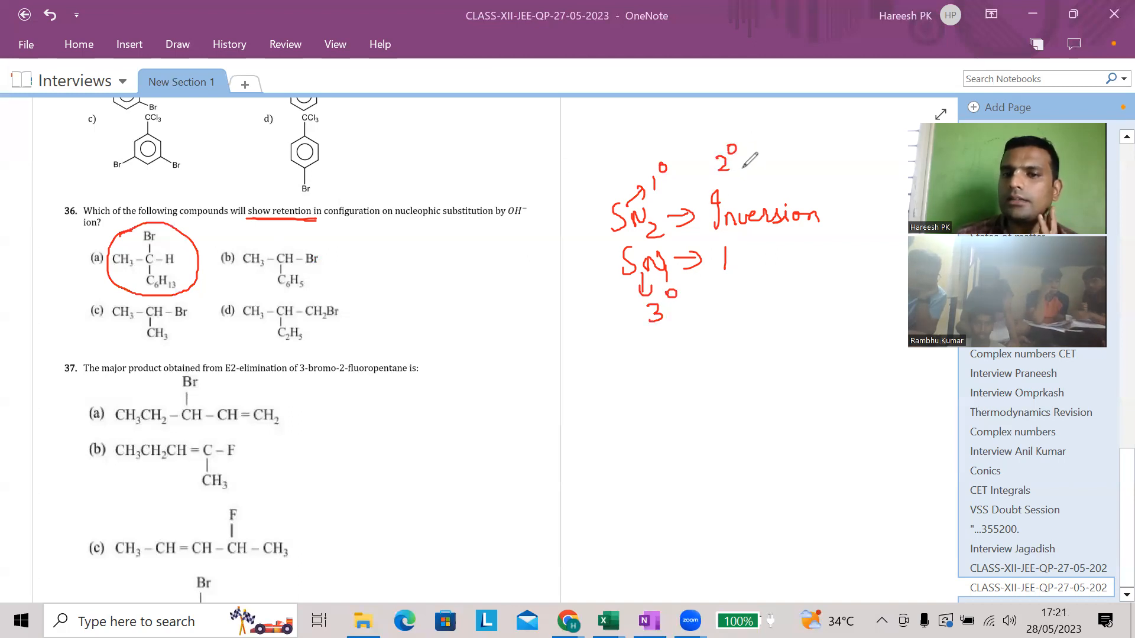
pyautogui.moveTo(725, 168)
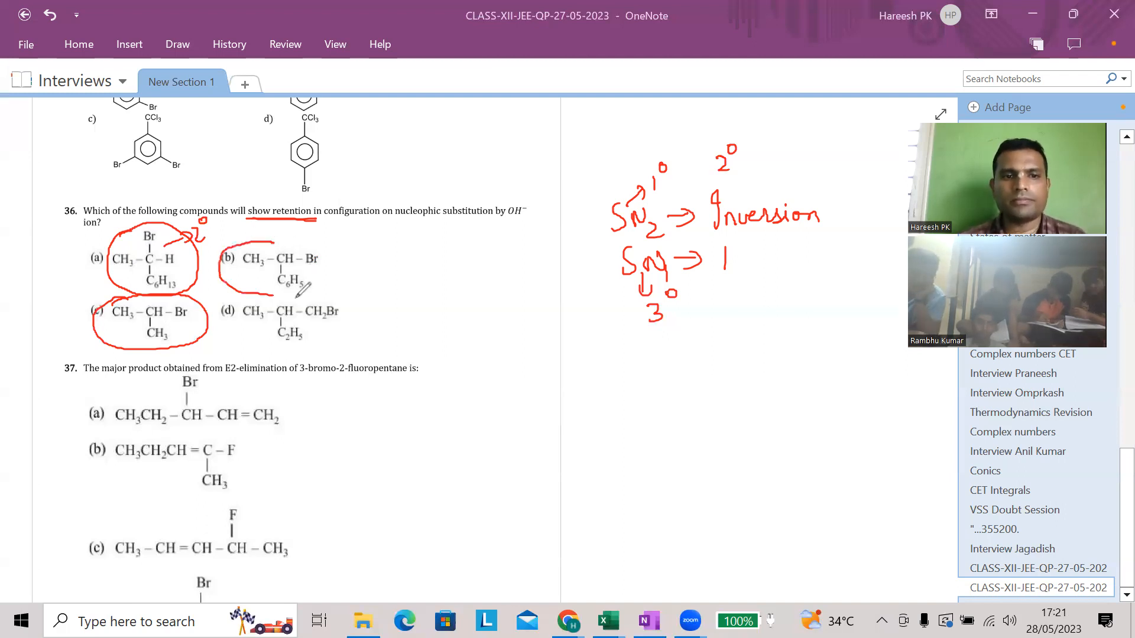
pyautogui.moveTo(239, 246); pyautogui.dragTo(333, 290)
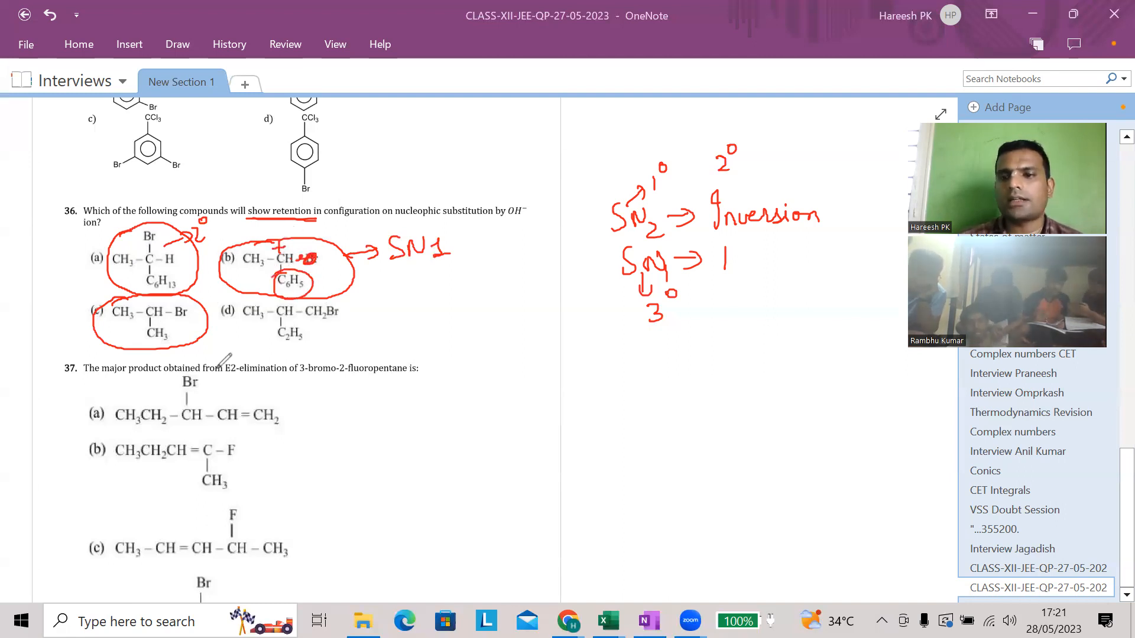
pyautogui.moveTo(225, 373)
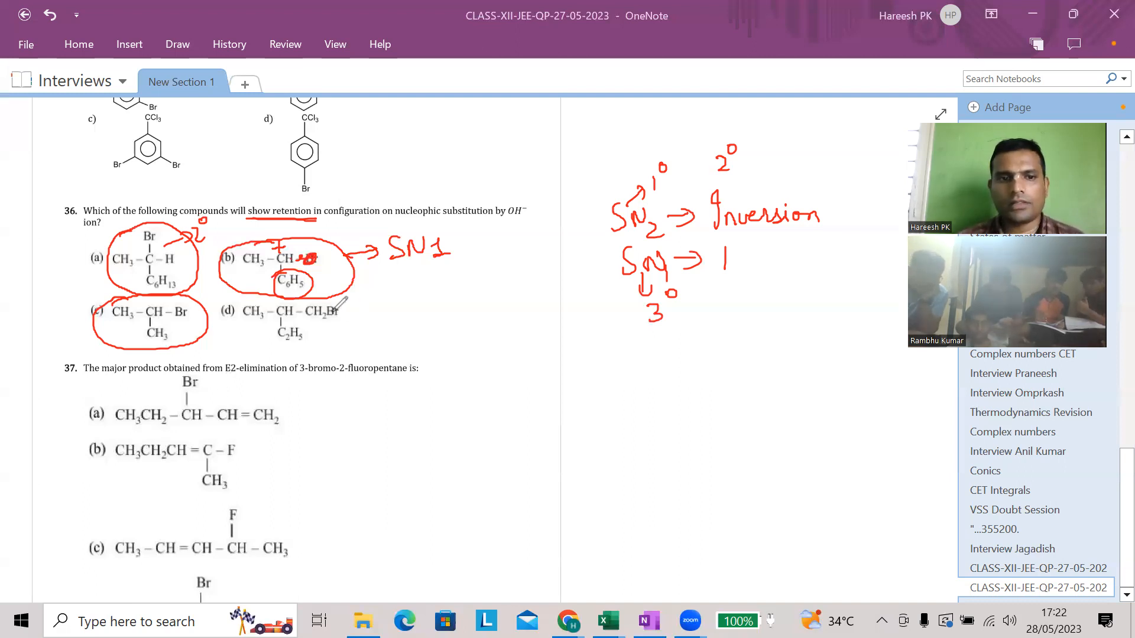
# - Underline CH2Br in option d, note SN2 beside it, then erase question 36's red ink
pyautogui.moveTo(311, 331); pyautogui.dragTo(347, 331)
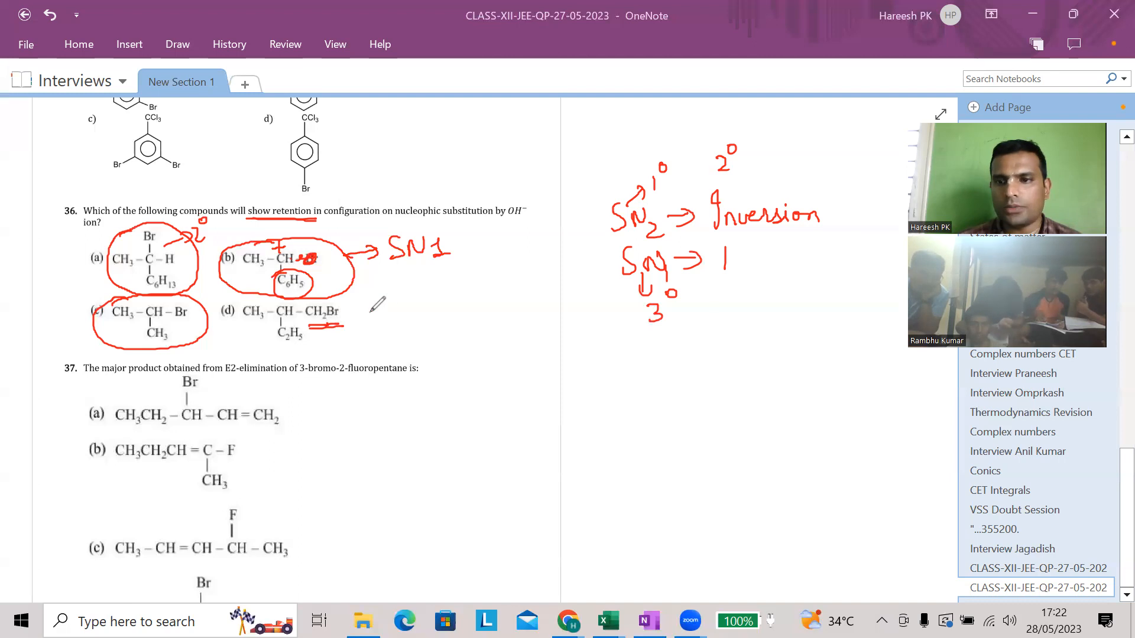
pyautogui.moveTo(379, 307); pyautogui.dragTo(406, 304)
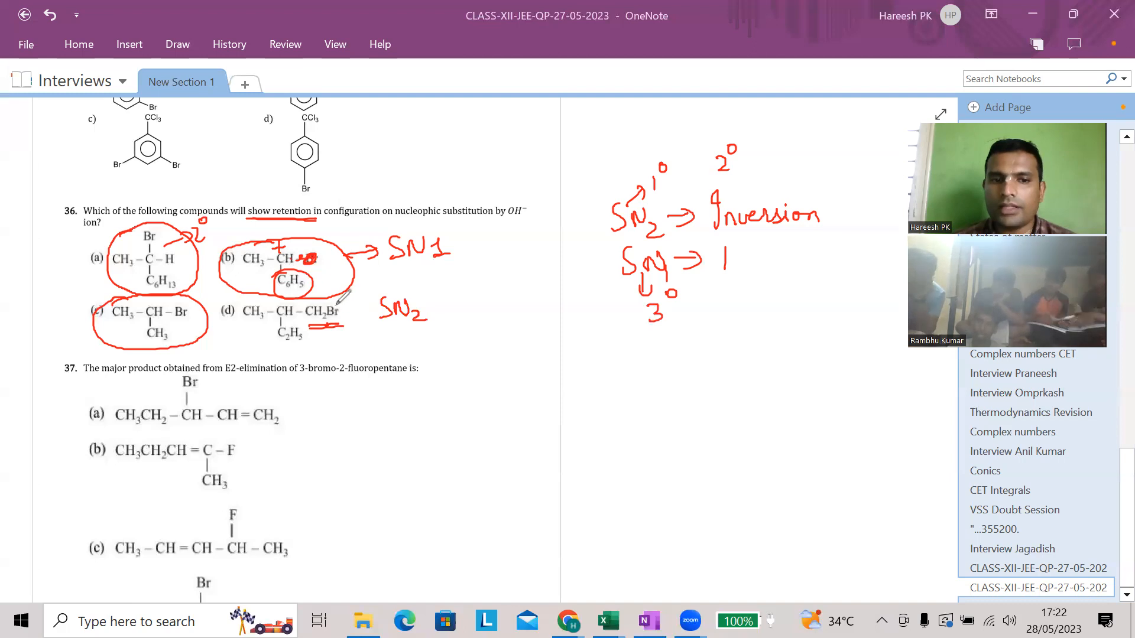
pyautogui.moveTo(346, 297); pyautogui.dragTo(330, 314)
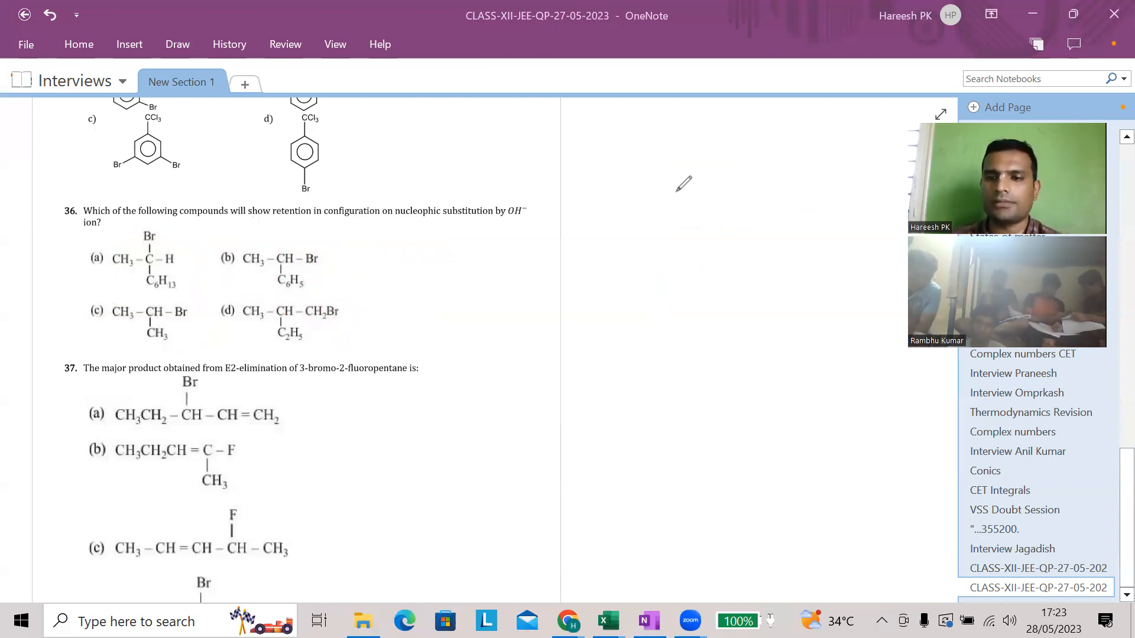
pyautogui.moveTo(754, 139)
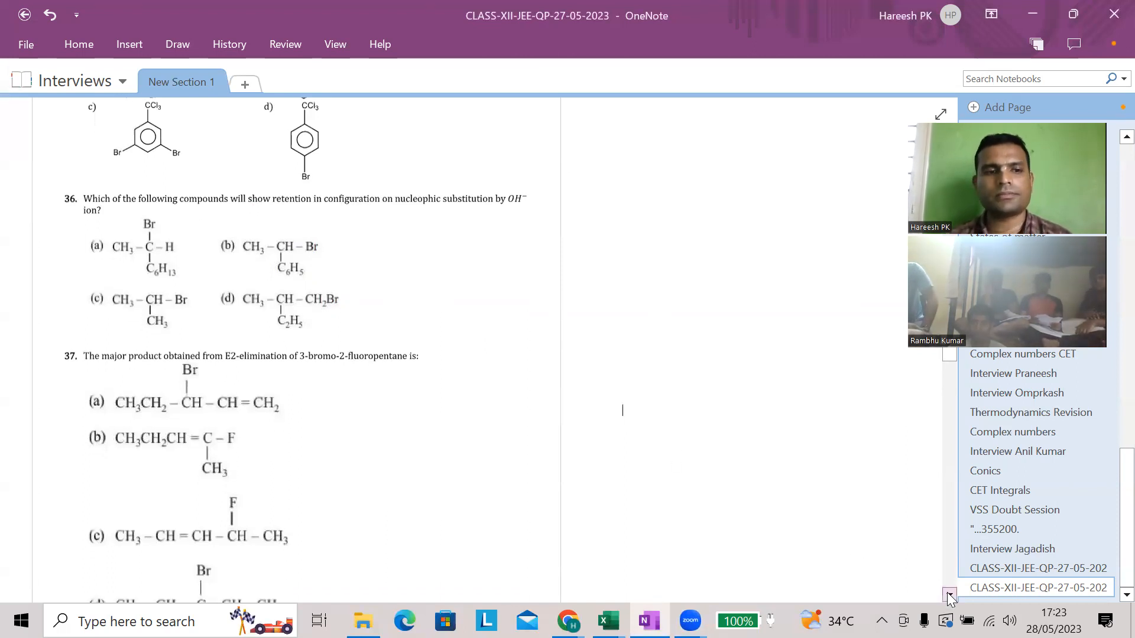
pyautogui.scroll(-3)
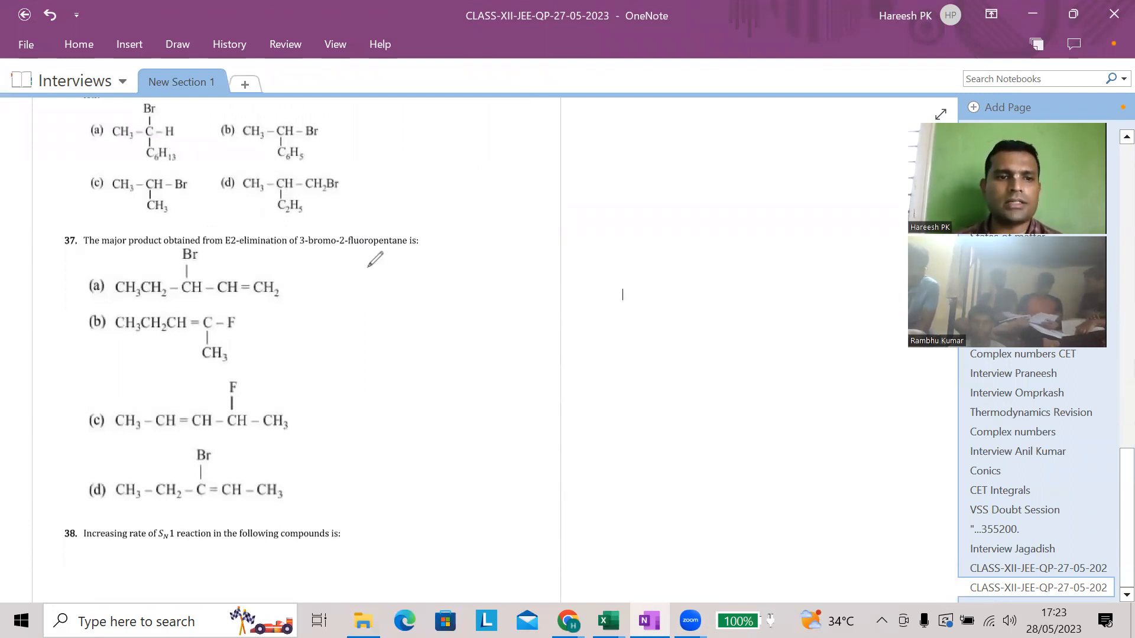
pyautogui.moveTo(417, 278); pyautogui.dragTo(471, 270)
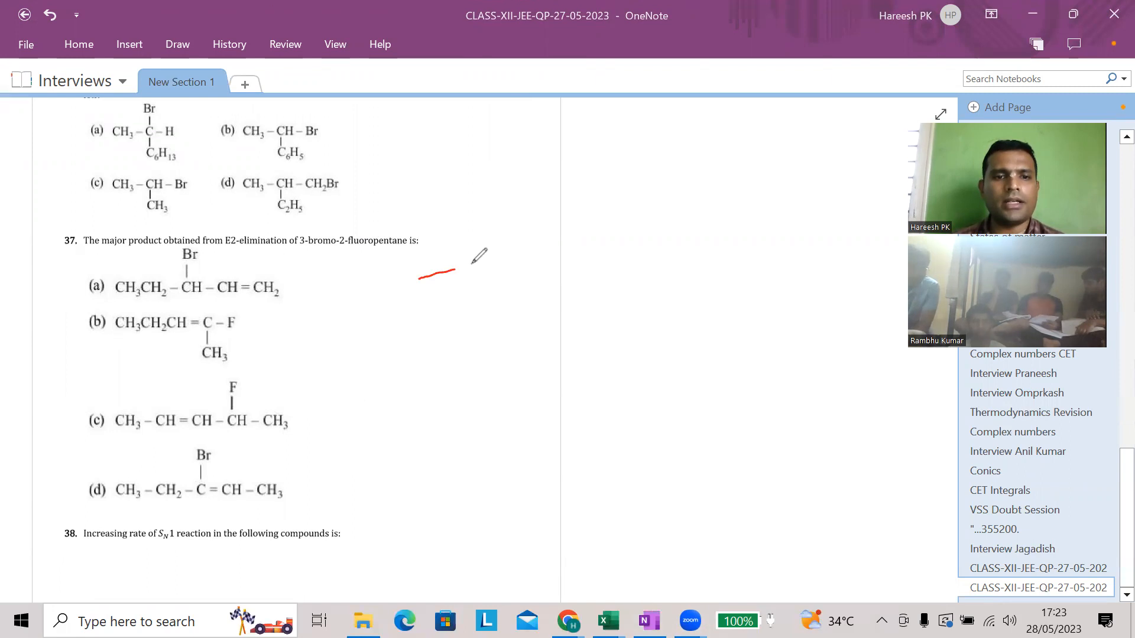
pyautogui.moveTo(450, 273); pyautogui.dragTo(521, 277)
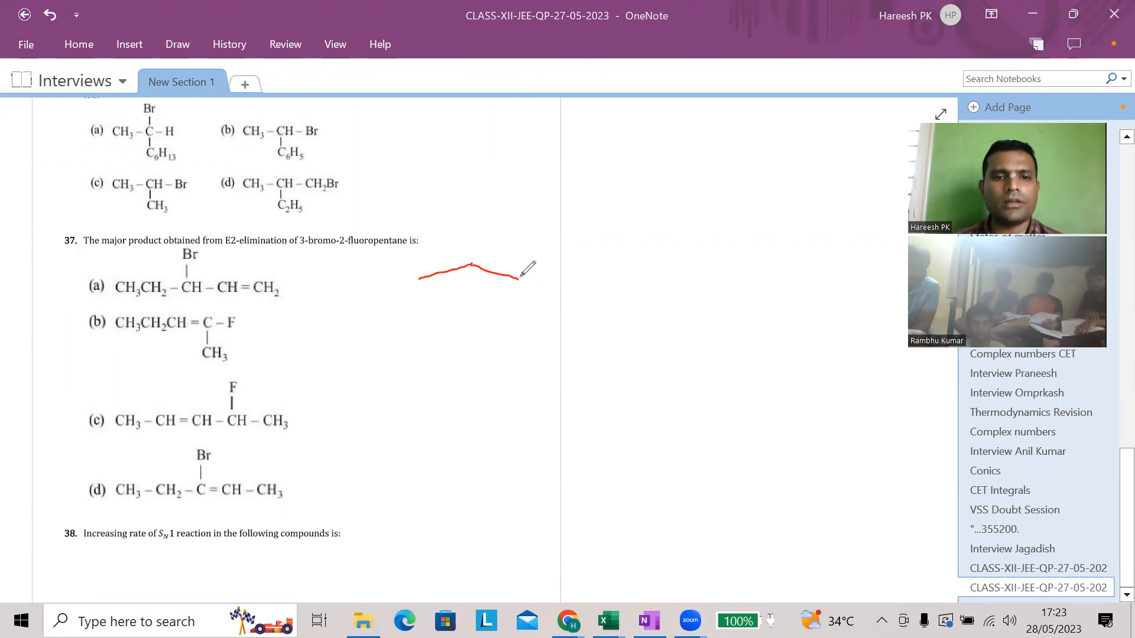
pyautogui.moveTo(521, 279); pyautogui.dragTo(617, 289)
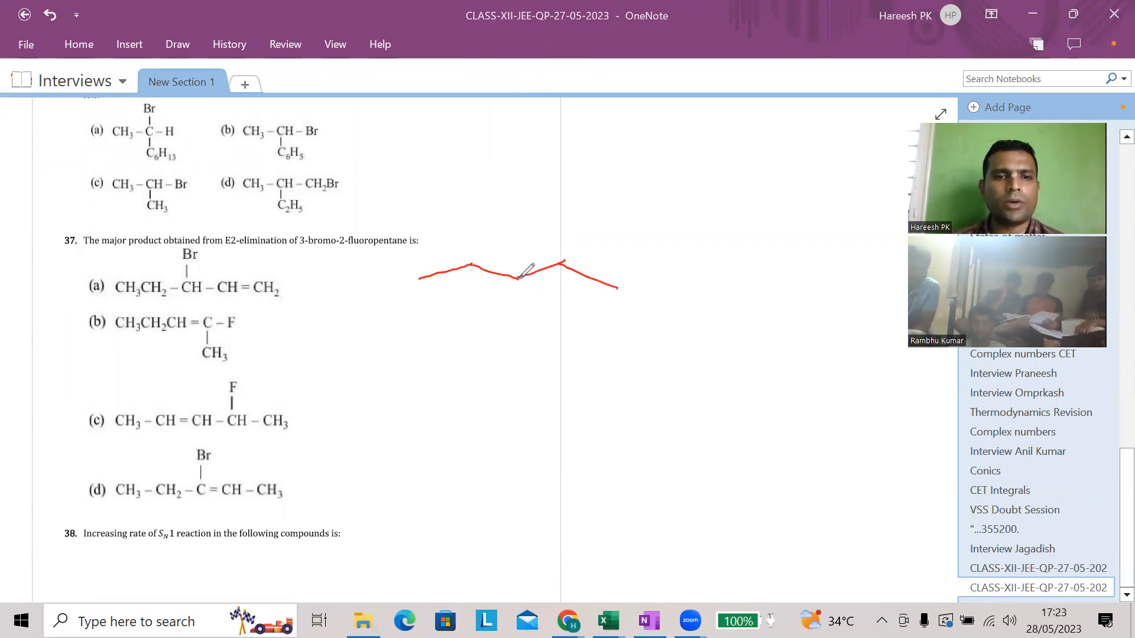
pyautogui.moveTo(515, 279); pyautogui.dragTo(515, 311)
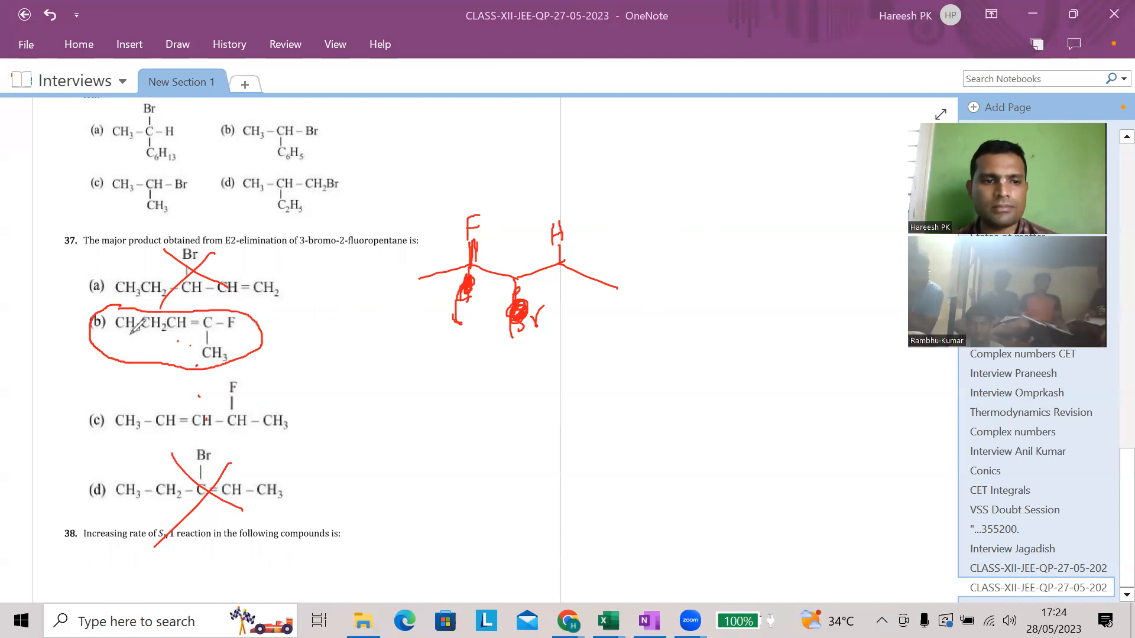
pyautogui.moveTo(95, 326); pyautogui.dragTo(130, 354)
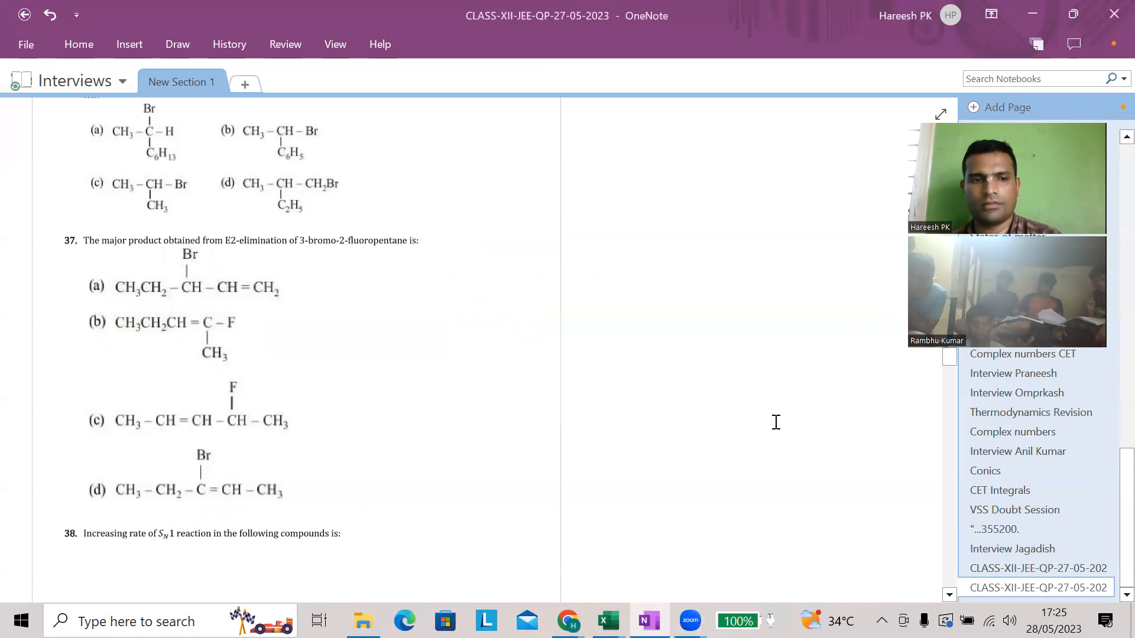
# - Scroll to question 38 and mark compound A's iodine, circling its ring with methoxy labelled meta
pyautogui.scroll(-3)
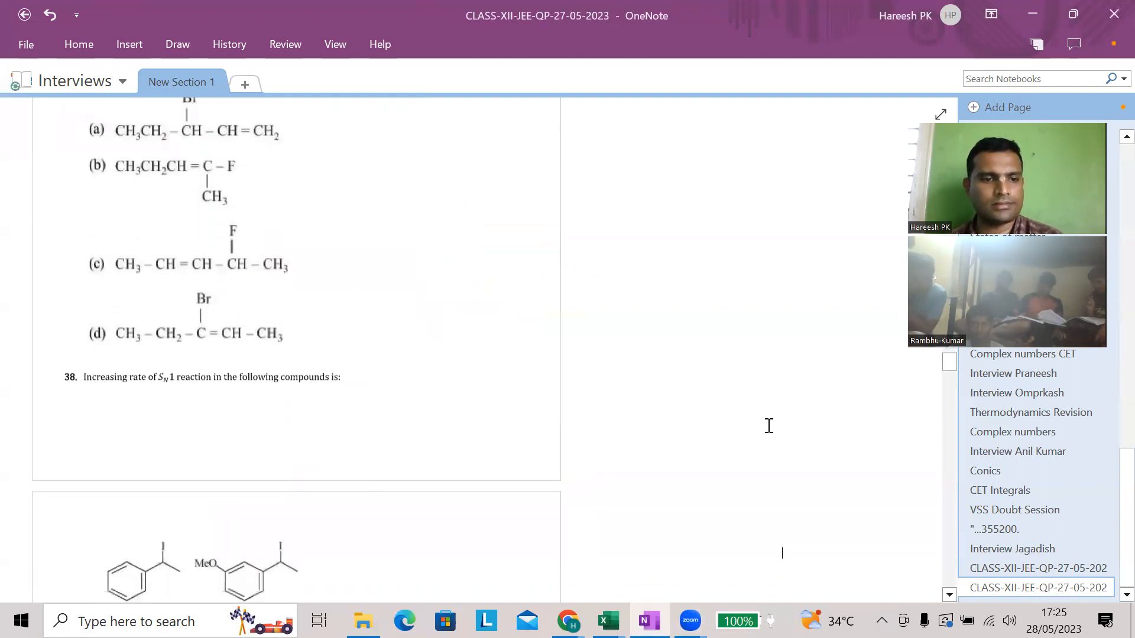
pyautogui.scroll(-3)
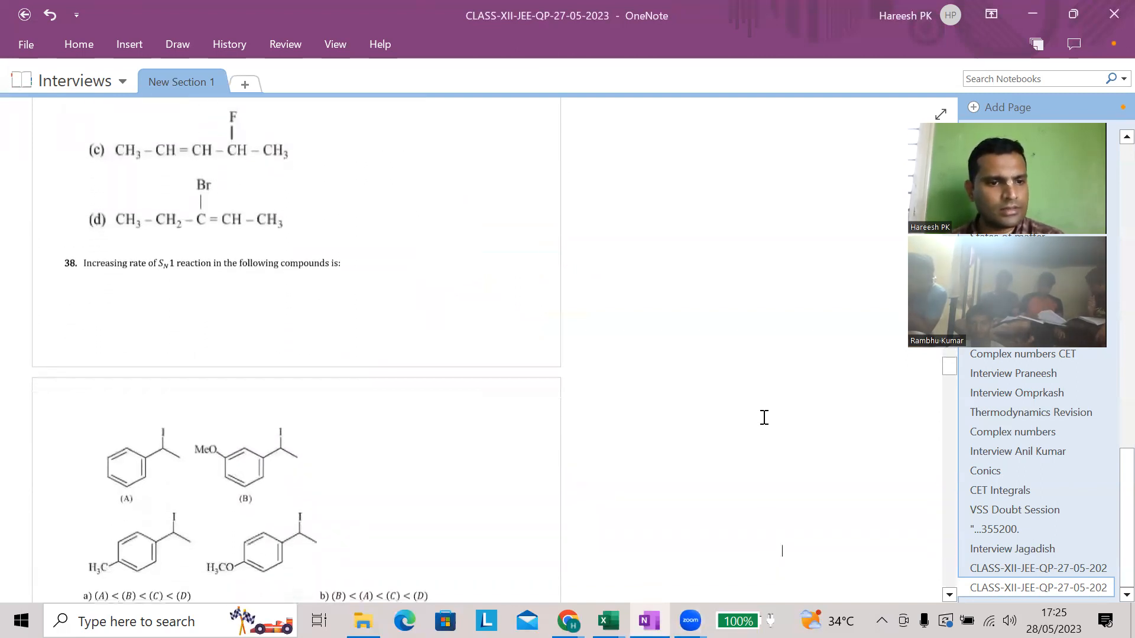
pyautogui.scroll(-3)
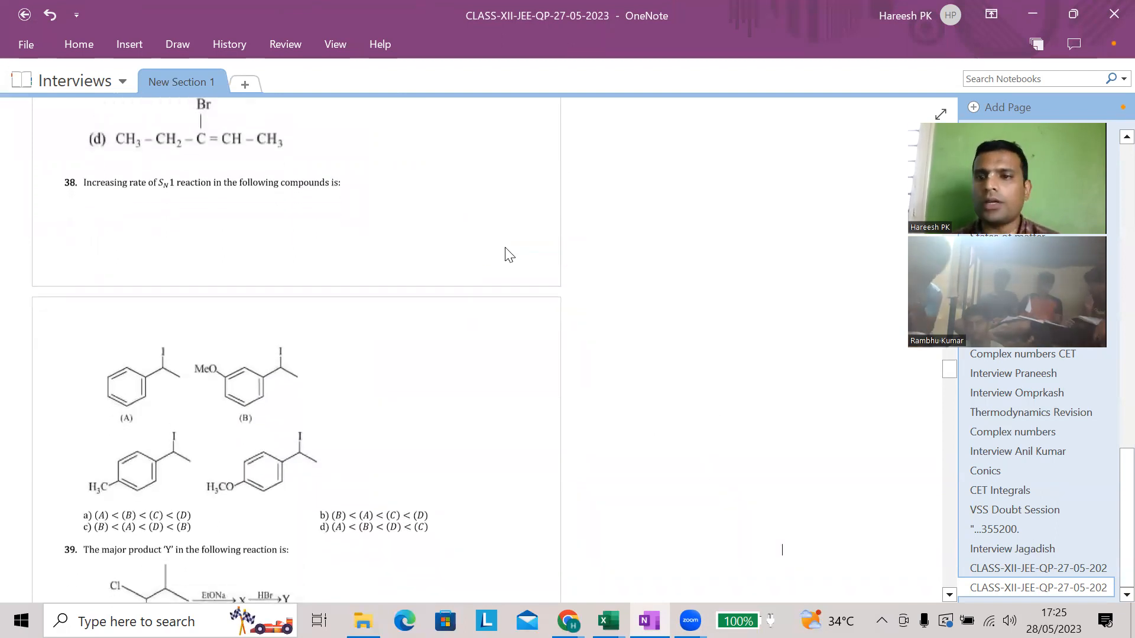
pyautogui.moveTo(638, 146)
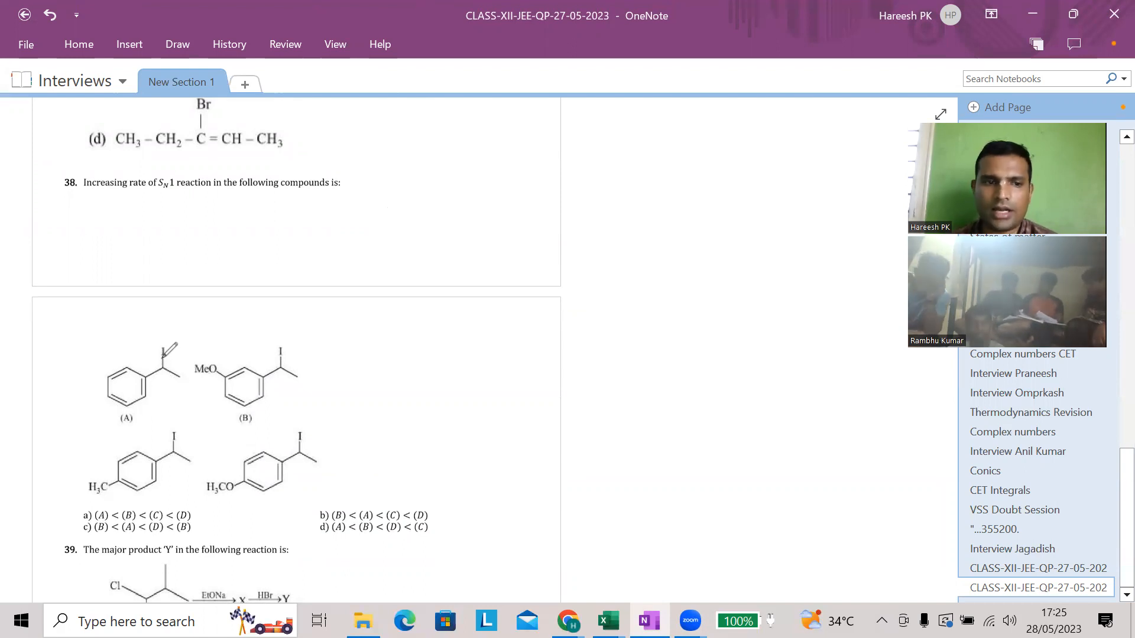
pyautogui.moveTo(161, 348); pyautogui.dragTo(166, 374)
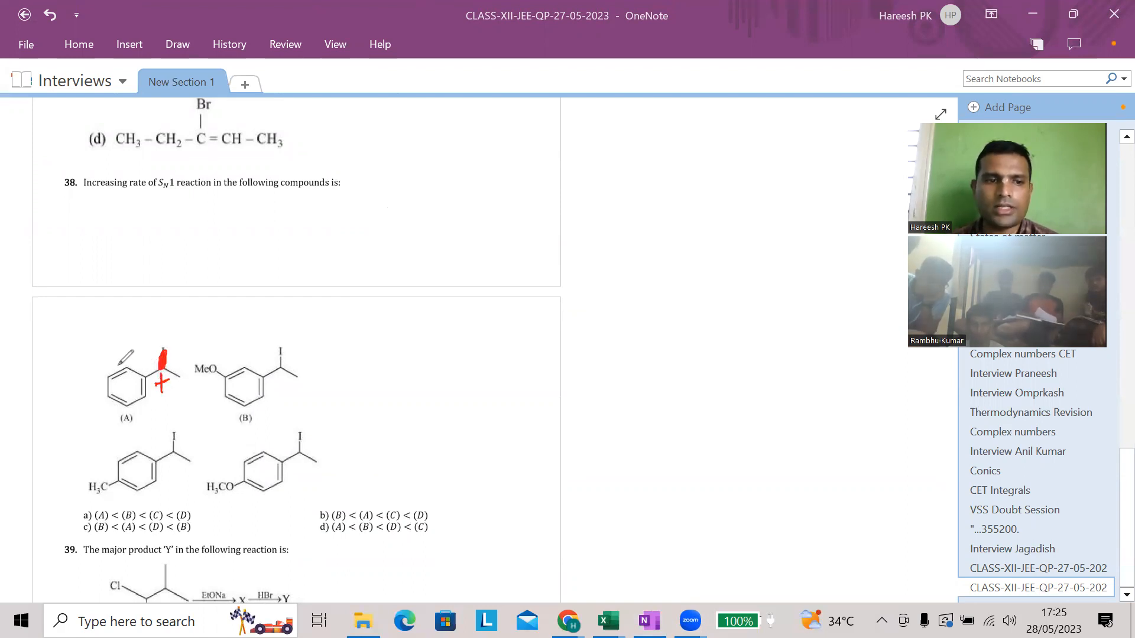
pyautogui.moveTo(130, 361); pyautogui.dragTo(130, 406)
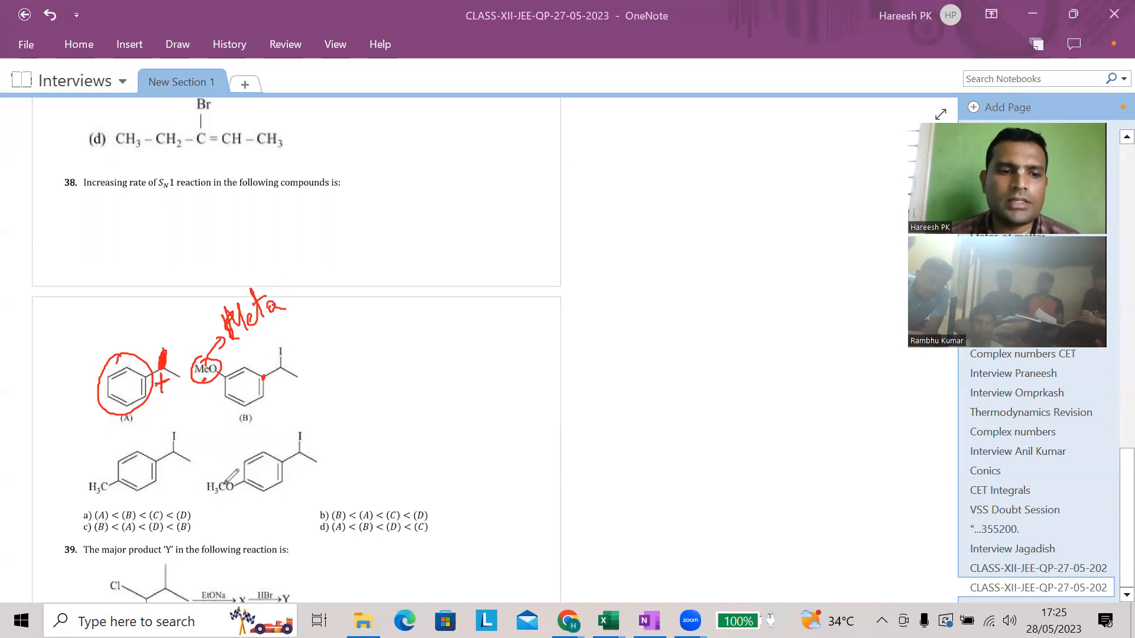
# - Tick compound D's methoxy, circle C and D's methyl/methoxy groups, then undo the red working
pyautogui.moveTo(206, 477); pyautogui.dragTo(231, 471)
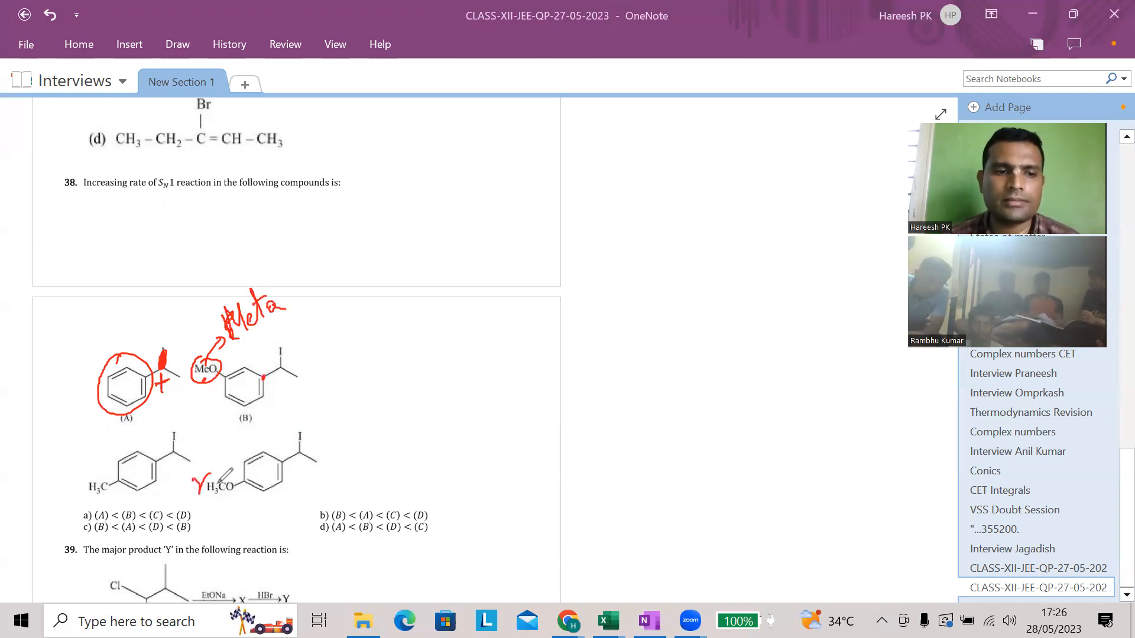
pyautogui.moveTo(218, 470); pyautogui.dragTo(224, 507)
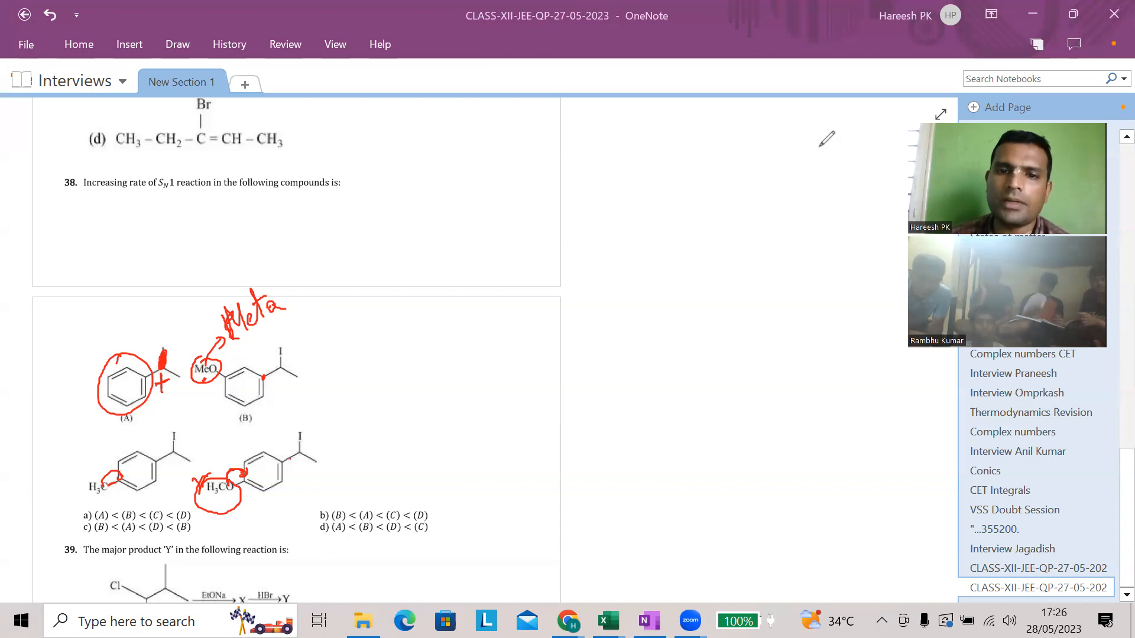
pyautogui.press('ctrl+z')
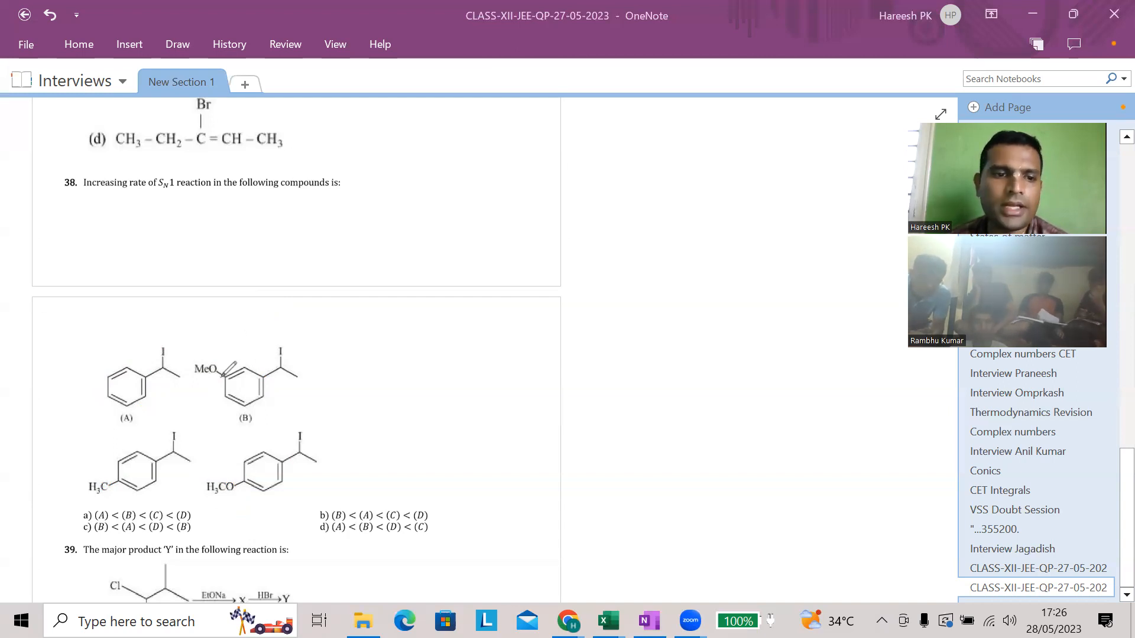
pyautogui.moveTo(218, 376); pyautogui.dragTo(232, 368)
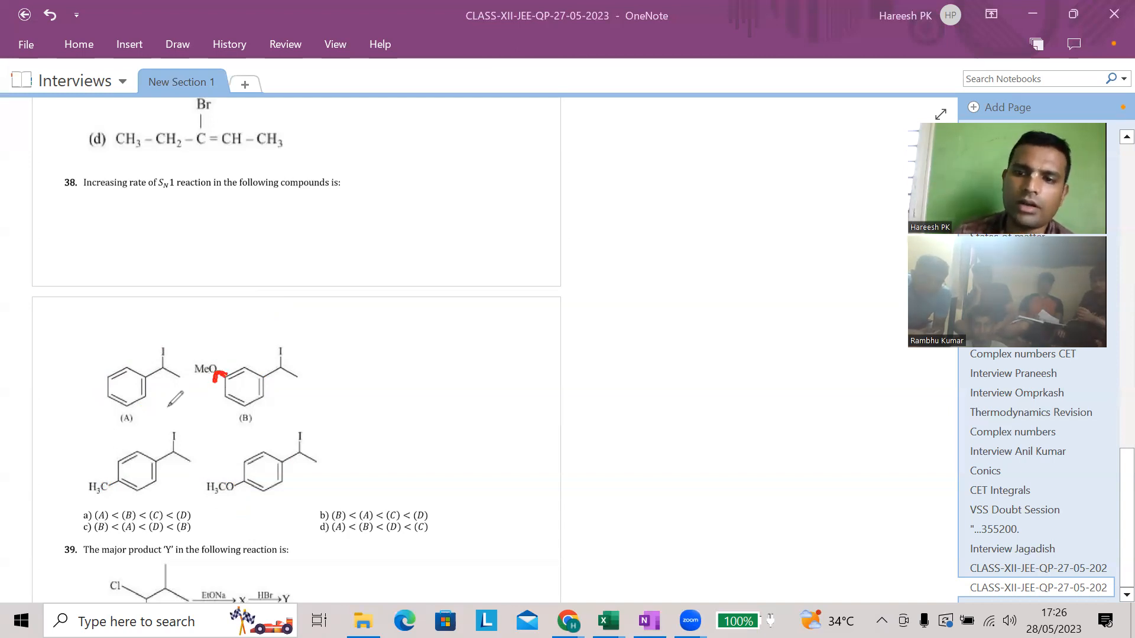
pyautogui.moveTo(275, 369); pyautogui.dragTo(281, 354)
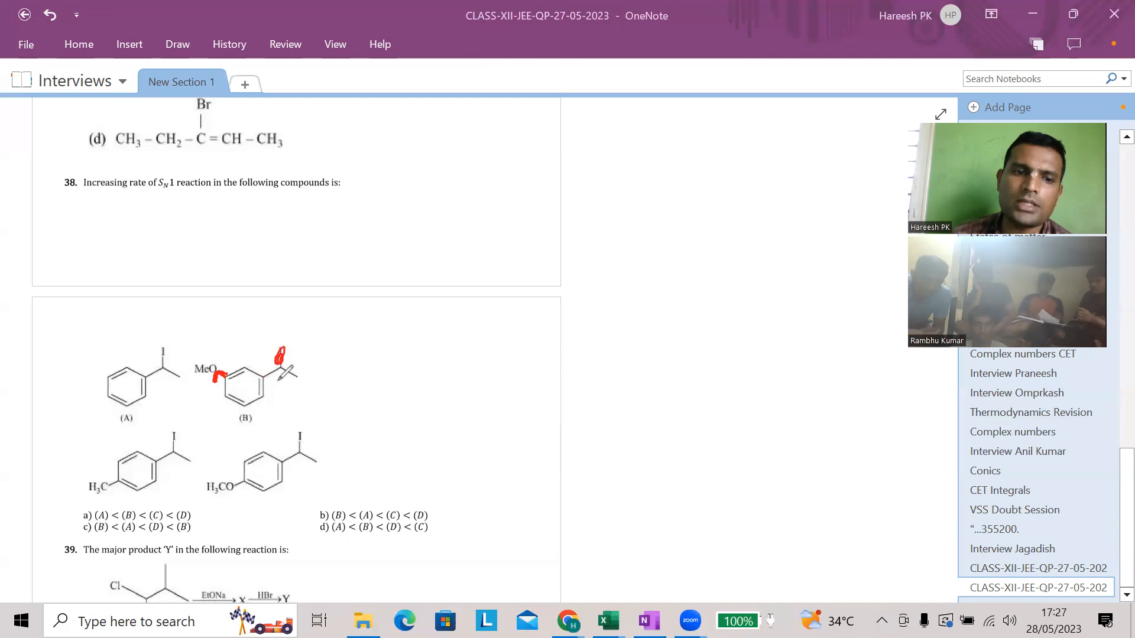
pyautogui.moveTo(279, 362); pyautogui.dragTo(279, 380)
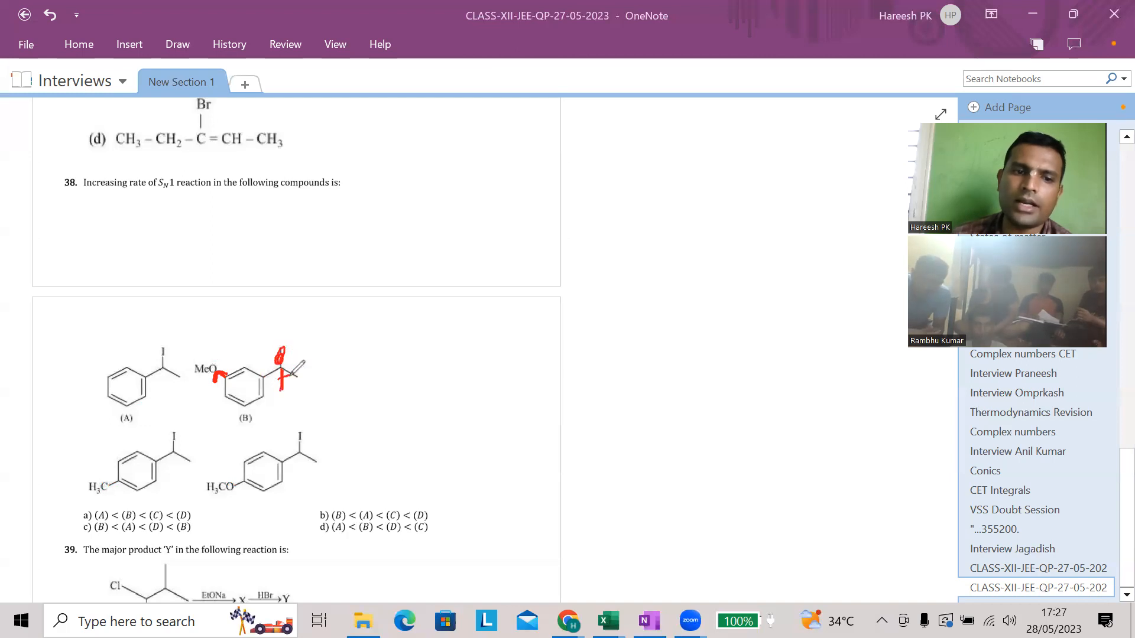
pyautogui.moveTo(221, 369); pyautogui.dragTo(282, 376)
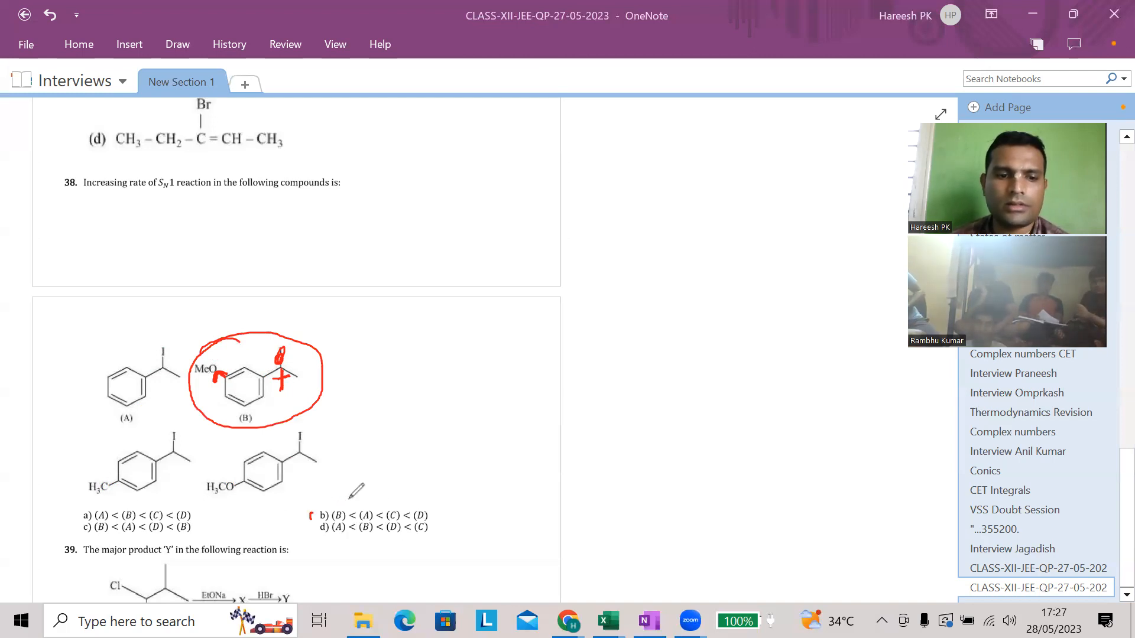
pyautogui.moveTo(310, 516); pyautogui.dragTo(434, 511)
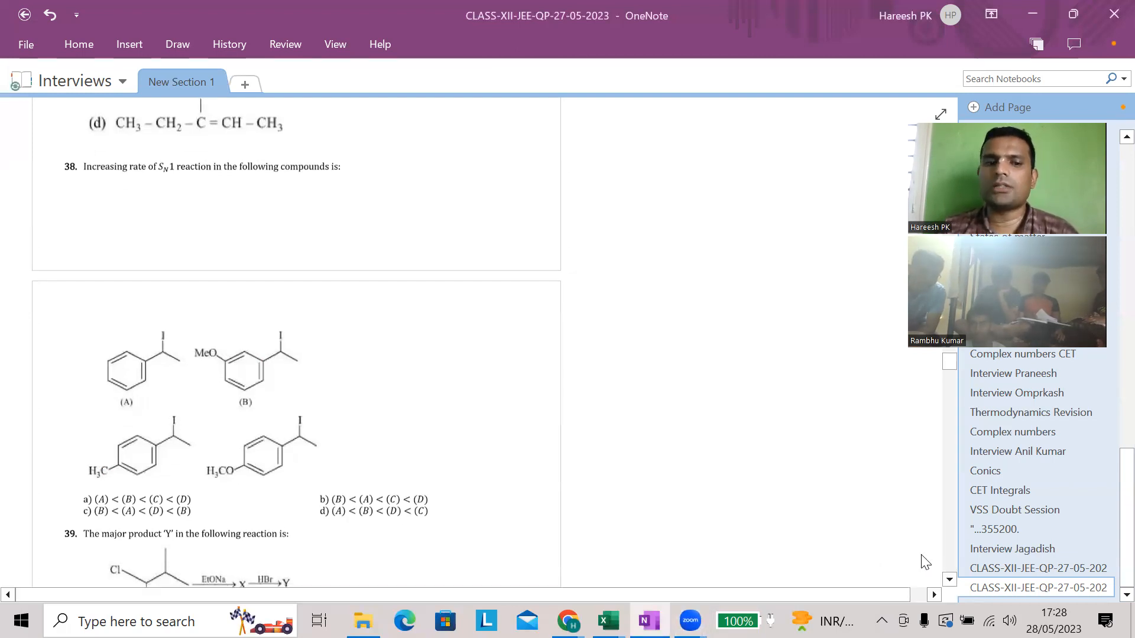
# - Scroll to question 39, mark the reactant's Cl and H, and sketch the elimination alkene
pyautogui.scroll(-3)
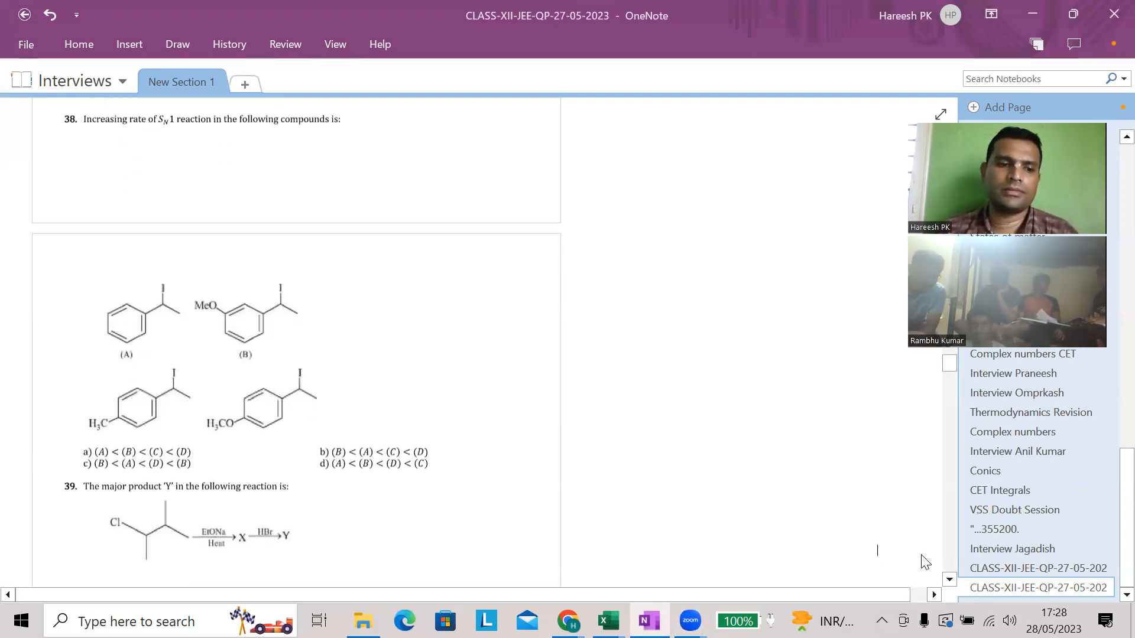
pyautogui.scroll(-3)
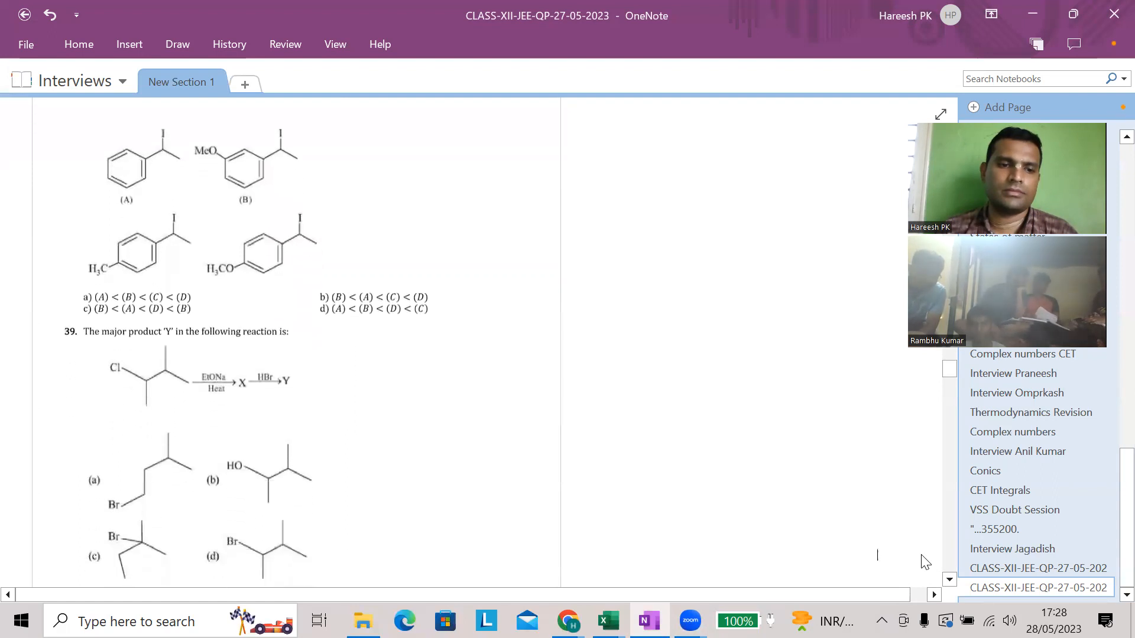
pyautogui.scroll(-3)
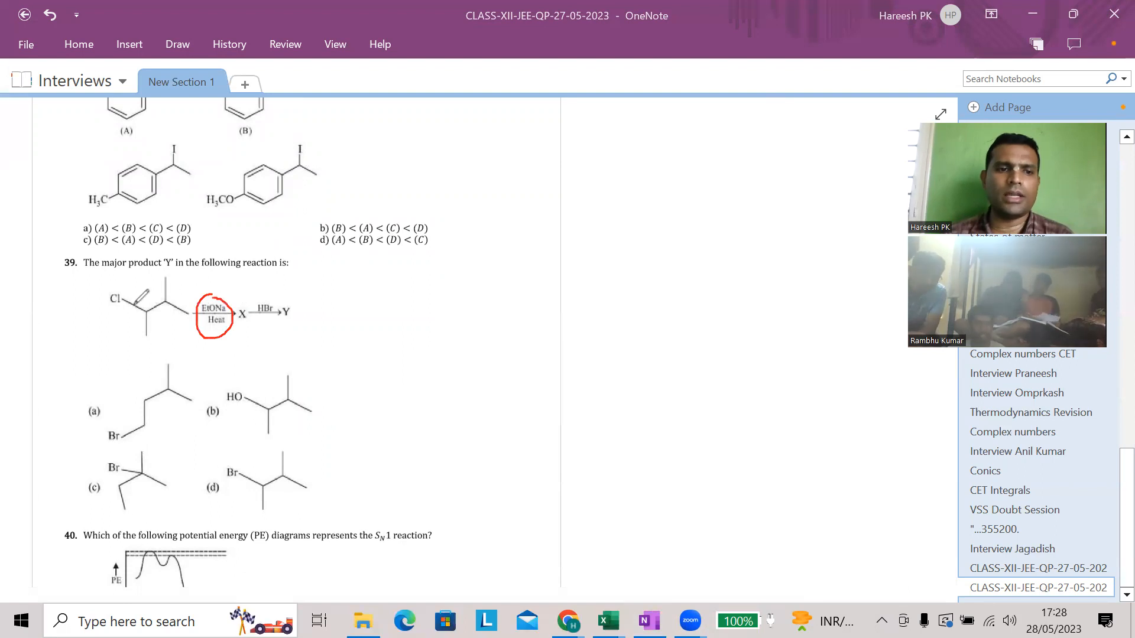
pyautogui.moveTo(123, 293); pyautogui.dragTo(134, 307)
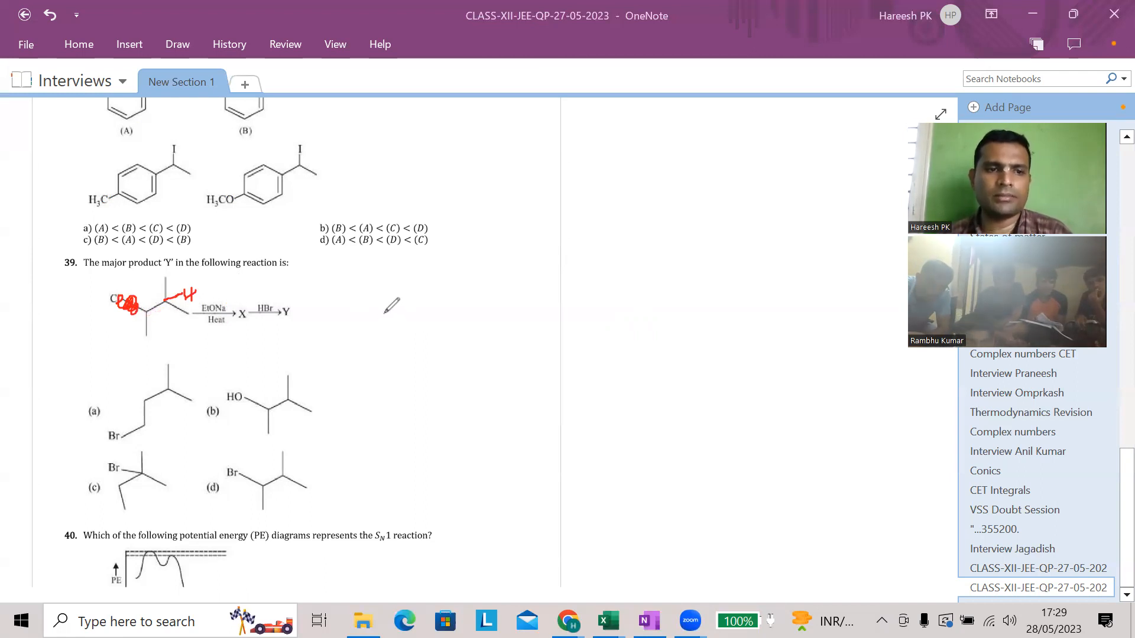
pyautogui.moveTo(376, 314); pyautogui.dragTo(423, 297)
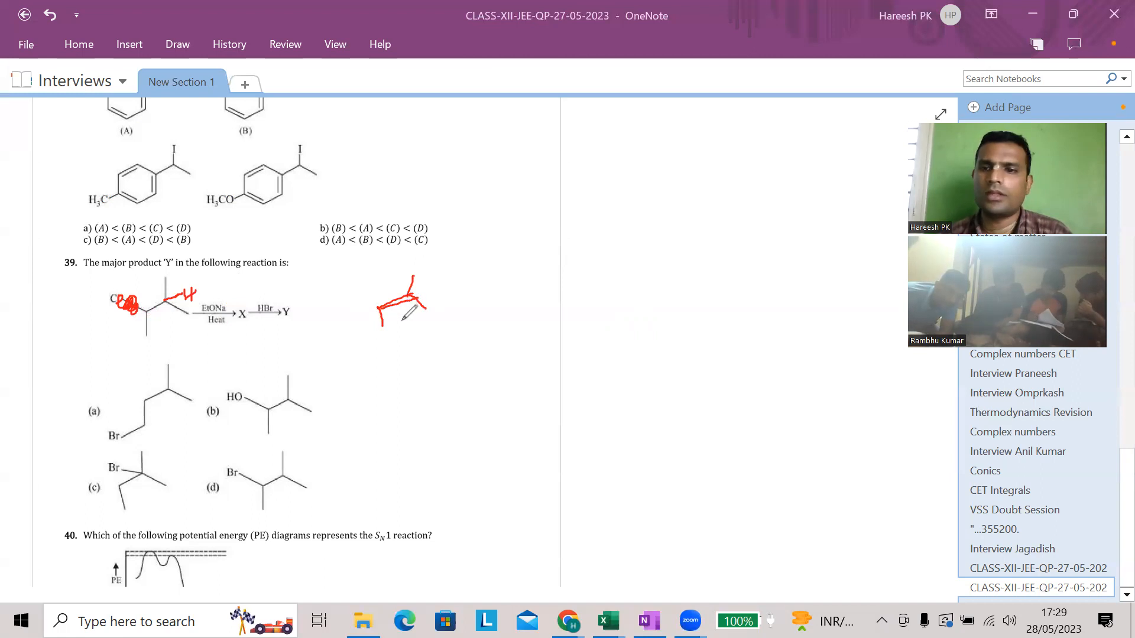
# - Add an arrow with HBr as reagent and draw the bromine-substituted product
pyautogui.moveTo(463, 283); pyautogui.dragTo(514, 276)
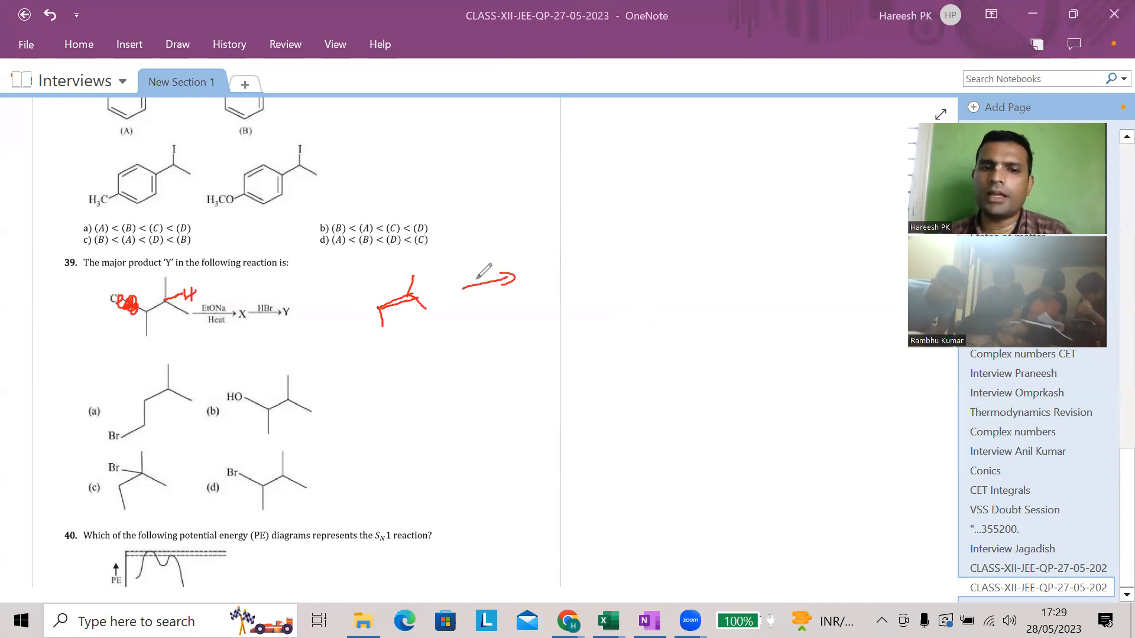
pyautogui.moveTo(467, 275); pyautogui.dragTo(515, 276)
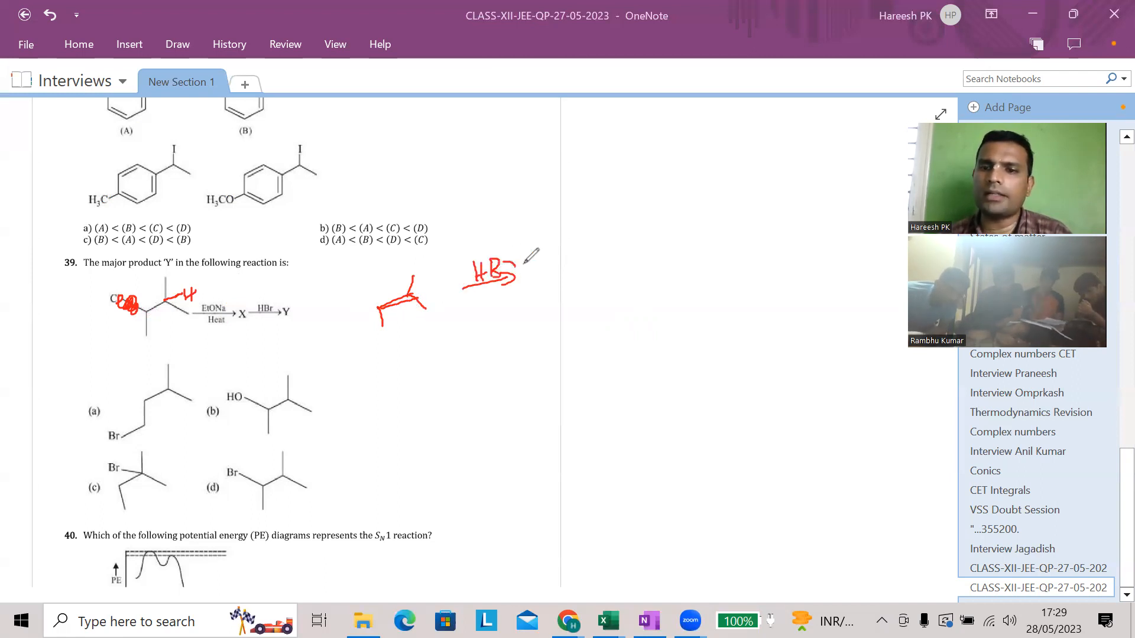
pyautogui.moveTo(507, 263); pyautogui.dragTo(492, 286)
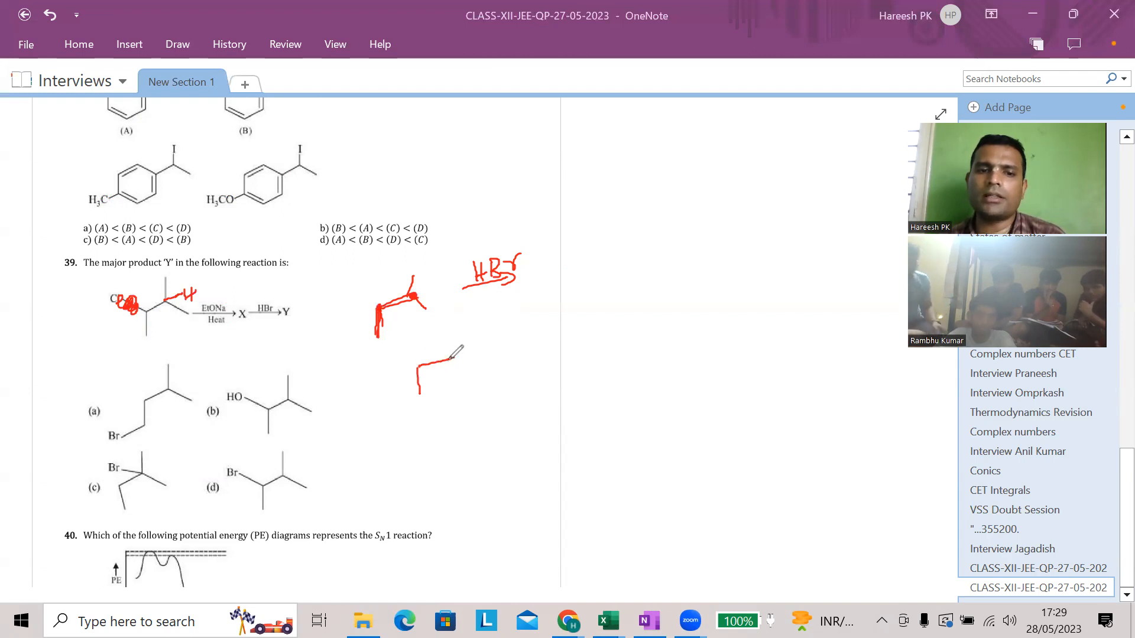
pyautogui.moveTo(456, 355); pyautogui.dragTo(477, 369)
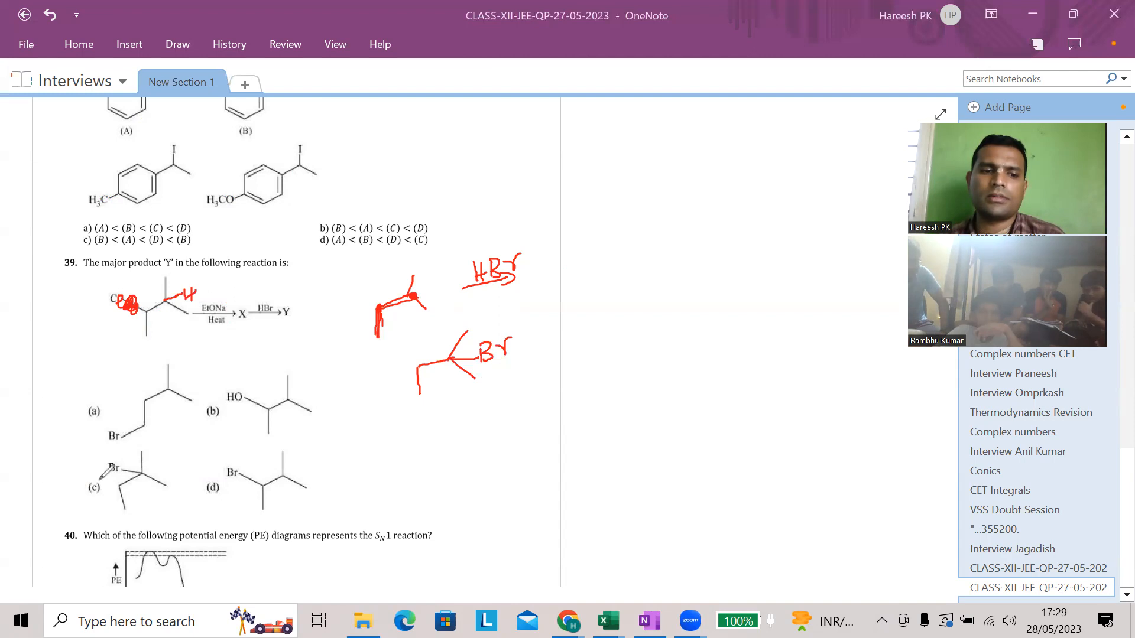
# - Tick and underline option (c) as the answer to question 39
pyautogui.moveTo(72, 499); pyautogui.dragTo(166, 504)
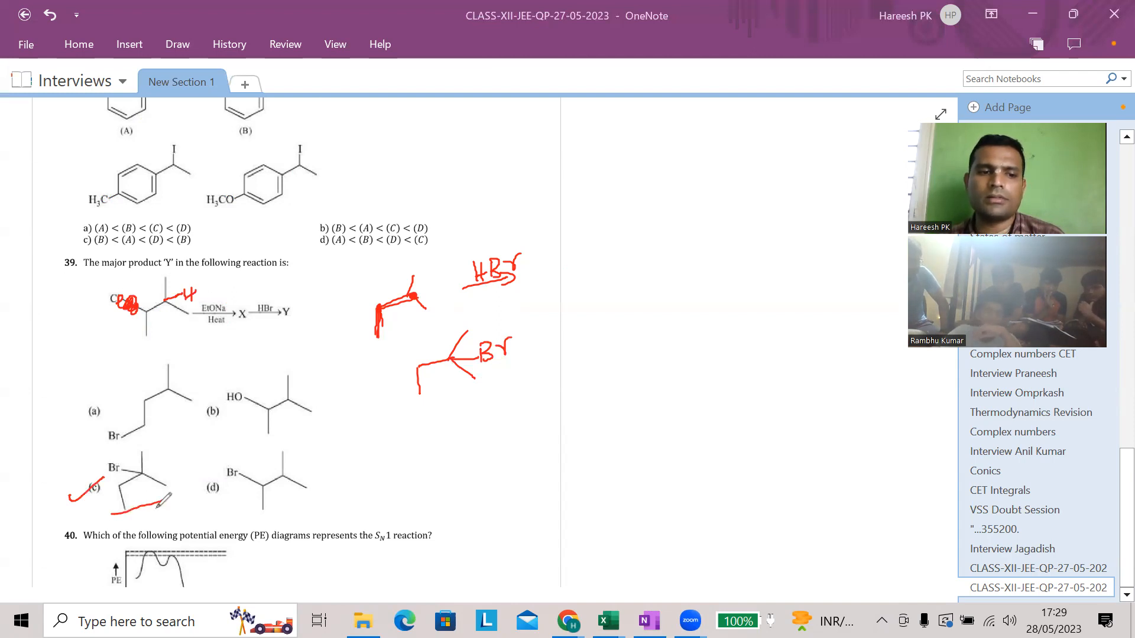
pyautogui.moveTo(112, 498); pyautogui.dragTo(181, 511)
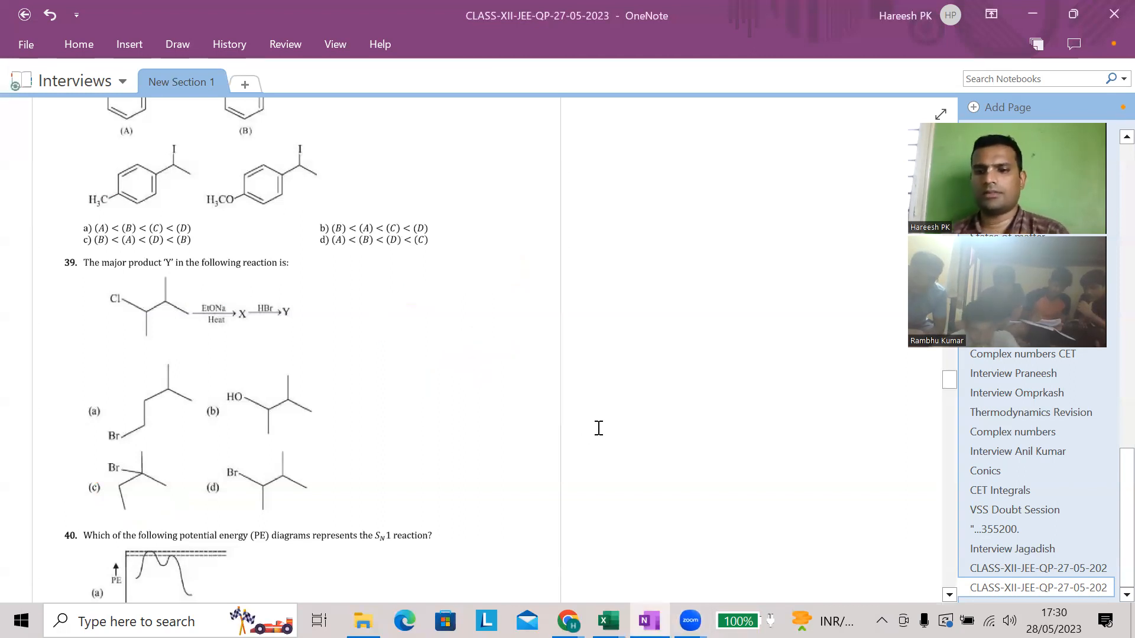
pyautogui.scroll(-3)
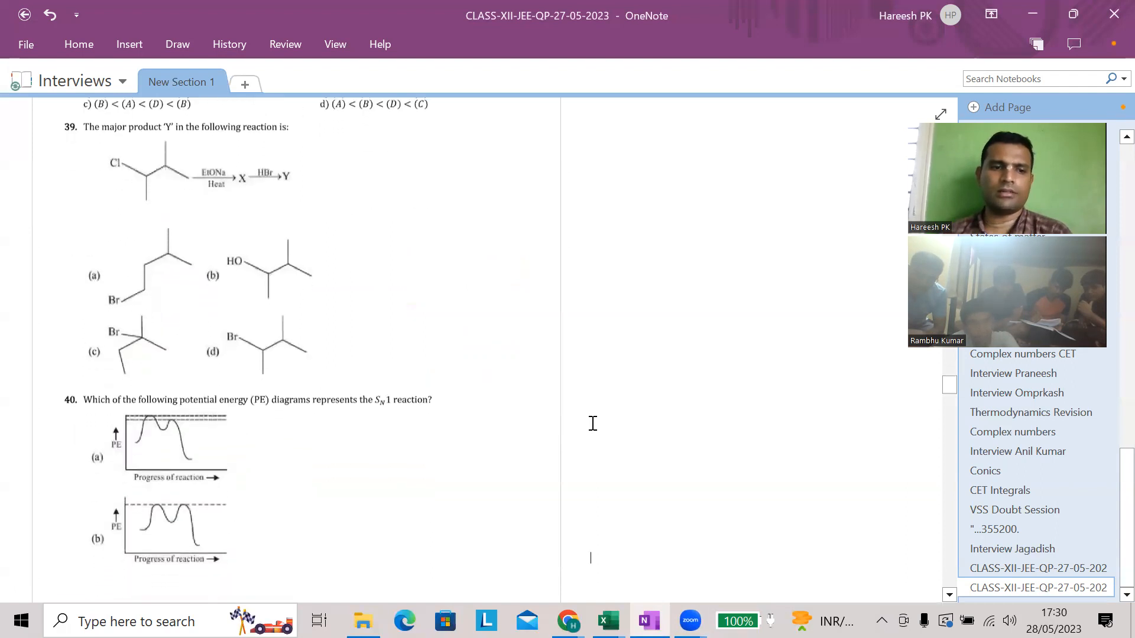
pyautogui.scroll(-3)
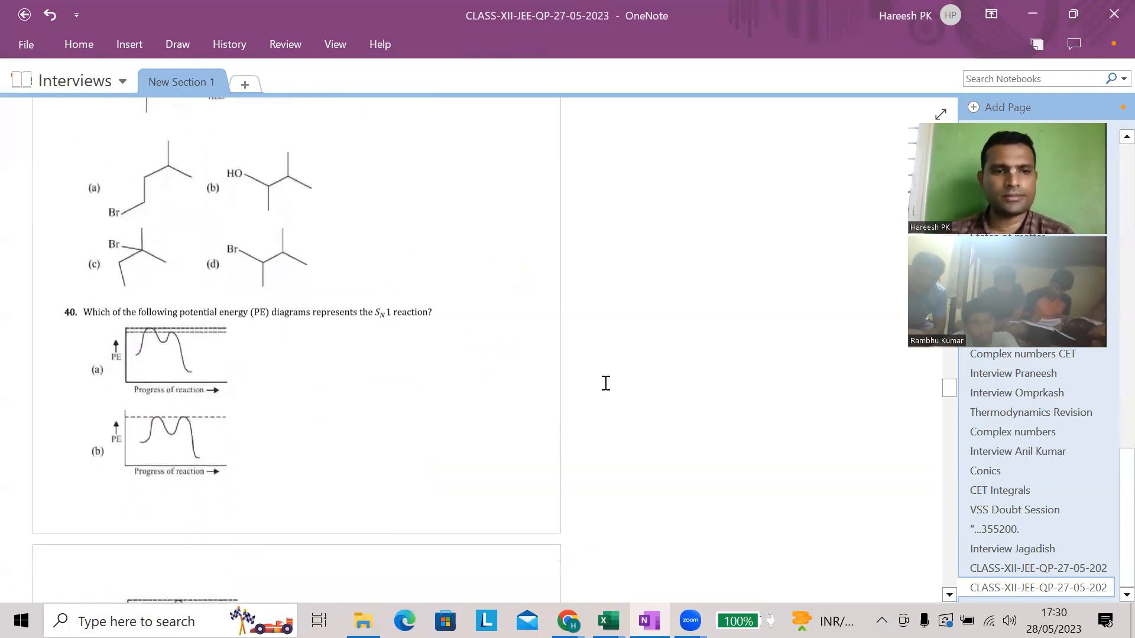
pyautogui.moveTo(587, 364)
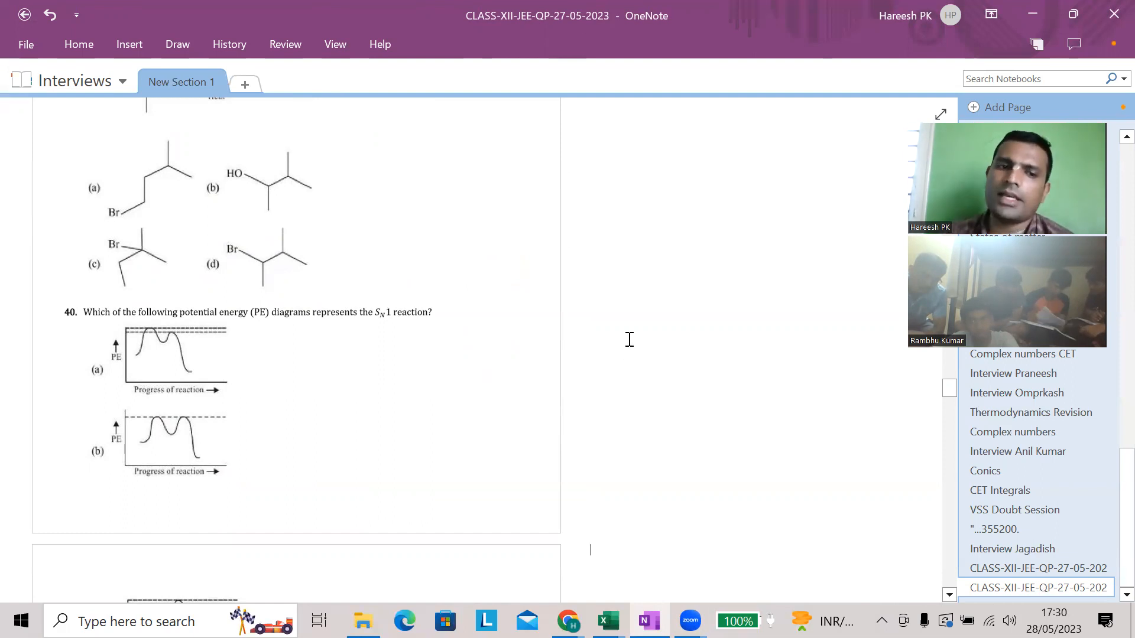
pyautogui.moveTo(400, 152)
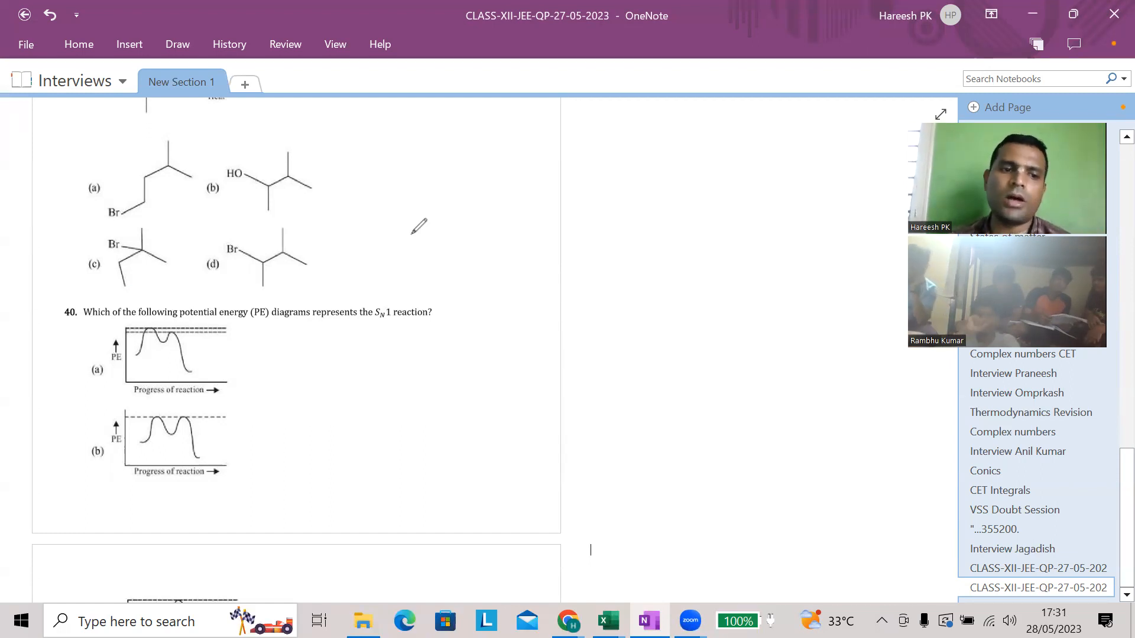
pyautogui.moveTo(653, 329)
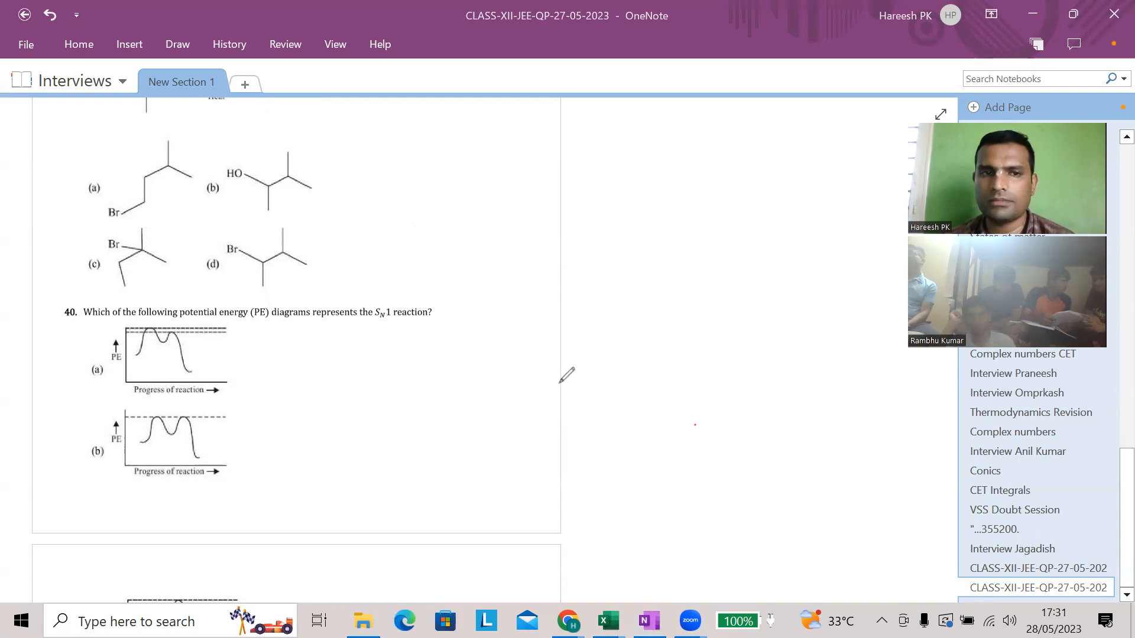
pyautogui.moveTo(955, 601)
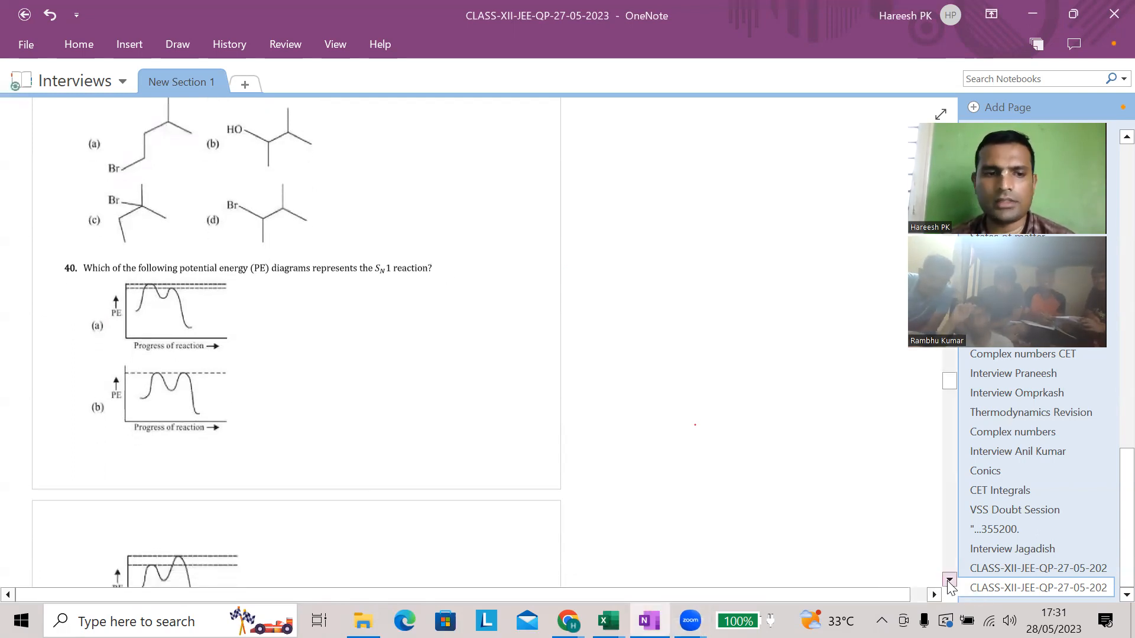
# - Scroll to question 41 and write the RX + R-ONa reaction giving the underlined ether plus NaX
pyautogui.scroll(-3)
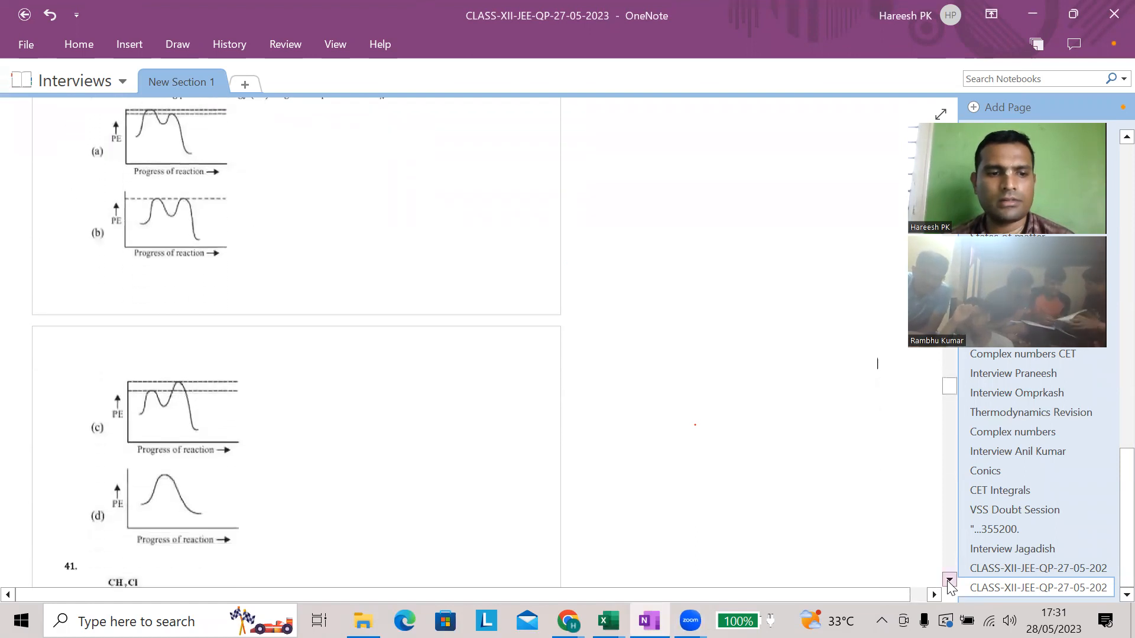
pyautogui.scroll(-3)
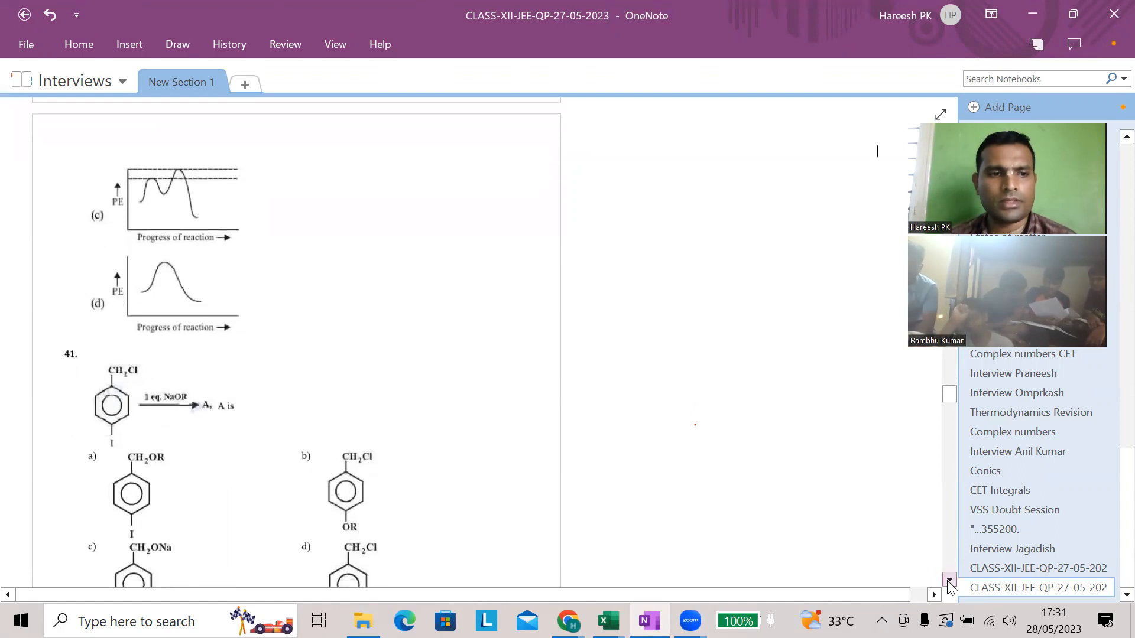
pyautogui.scroll(-3)
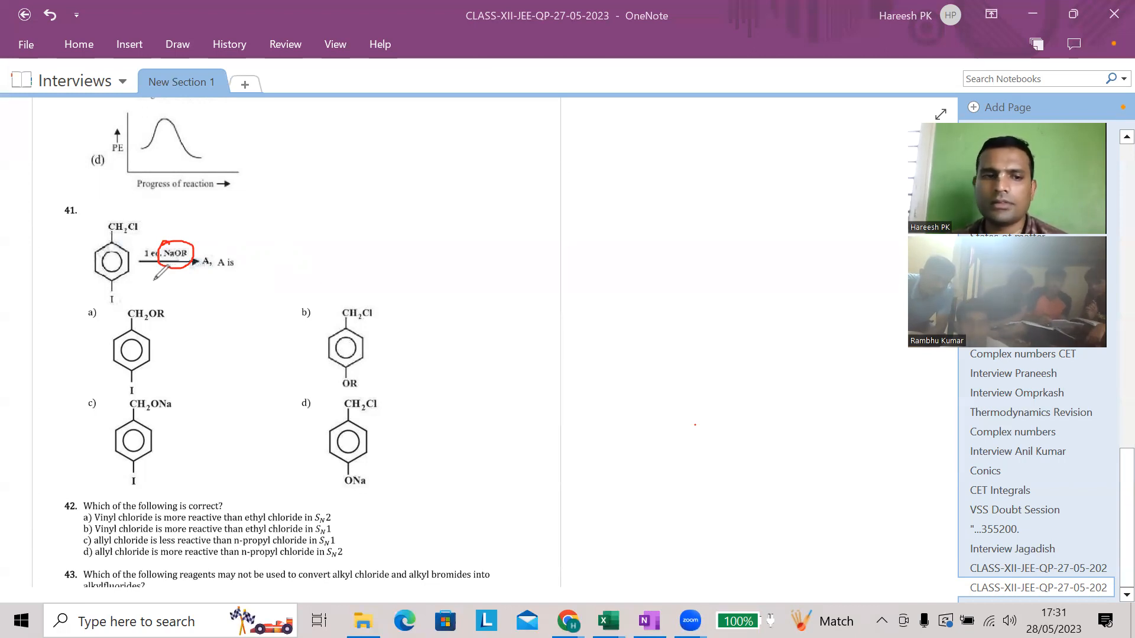
pyautogui.moveTo(142, 224)
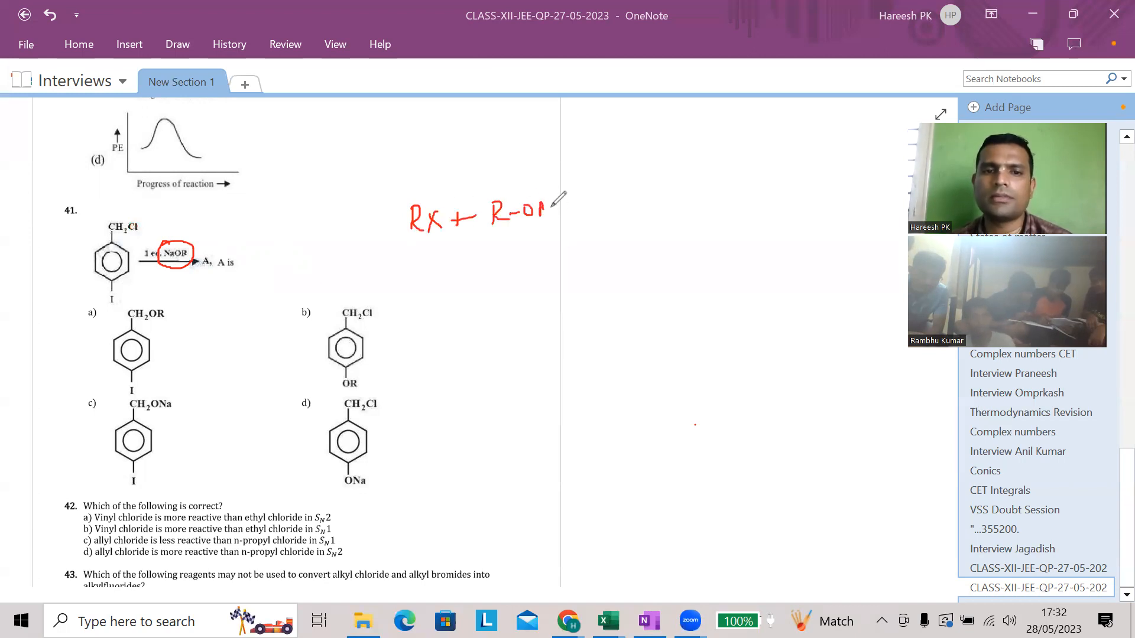
pyautogui.moveTo(539, 210); pyautogui.dragTo(594, 202)
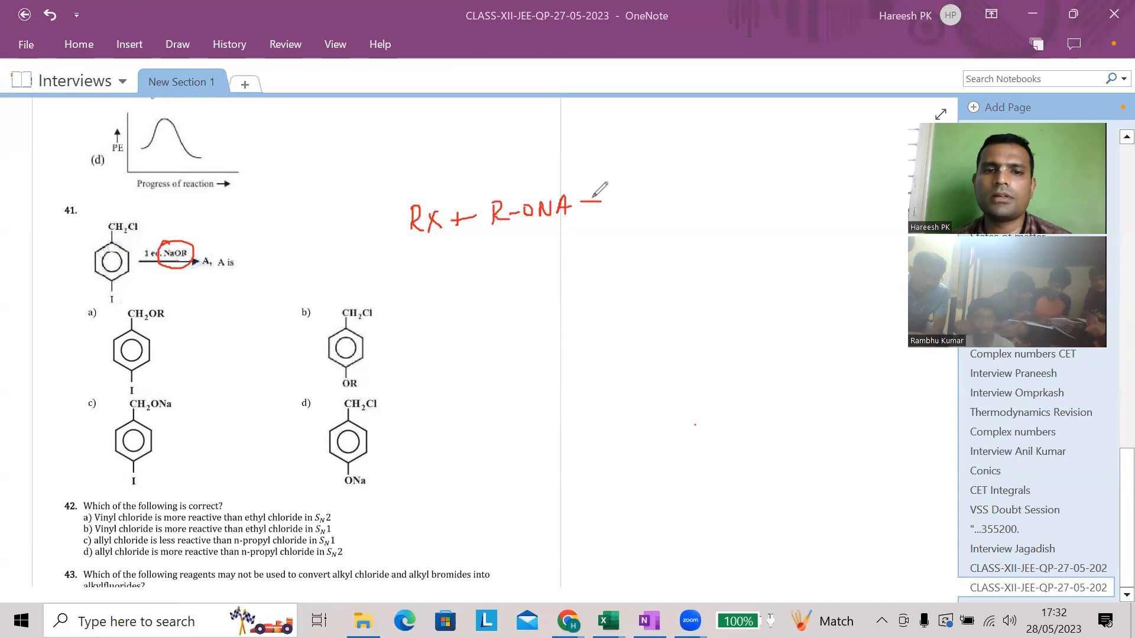
pyautogui.moveTo(594, 205); pyautogui.dragTo(695, 198)
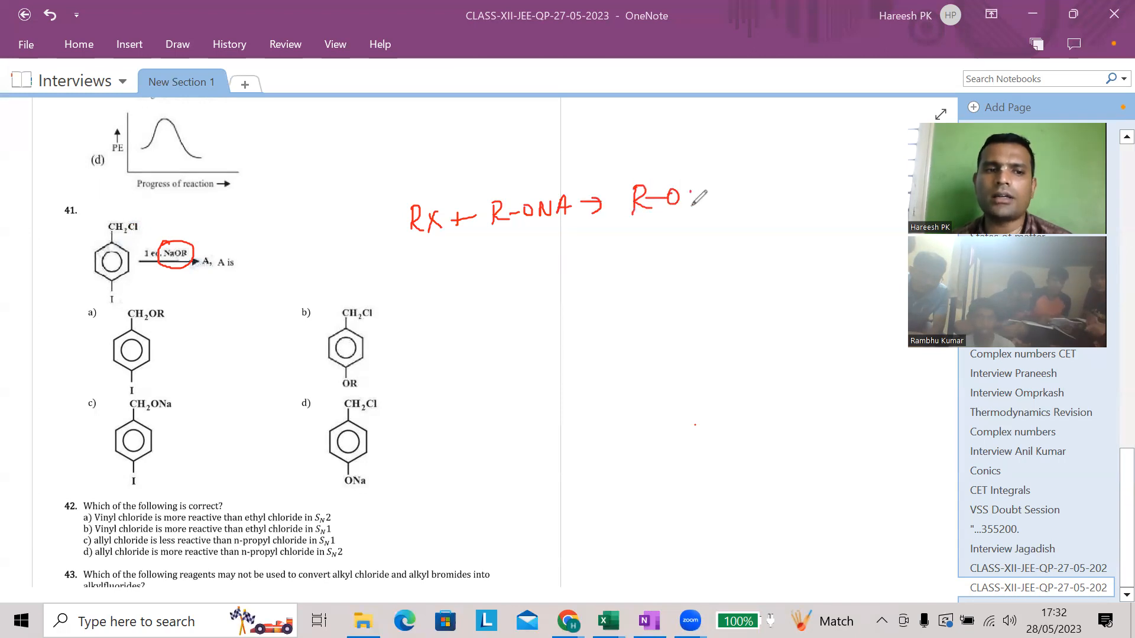
pyautogui.write('R + NaX')
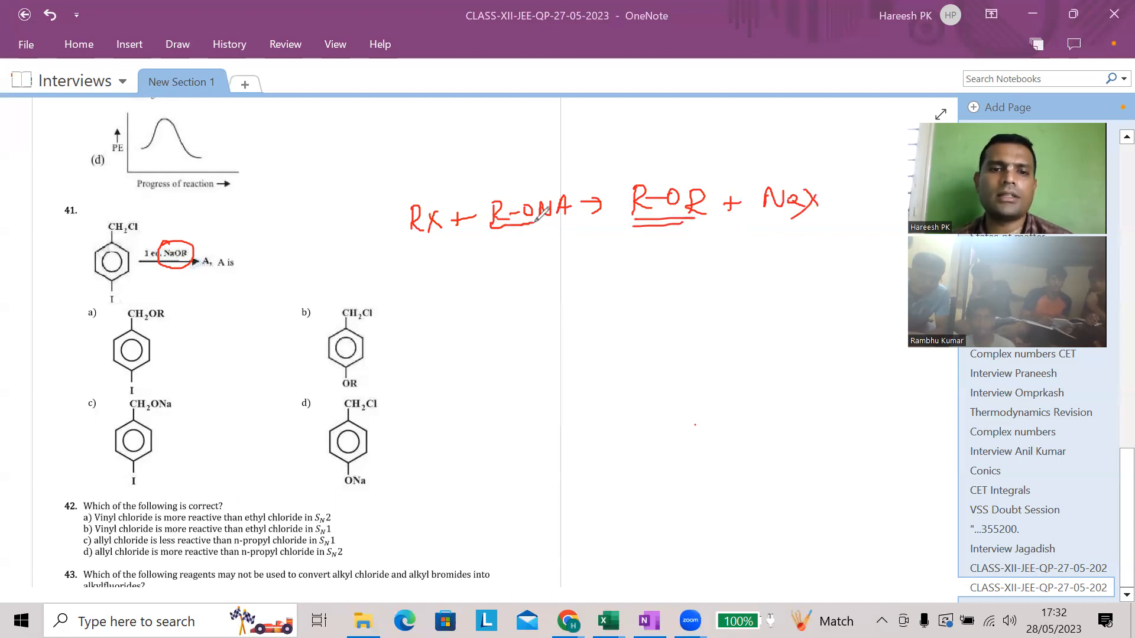
pyautogui.moveTo(430, 195); pyautogui.dragTo(416, 224)
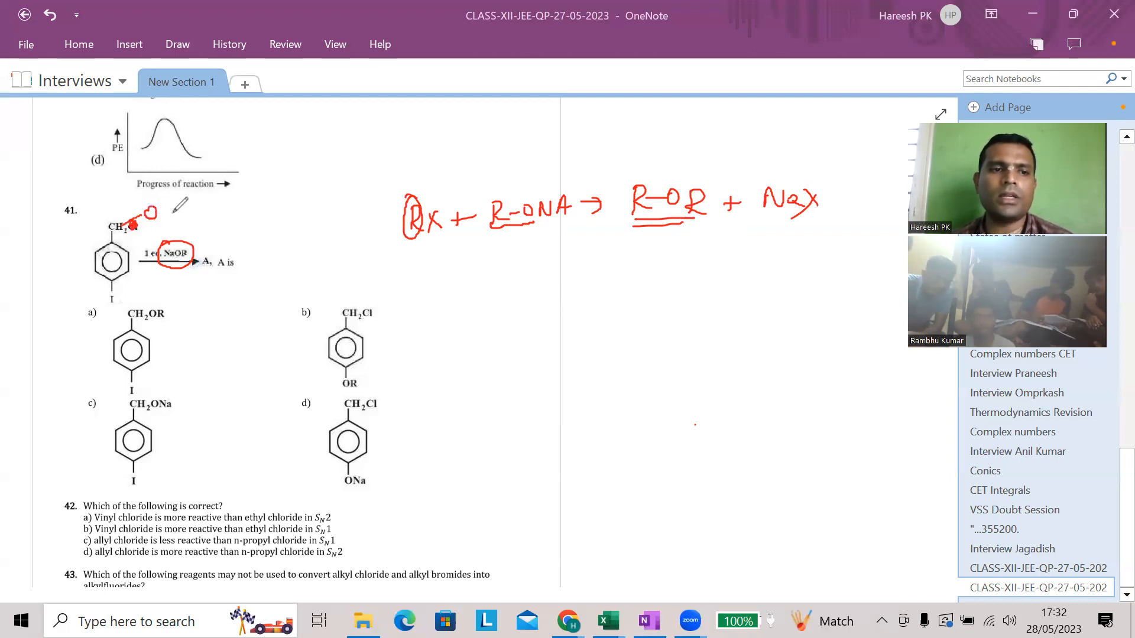
# - Circle the halide's R at the CH2Cl carbon, tick option a, then undo the red ink
pyautogui.moveTo(138, 214); pyautogui.dragTo(195, 211)
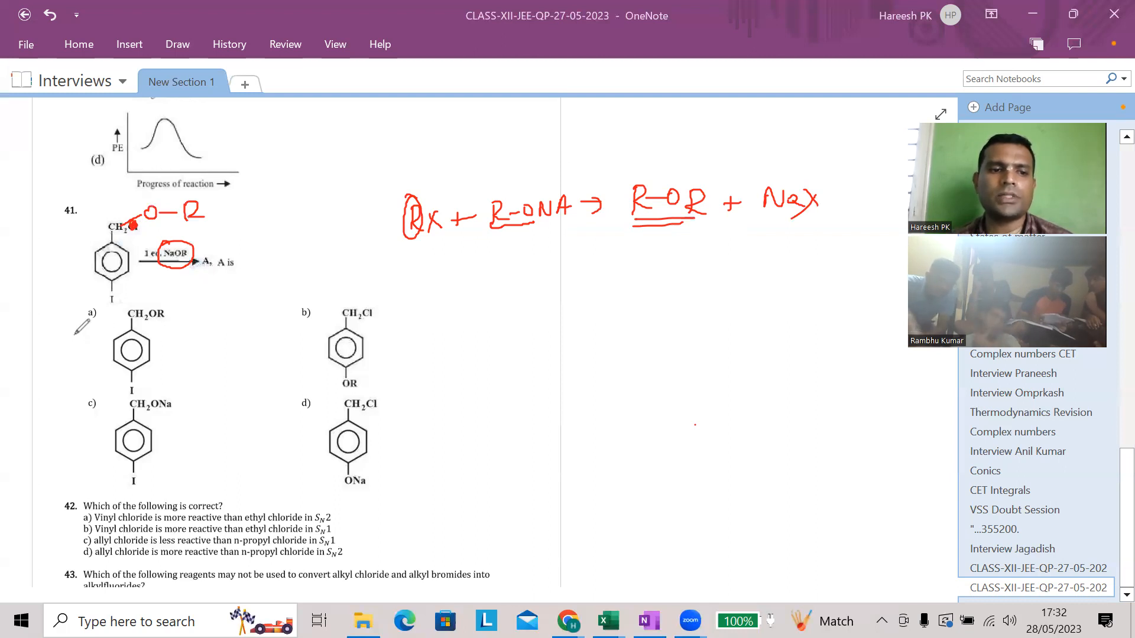
pyautogui.moveTo(72, 341); pyautogui.dragTo(116, 311)
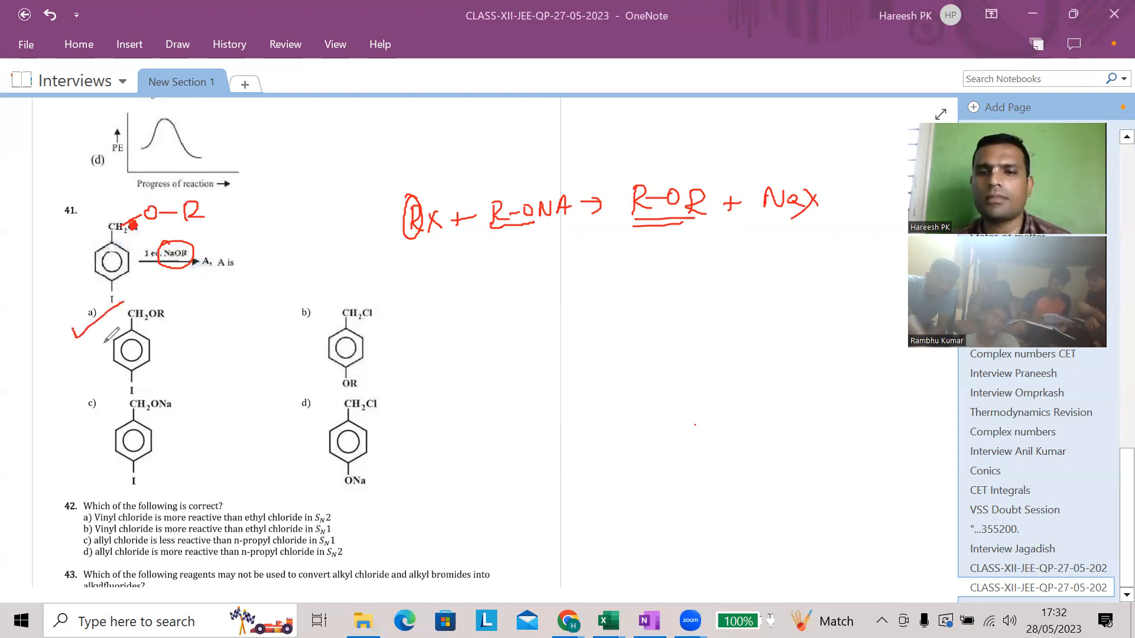
pyautogui.press('ctrl+z')
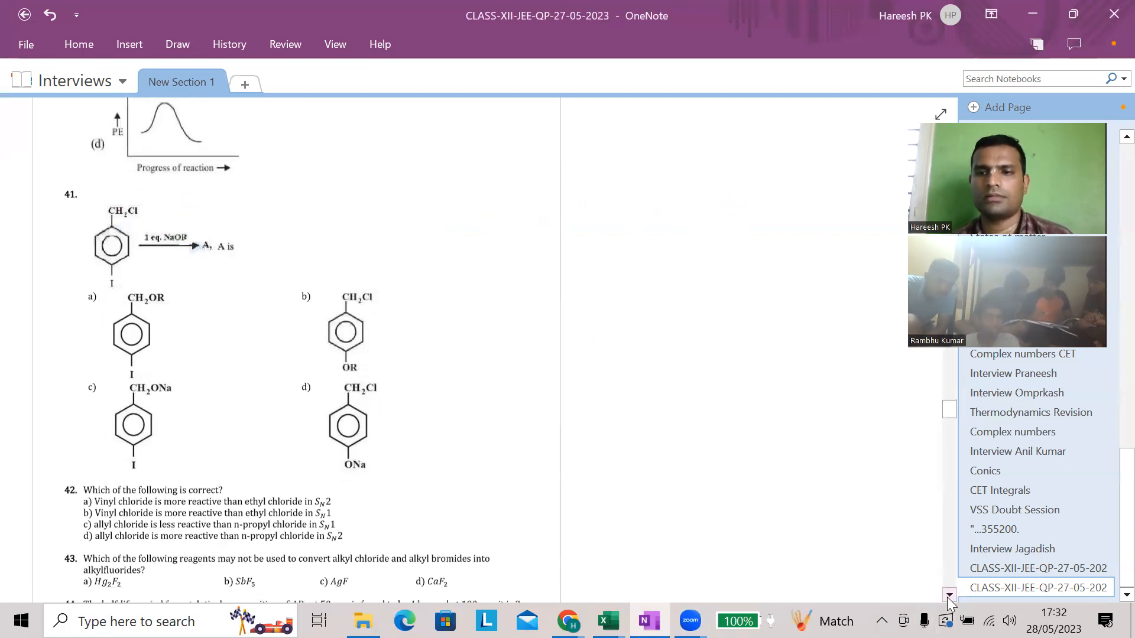
# - Sketch vinyl chloride beside question 42 with its double bond and Cl label
pyautogui.scroll(-3)
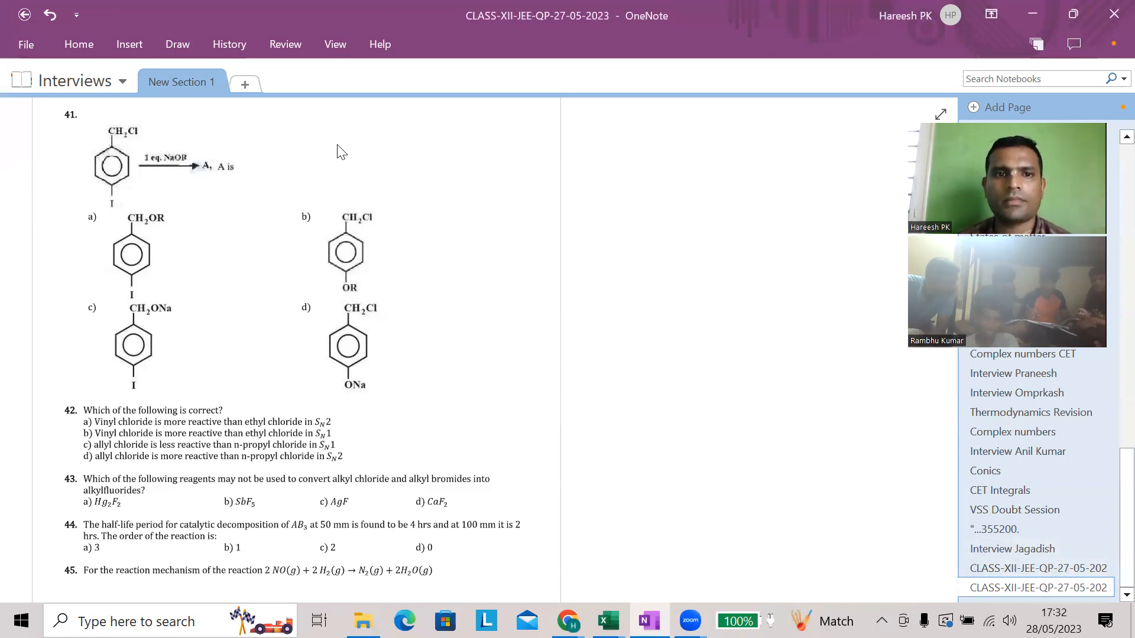
pyautogui.moveTo(437, 378)
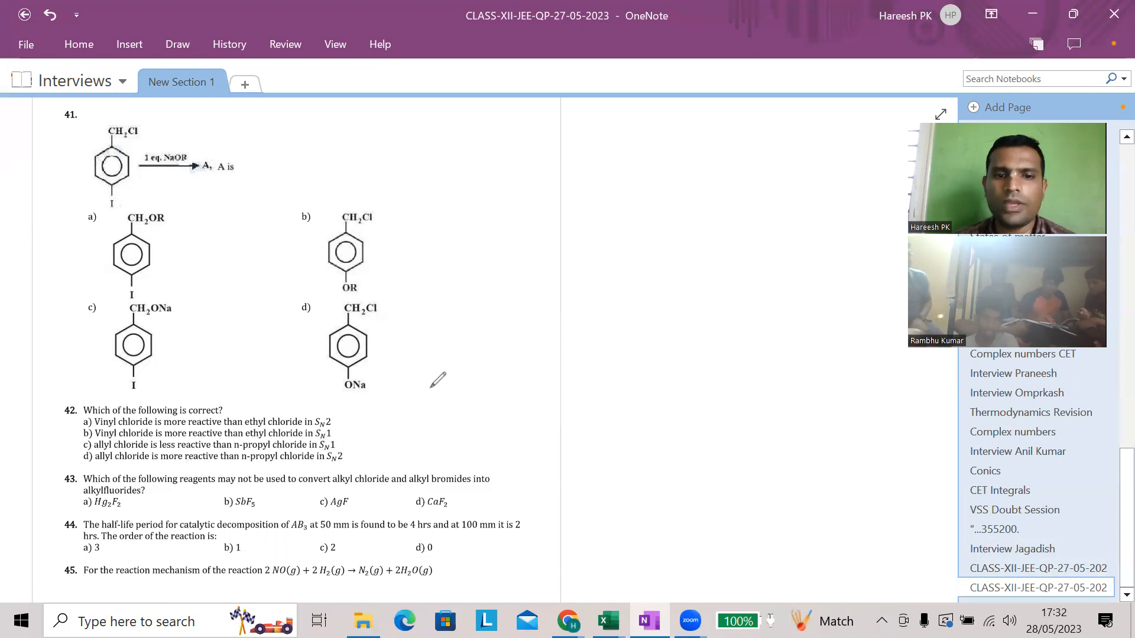
pyautogui.moveTo(593, 382); pyautogui.dragTo(637, 374)
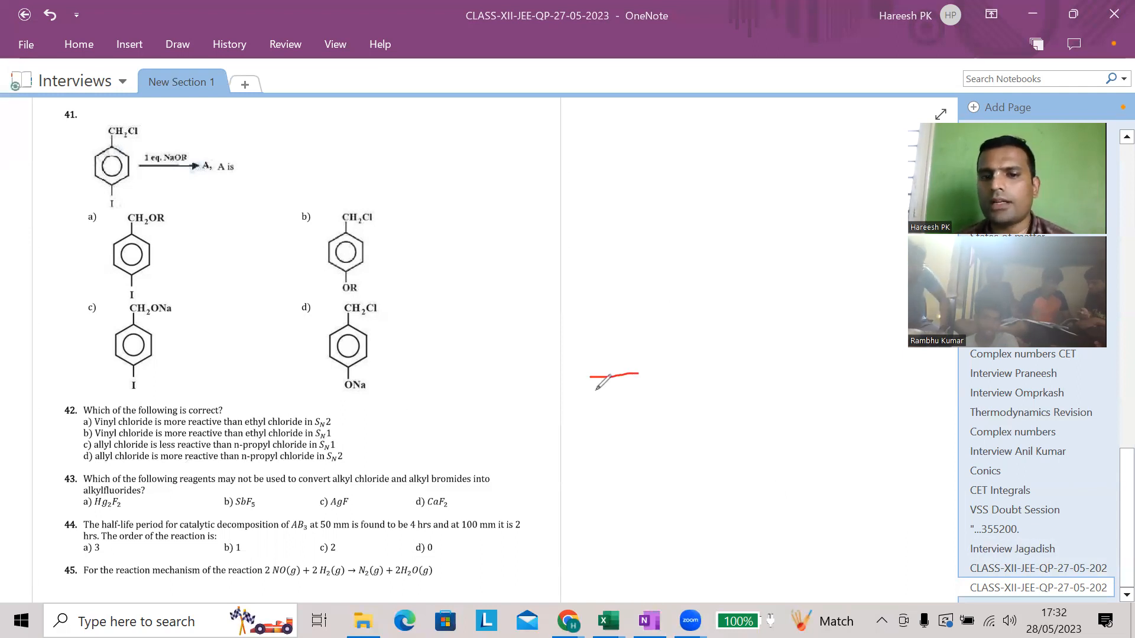
pyautogui.moveTo(590, 376); pyautogui.dragTo(641, 391)
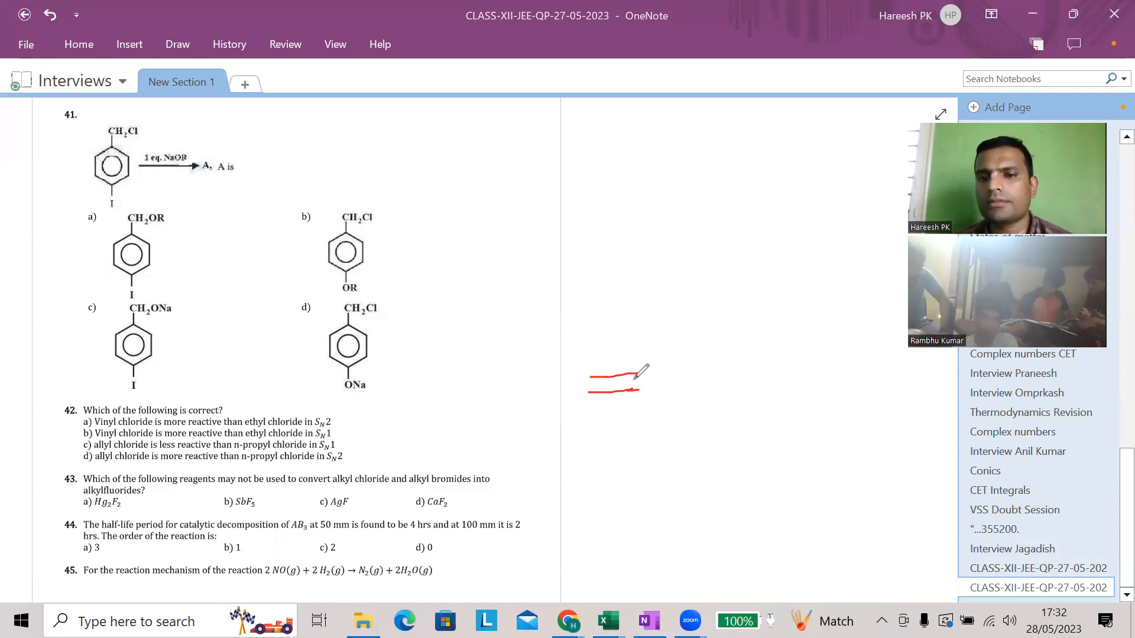
pyautogui.moveTo(636, 376); pyautogui.dragTo(662, 327)
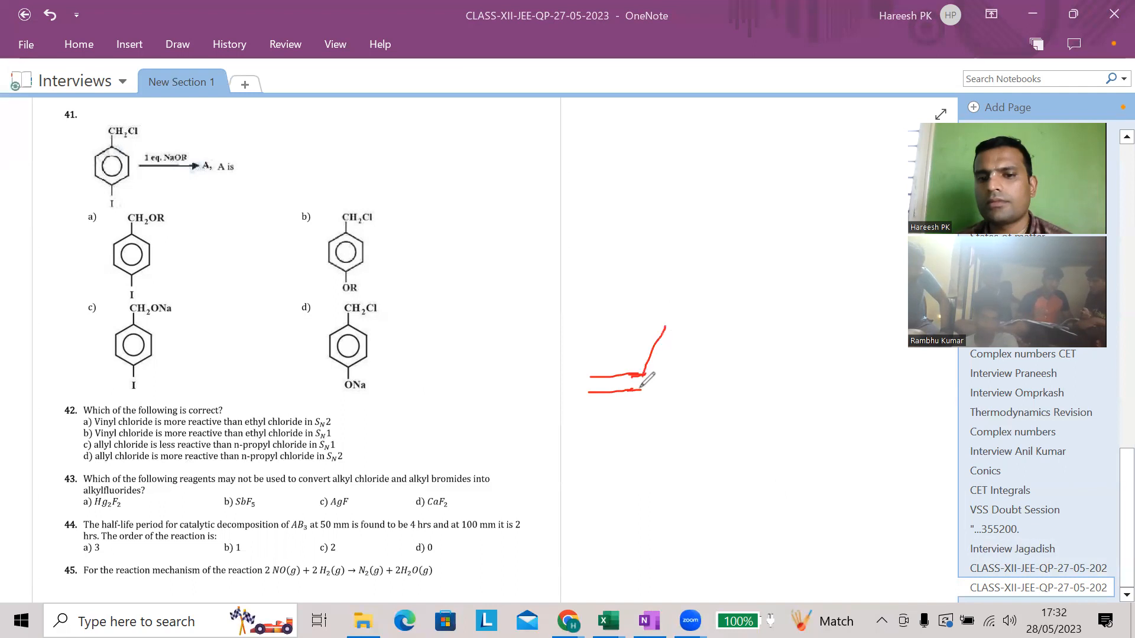
pyautogui.moveTo(651, 334); pyautogui.dragTo(695, 318)
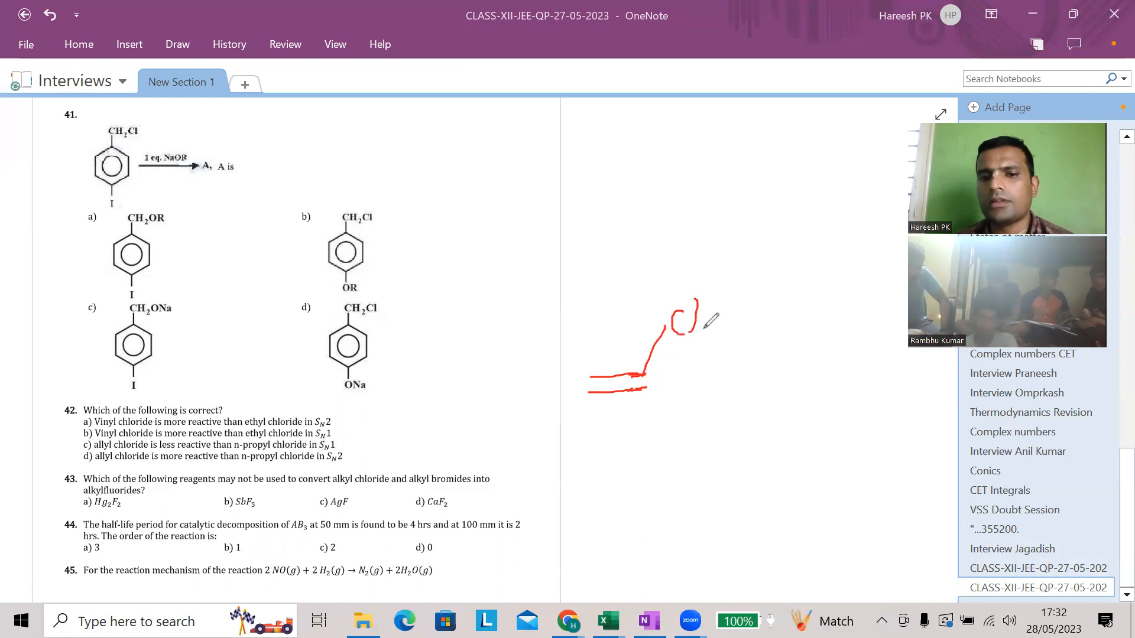
pyautogui.moveTo(684, 318); pyautogui.dragTo(696, 330)
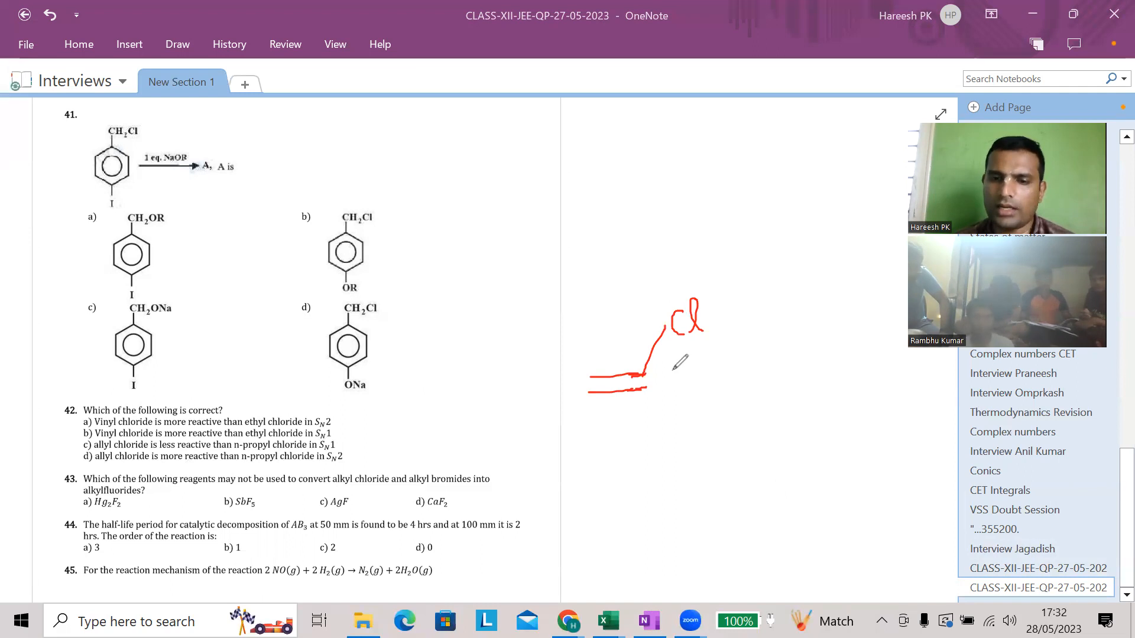
# - Sketch chlorobenzene to the right and draw a curved chain above the circled Cl
pyautogui.moveTo(778, 405); pyautogui.dragTo(821, 395)
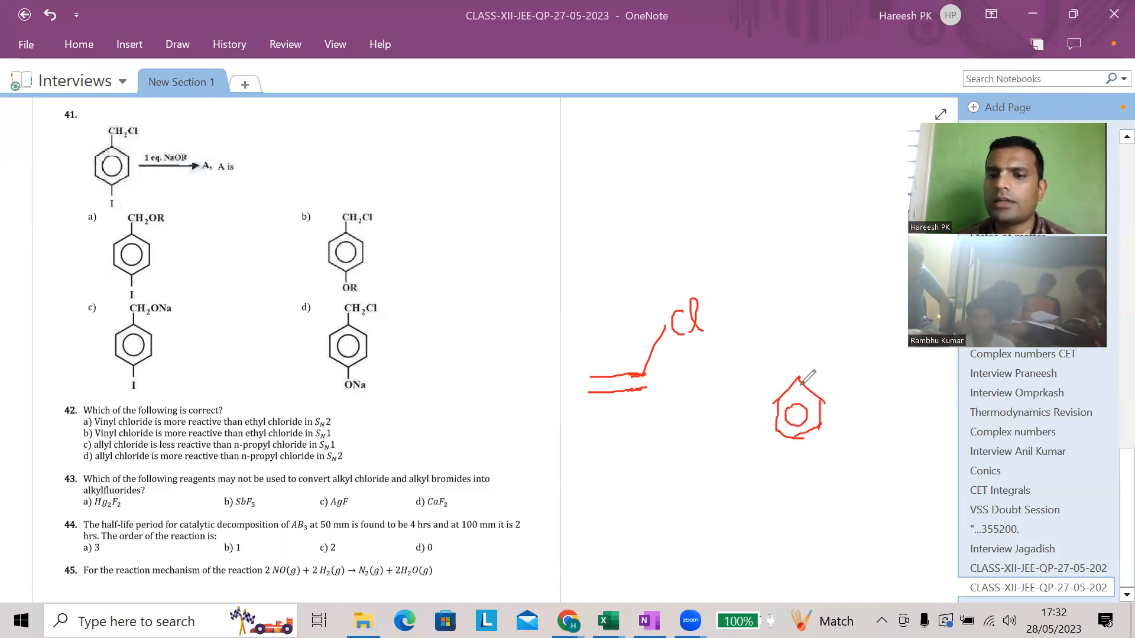
pyautogui.moveTo(788, 383); pyautogui.dragTo(829, 340)
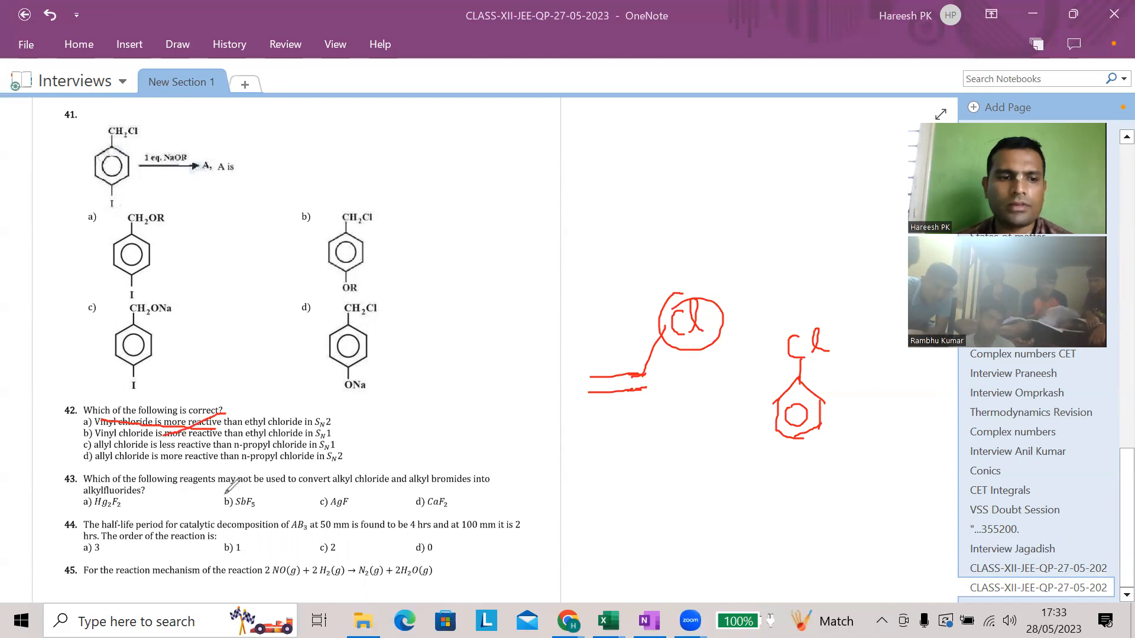
pyautogui.moveTo(673, 226)
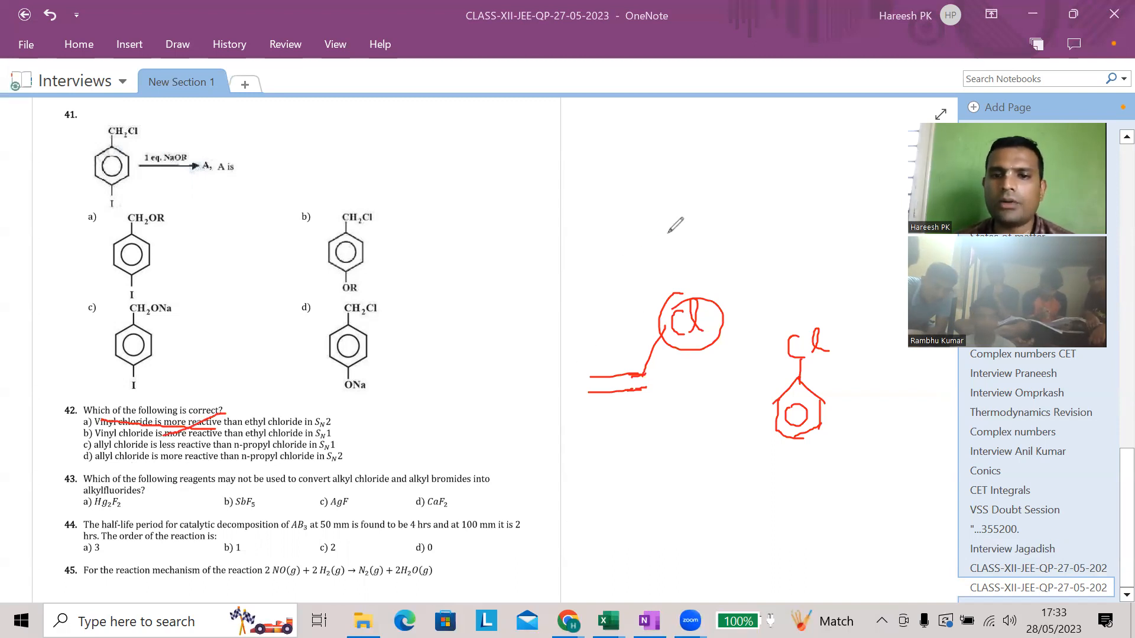
pyautogui.moveTo(624, 256); pyautogui.dragTo(759, 220)
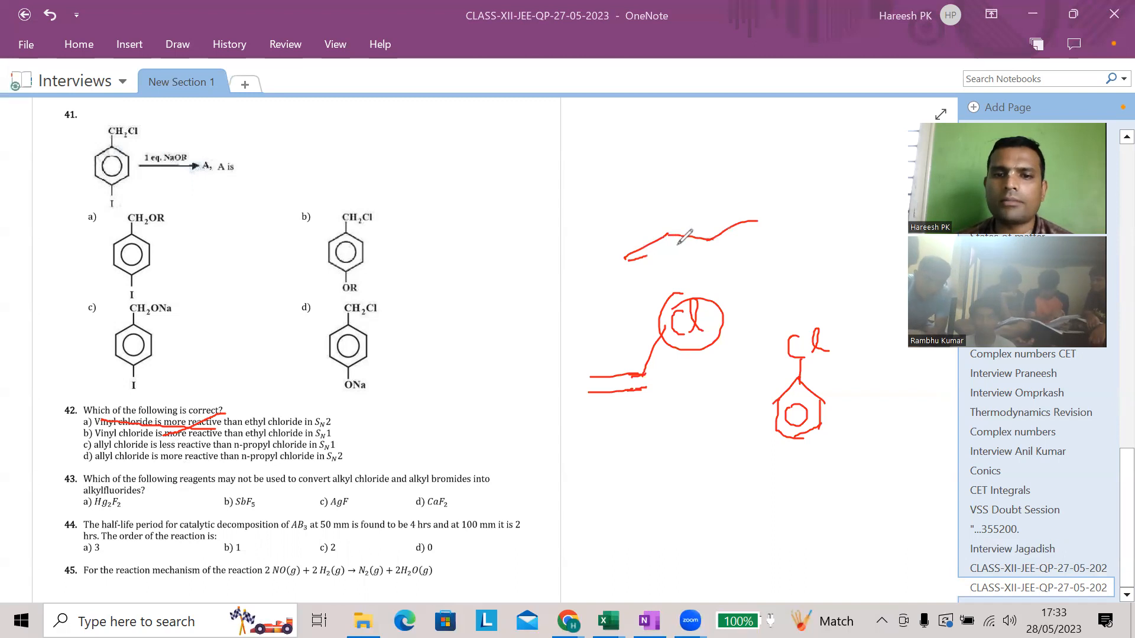
pyautogui.moveTo(760, 225); pyautogui.dragTo(781, 214)
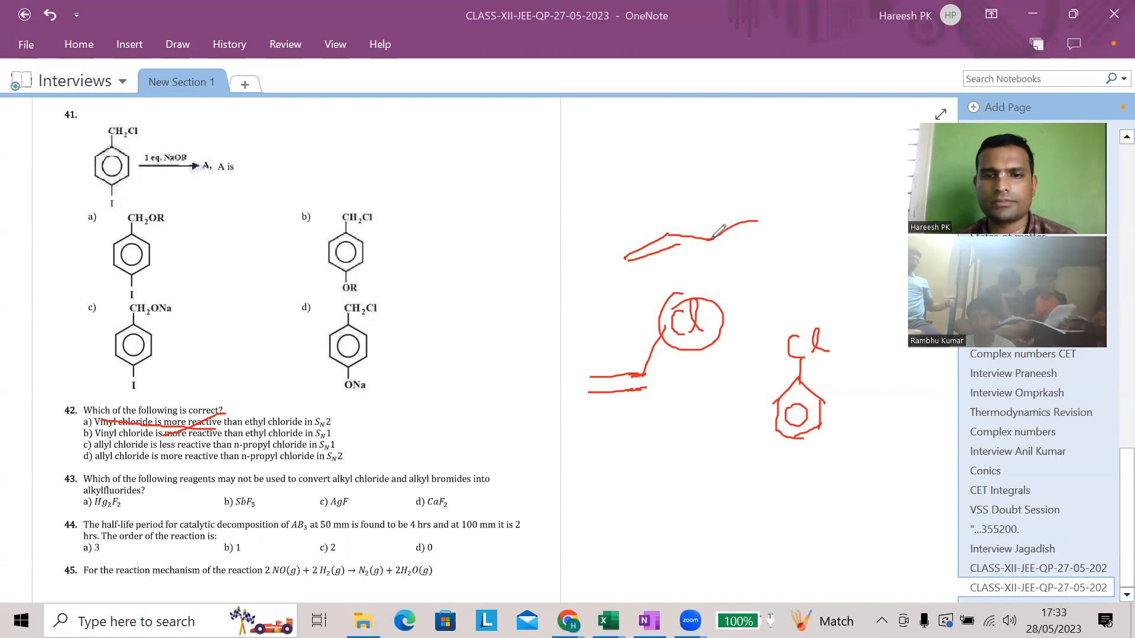
pyautogui.moveTo(753, 225); pyautogui.dragTo(777, 206)
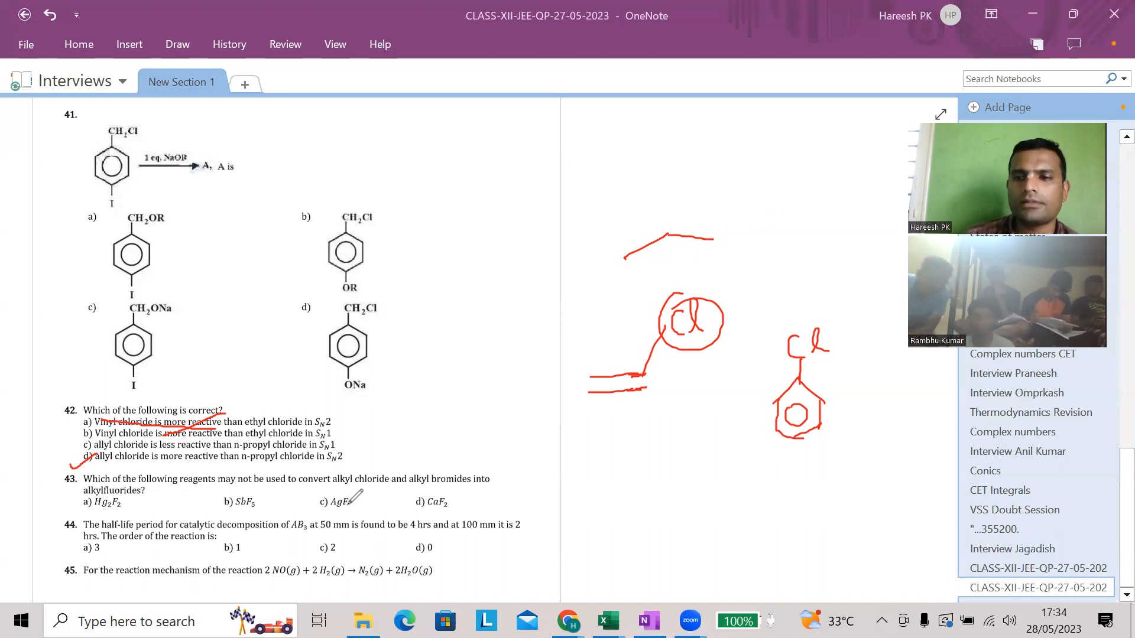
# - Tick option d (CaF2) of question 43 in red, then leave ink mode
pyautogui.moveTo(414, 499); pyautogui.dragTo(446, 507)
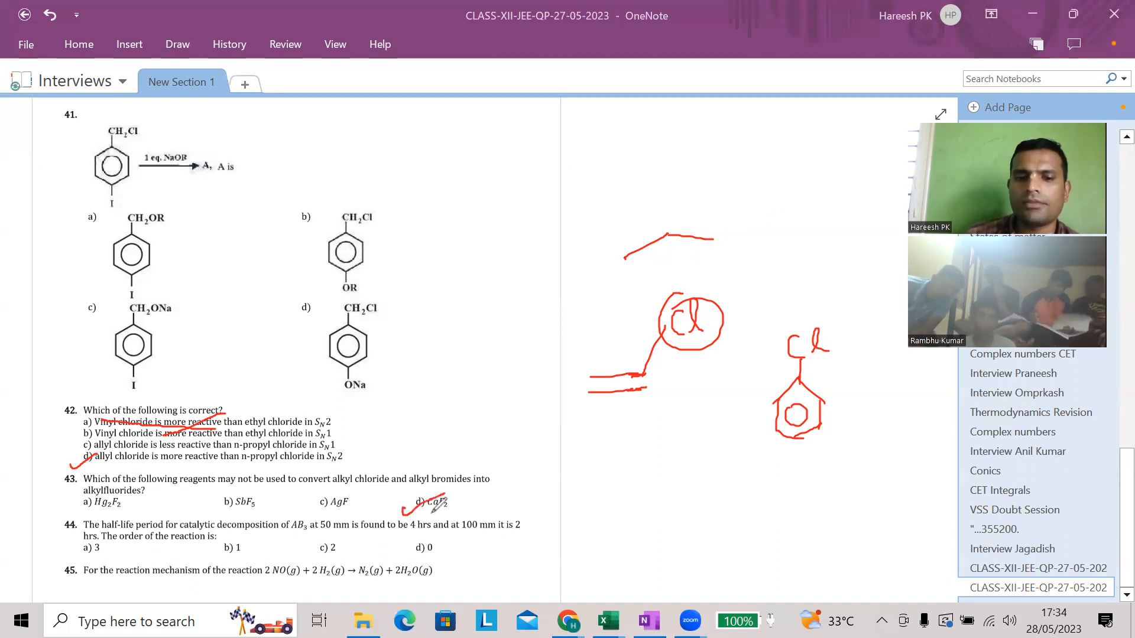
pyautogui.moveTo(405, 505); pyautogui.dragTo(456, 505)
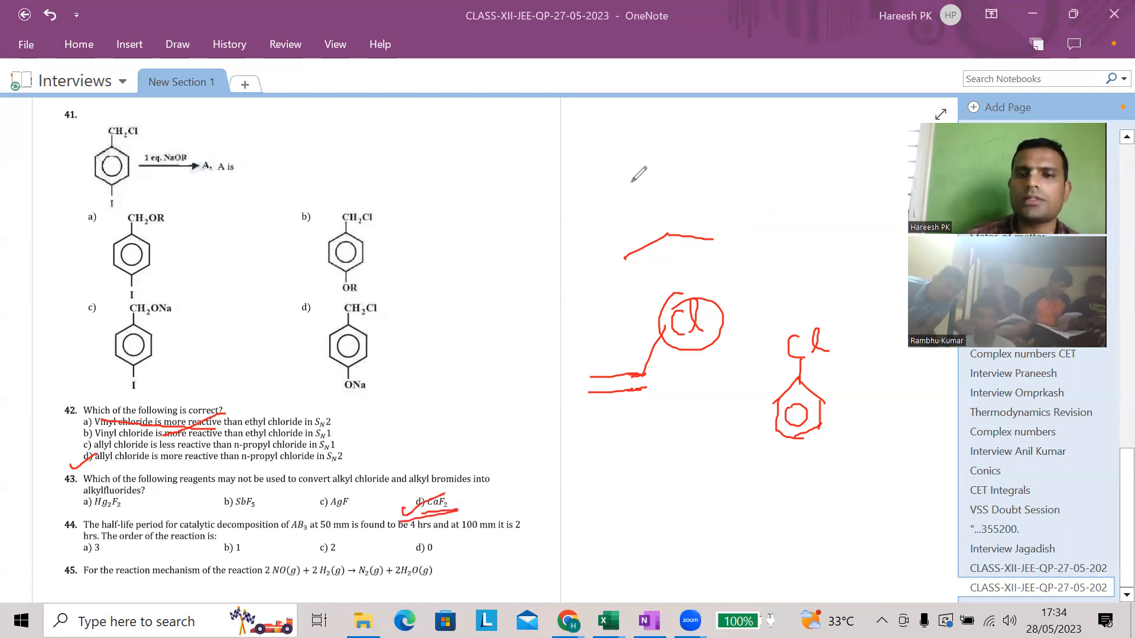
pyautogui.press('ctrl+z')
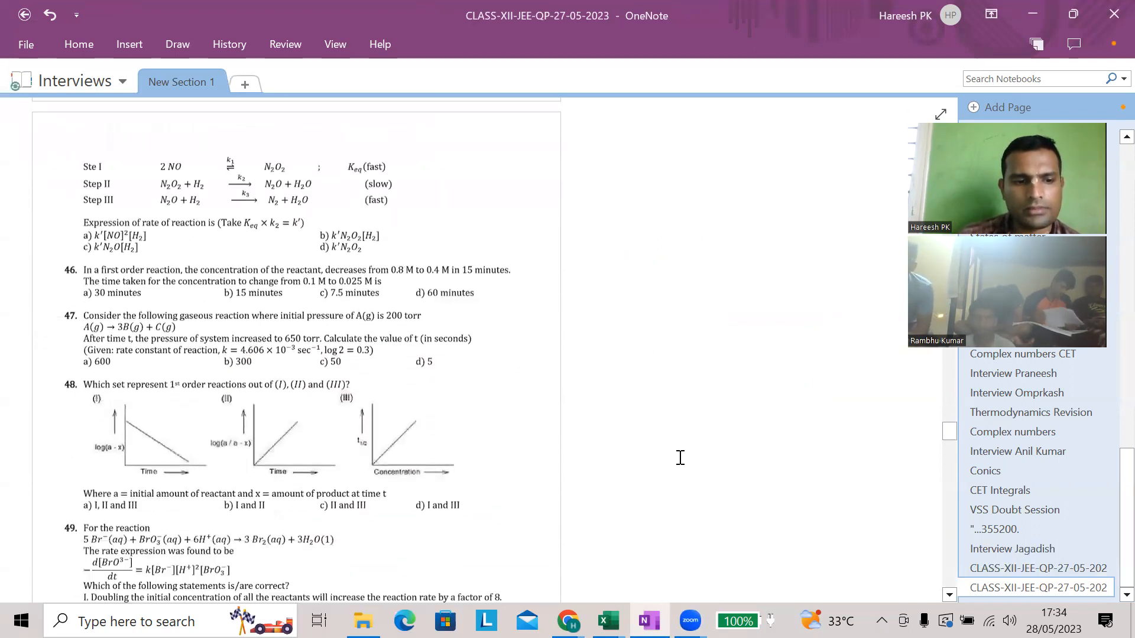
# - Scroll down the exam page until questions 57 to 60 are in view
pyautogui.scroll(-3)
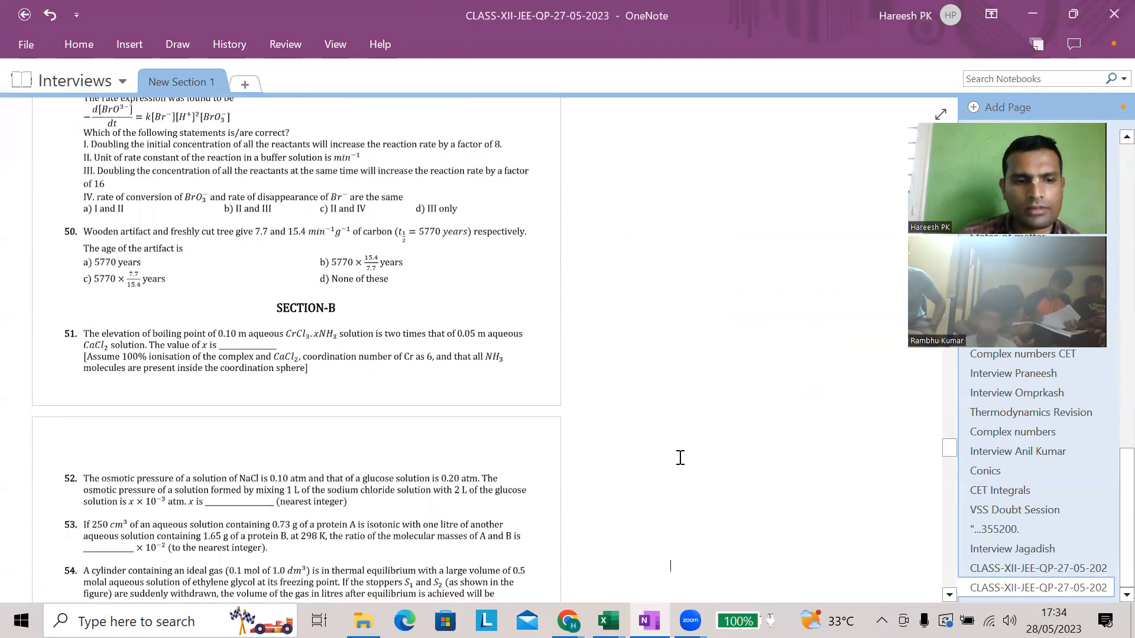
pyautogui.scroll(-3)
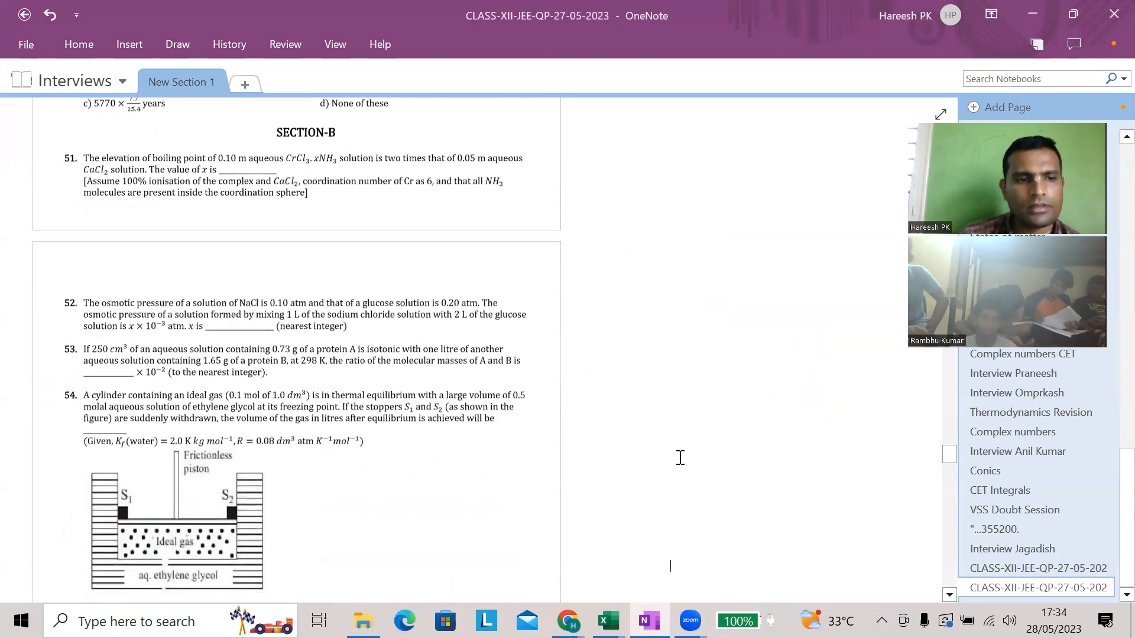
pyautogui.scroll(-3)
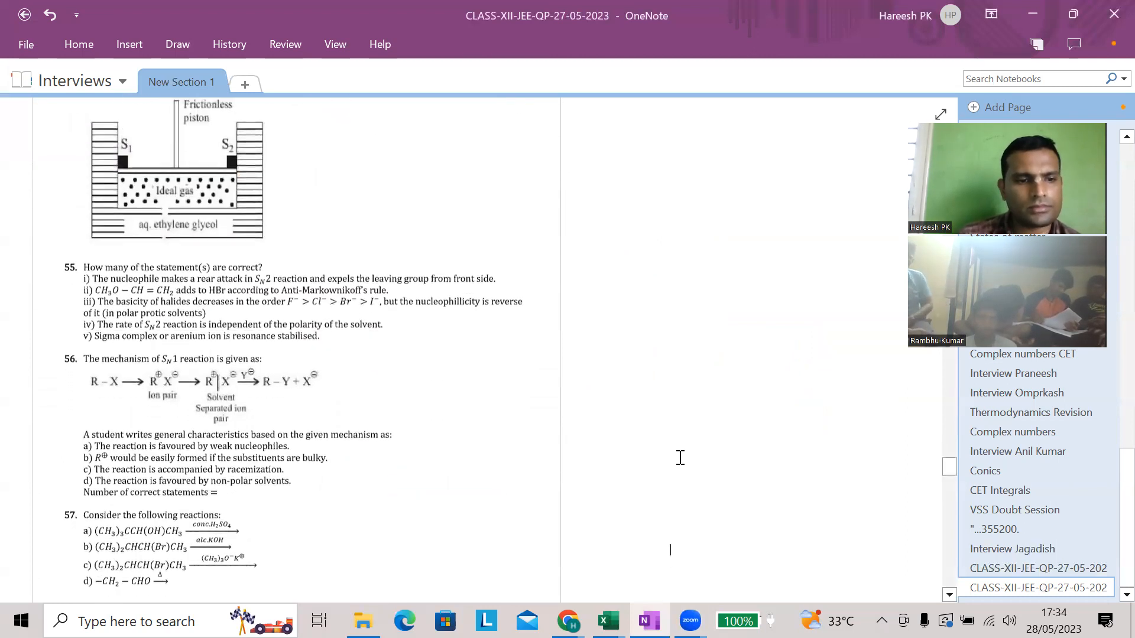
pyautogui.scroll(-3)
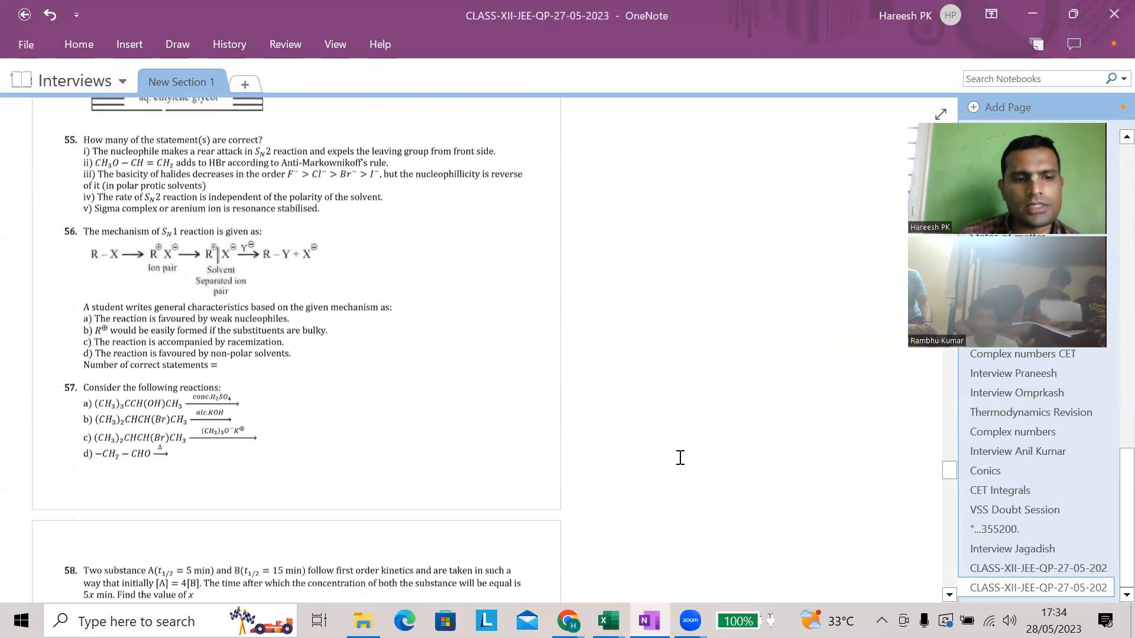
pyautogui.scroll(-3)
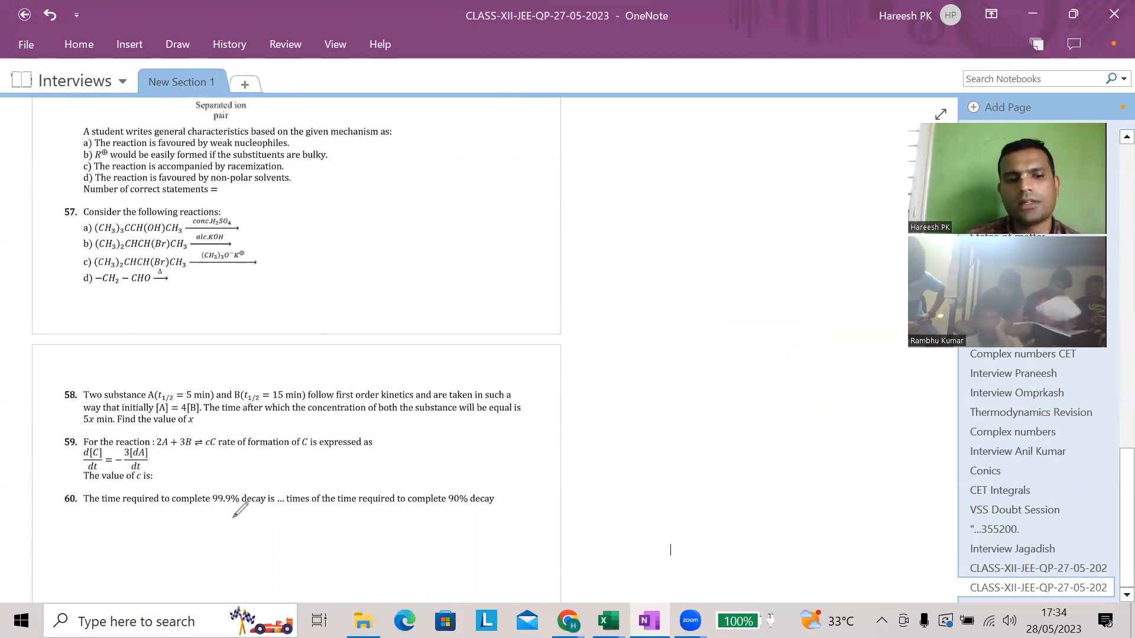
# - Underline 99.9% and 90% decay in question 60 and write the answer 3 beside it
pyautogui.moveTo(205, 510); pyautogui.dragTo(253, 509)
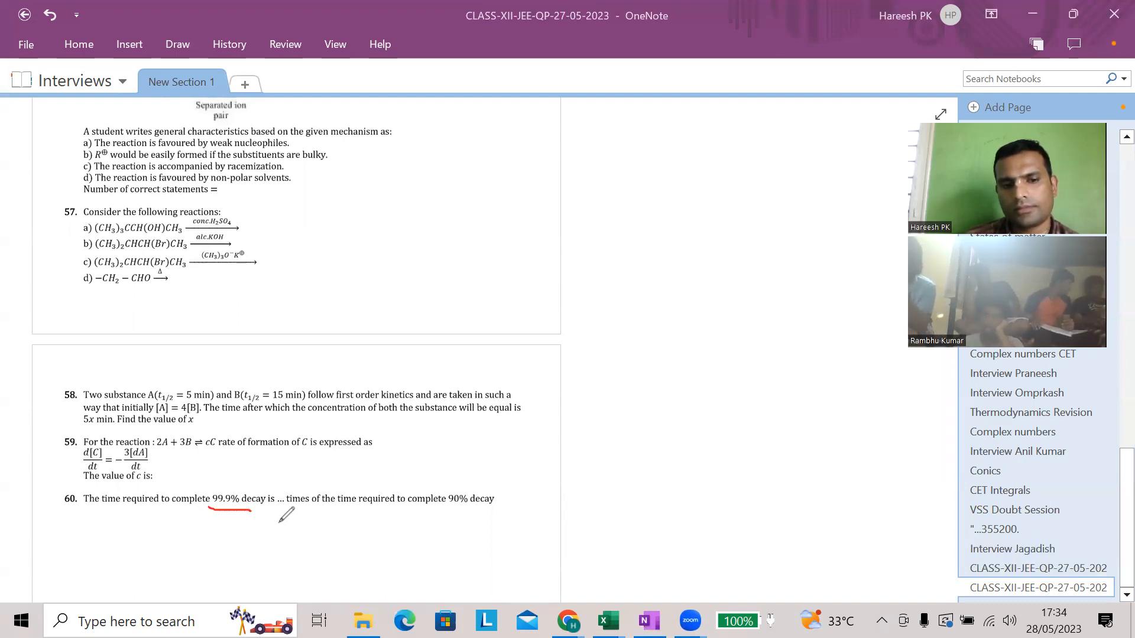
pyautogui.moveTo(449, 508); pyautogui.dragTo(498, 508)
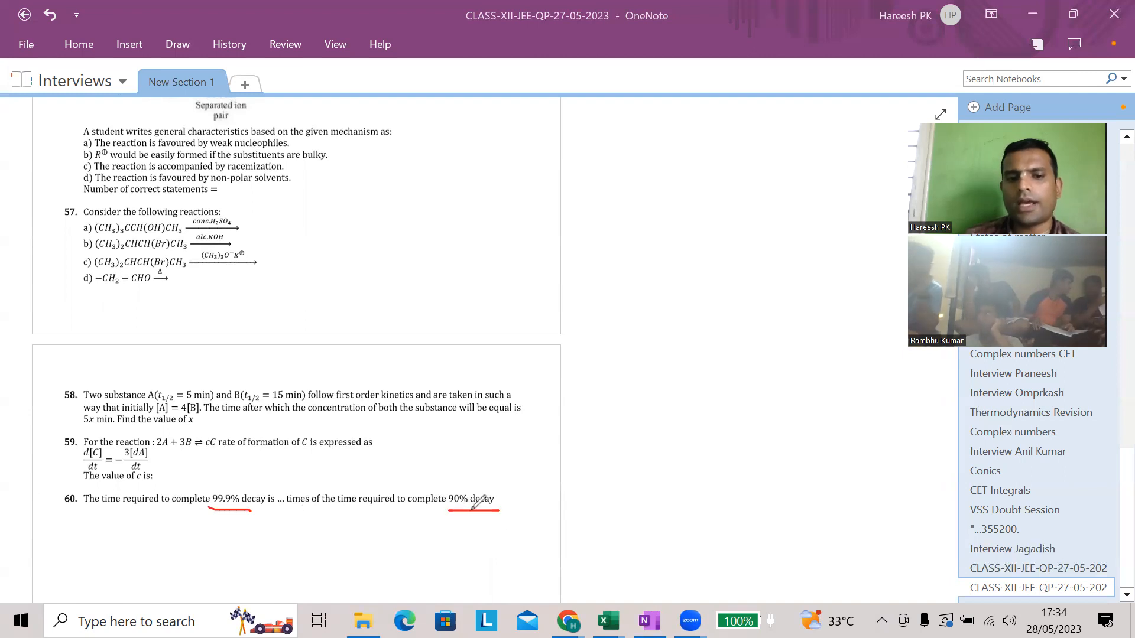
pyautogui.moveTo(542, 503); pyautogui.dragTo(553, 485)
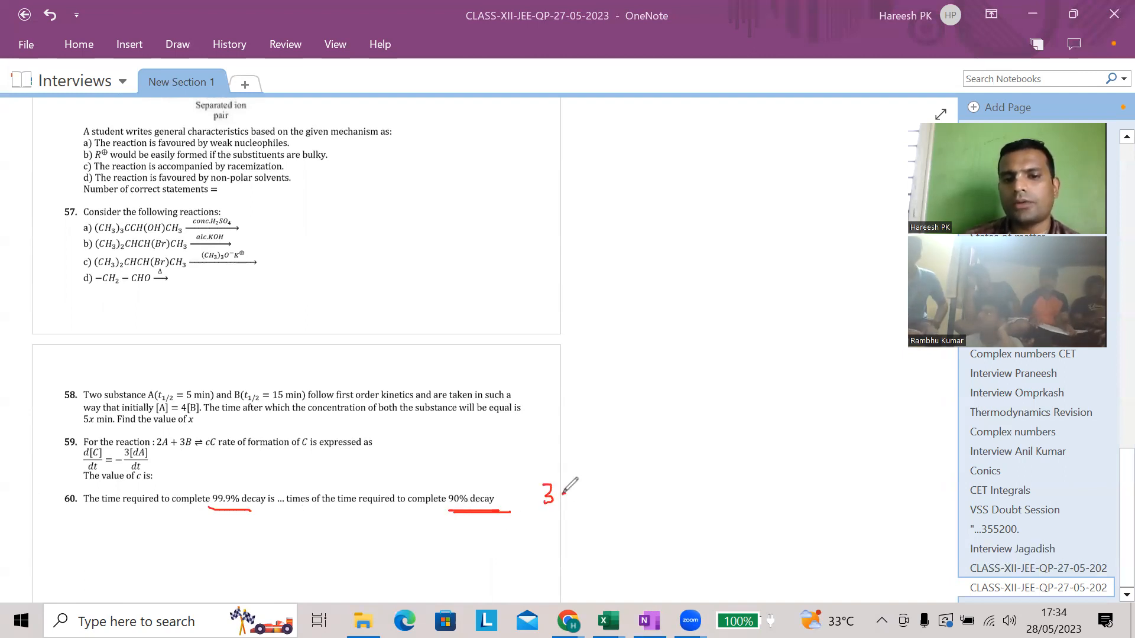
pyautogui.moveTo(557, 495); pyautogui.dragTo(614, 499)
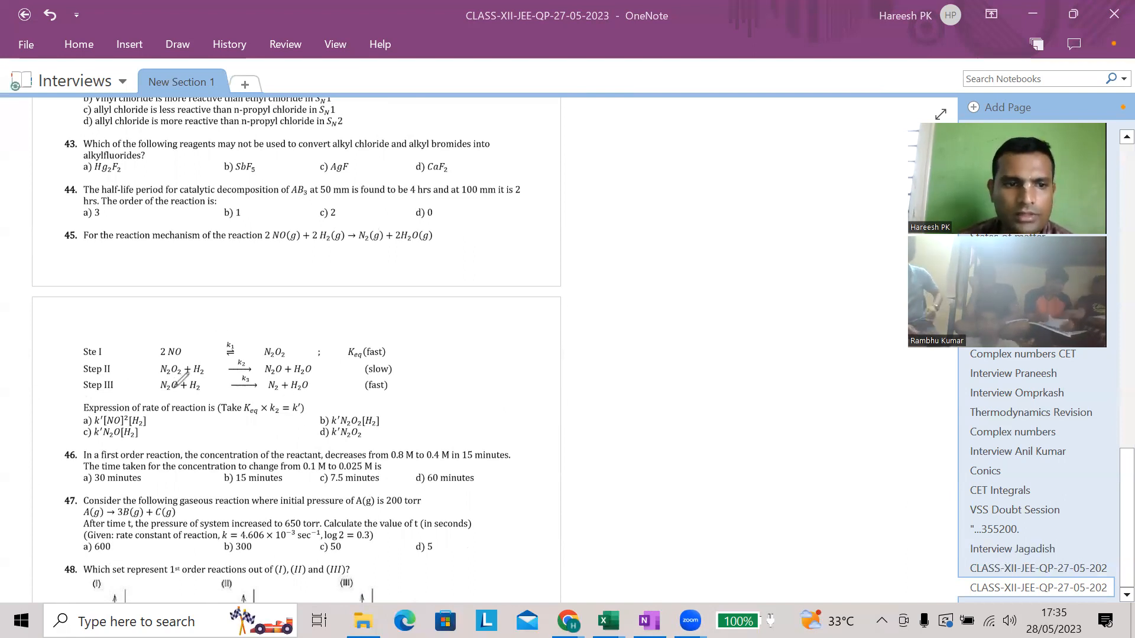
# - Strike through the intermediates in Steps II and III and mark the circled mechanism
pyautogui.moveTo(159, 382); pyautogui.dragTo(307, 382)
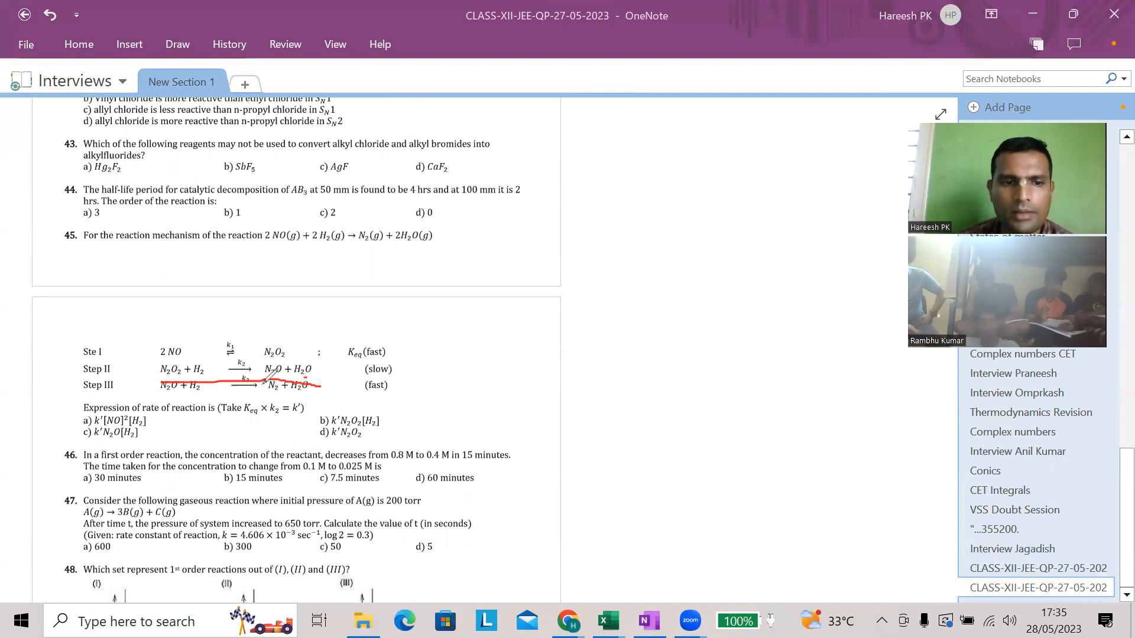
pyautogui.moveTo(157, 383); pyautogui.dragTo(303, 386)
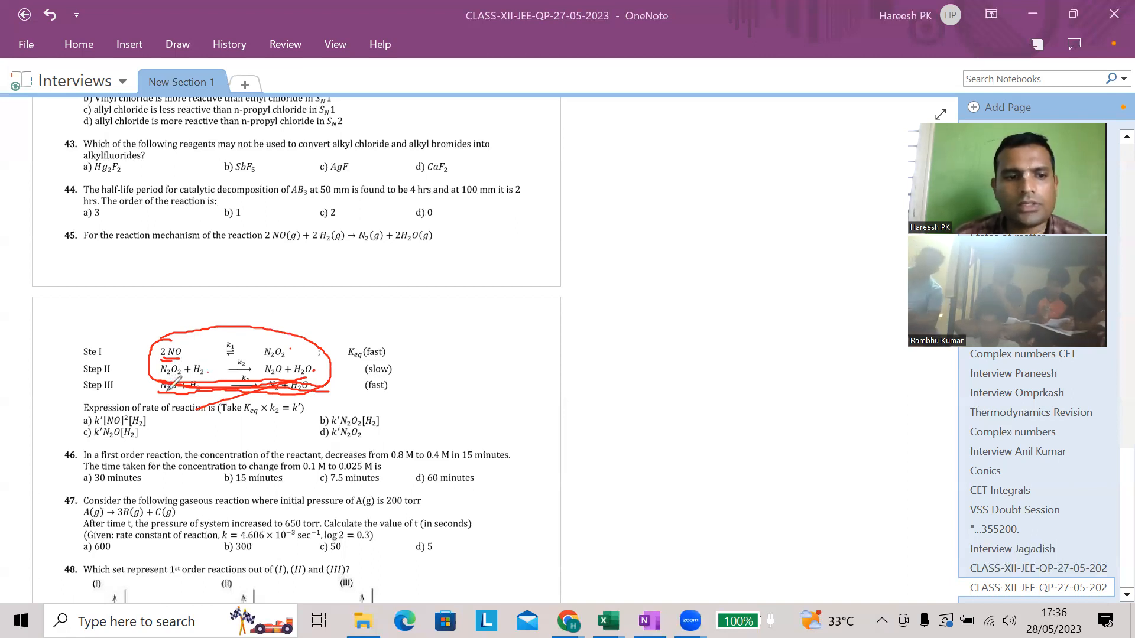
pyautogui.moveTo(79, 412); pyautogui.dragTo(160, 423)
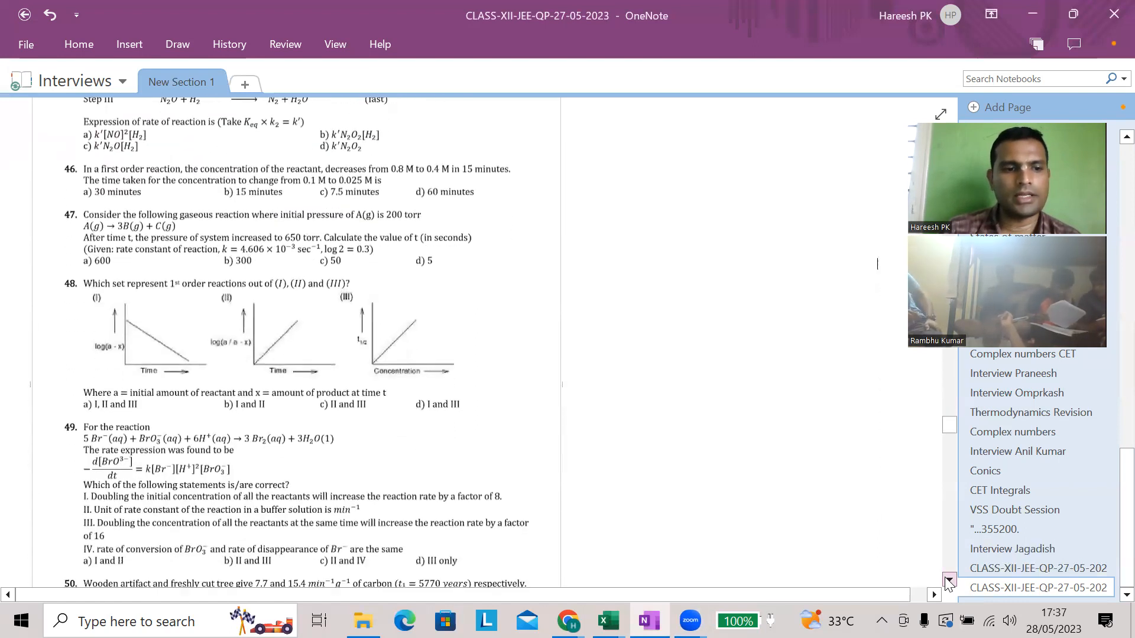
# - Scroll down until question 57's four reactions are in view
pyautogui.scroll(-3)
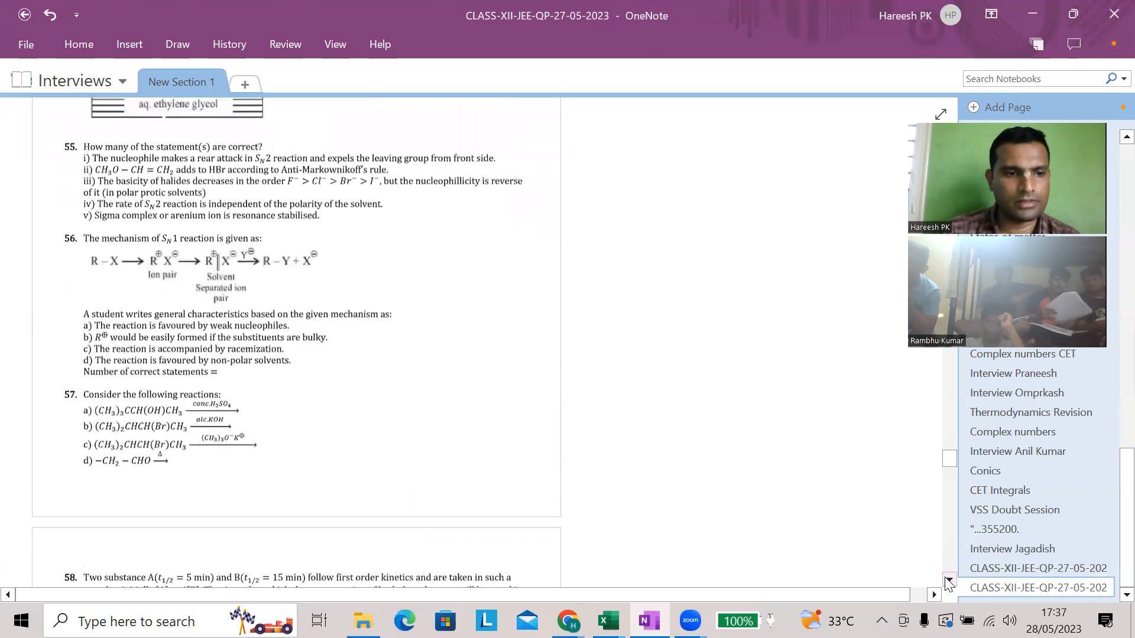
pyautogui.scroll(-3)
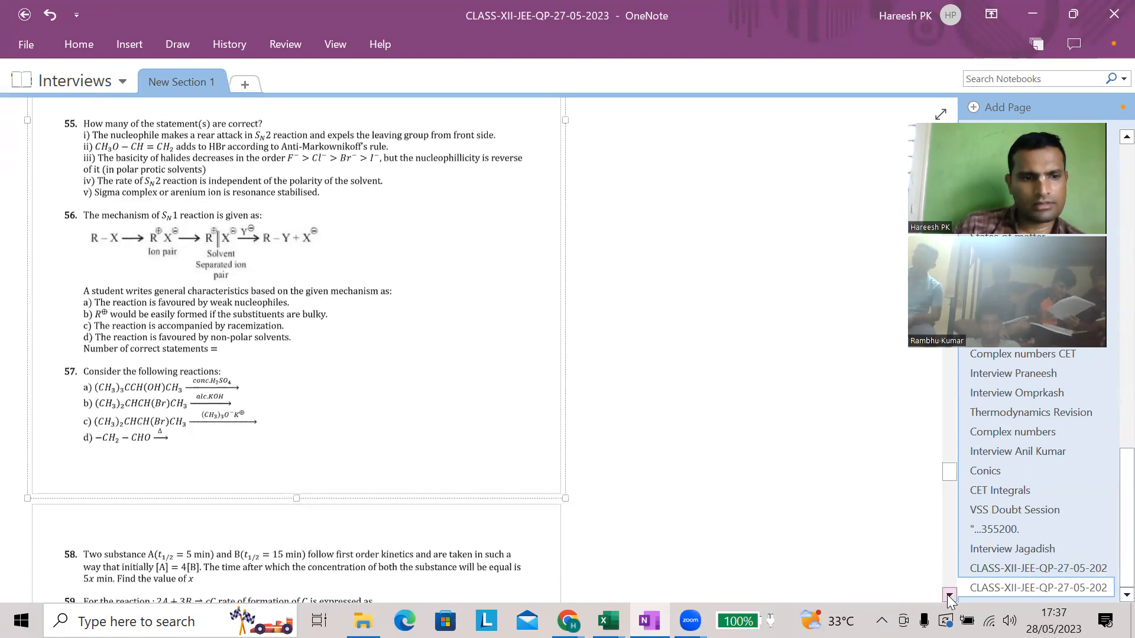
pyautogui.scroll(-3)
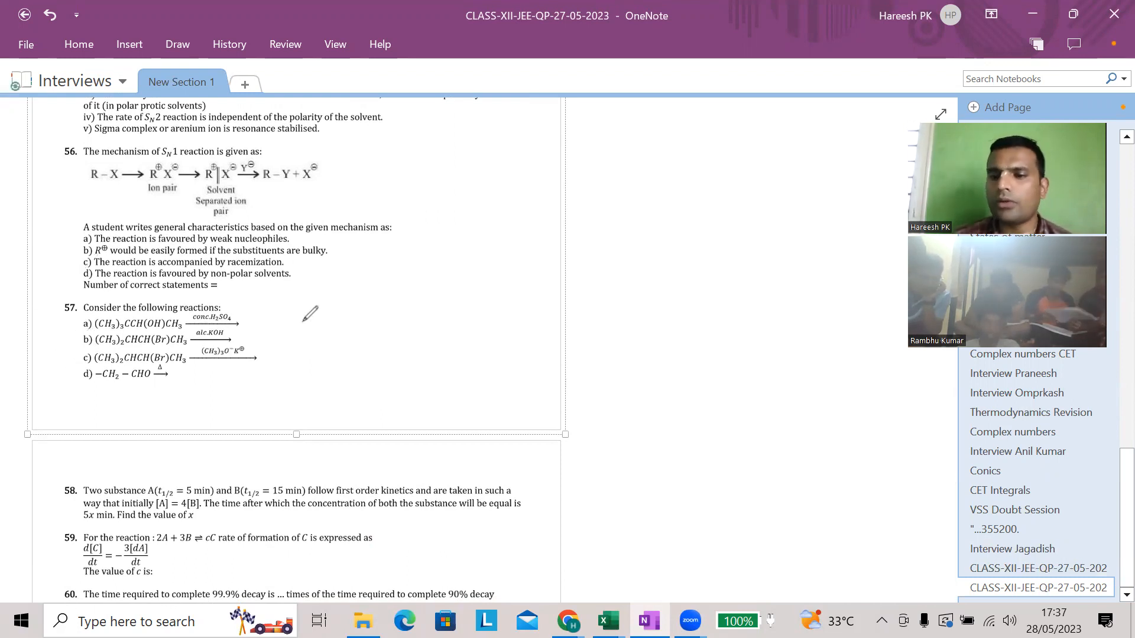
pyautogui.moveTo(416, 334)
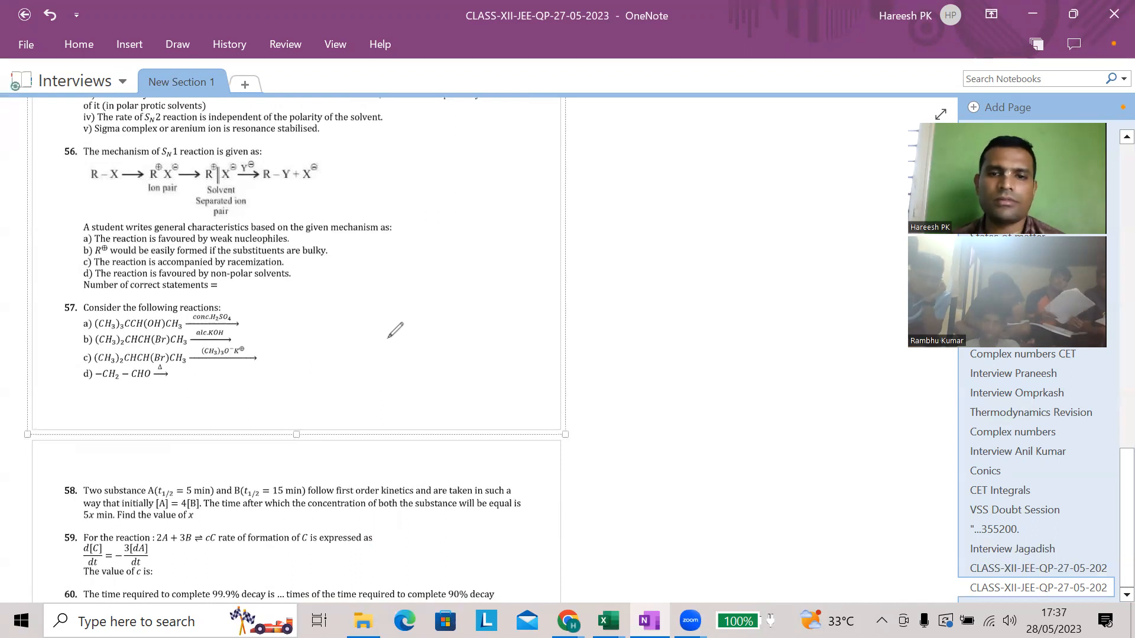
pyautogui.moveTo(643, 218)
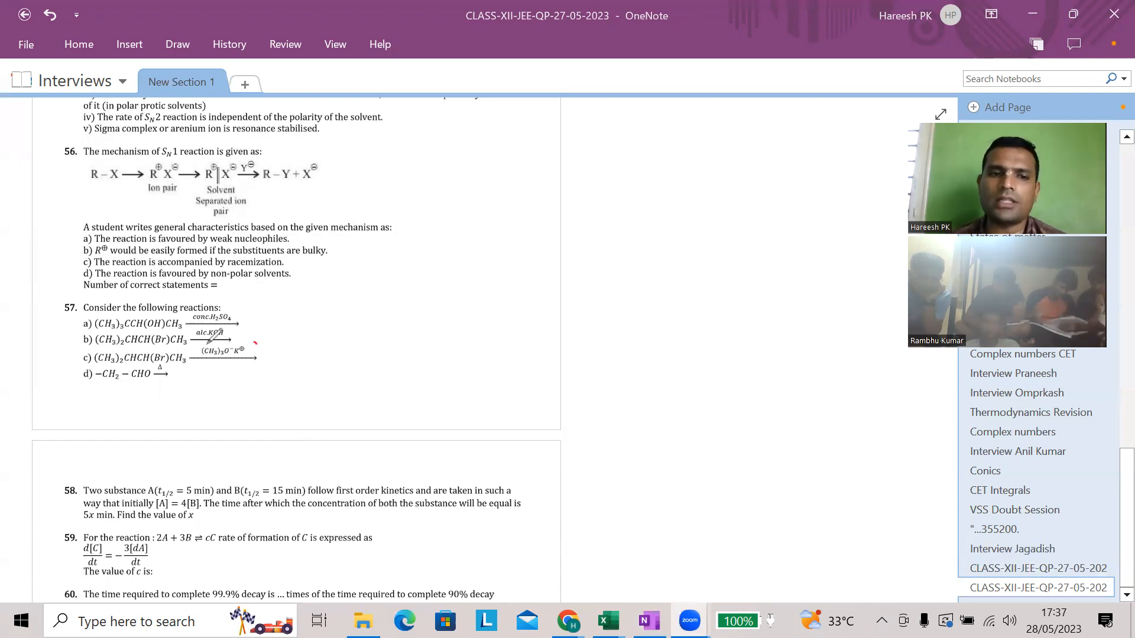
# - Underline reaction b's alc. KOH reagent and circle the bulky (CH3)3O−K+ base in reaction c
pyautogui.moveTo(195, 346); pyautogui.dragTo(260, 355)
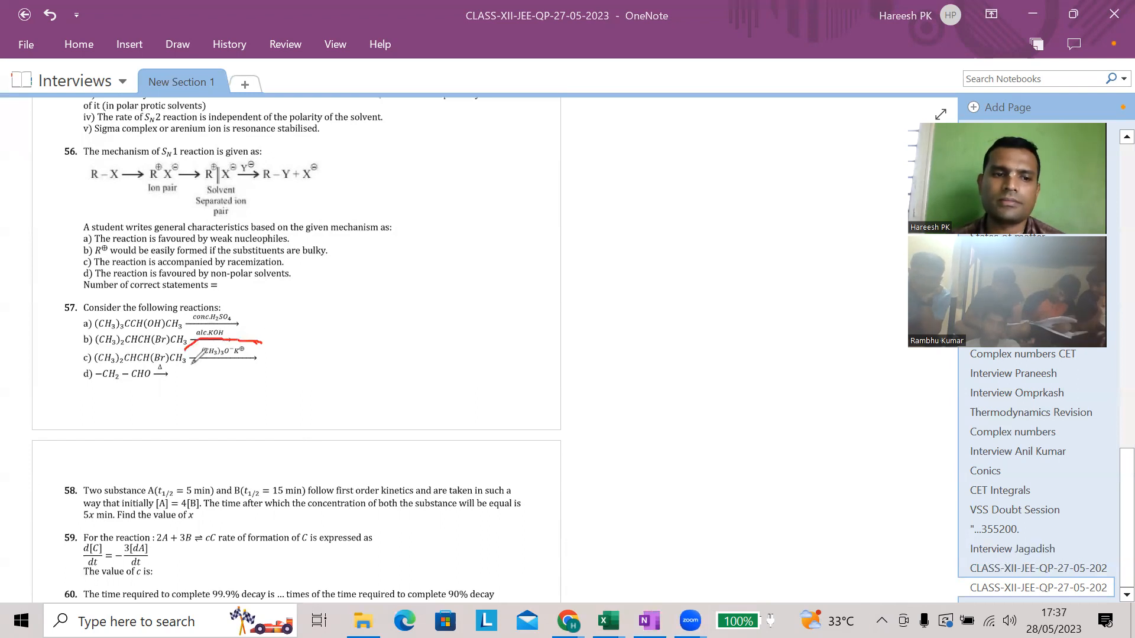
pyautogui.moveTo(202, 344); pyautogui.dragTo(260, 362)
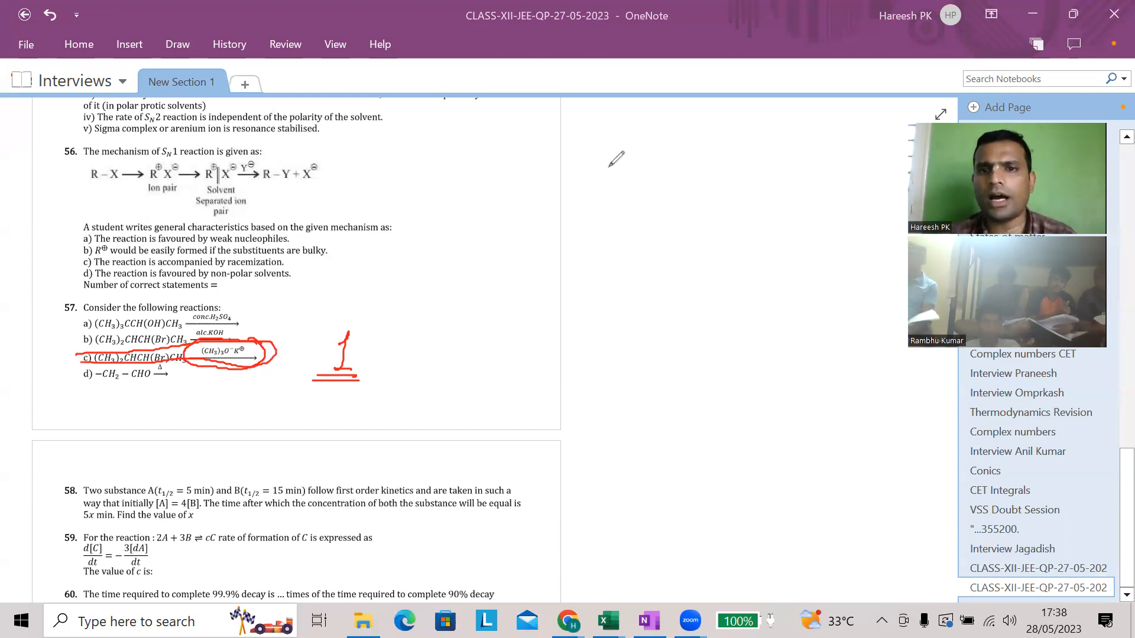
pyautogui.moveTo(788, 135)
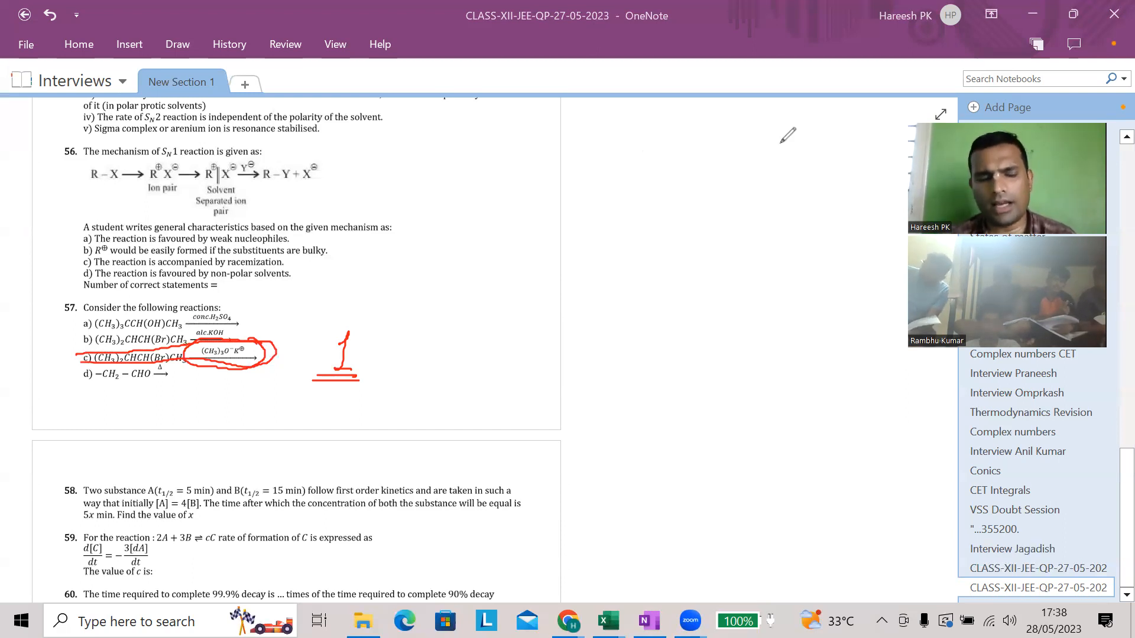